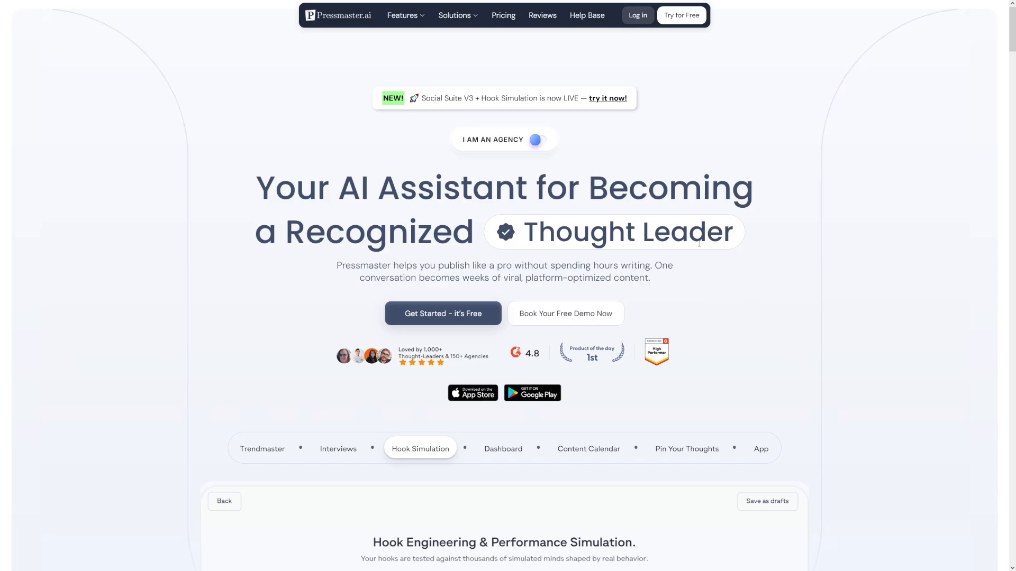
mouse_move(750, 274)
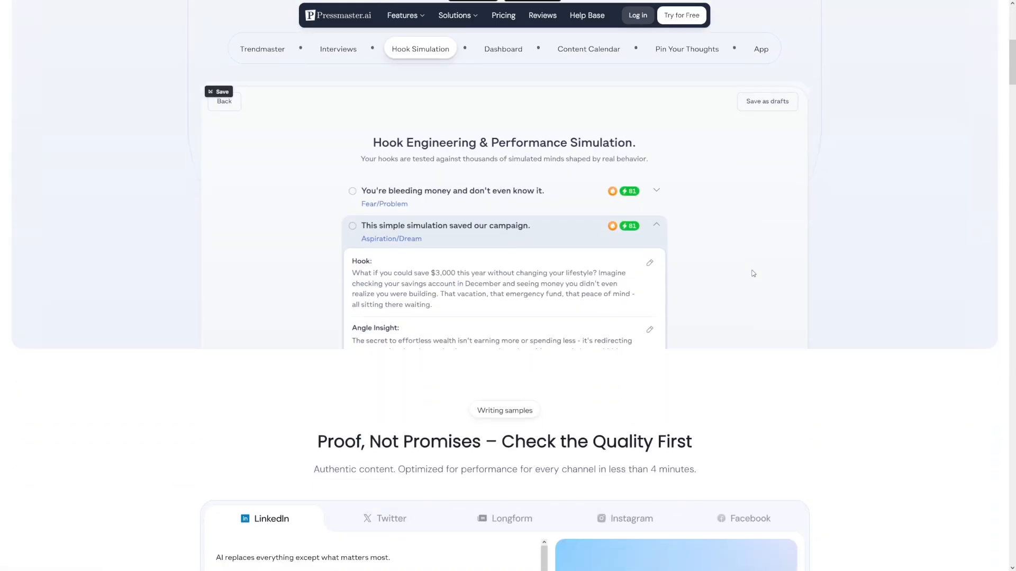
Browse the Twitter, Instagram and LinkedIn writing samples, then begin the free sign-up.
scroll("down", 3)
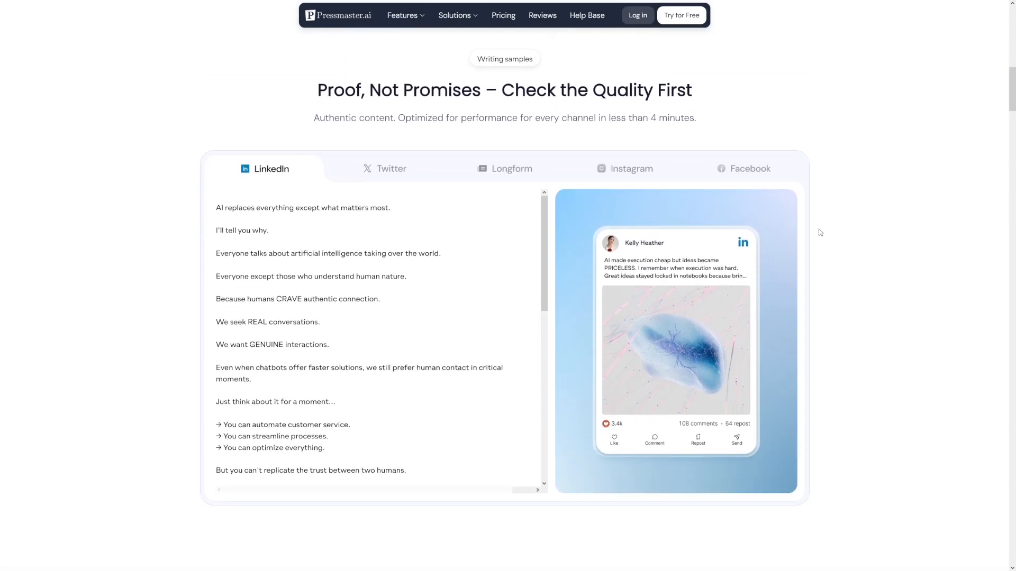
left_click(390, 169)
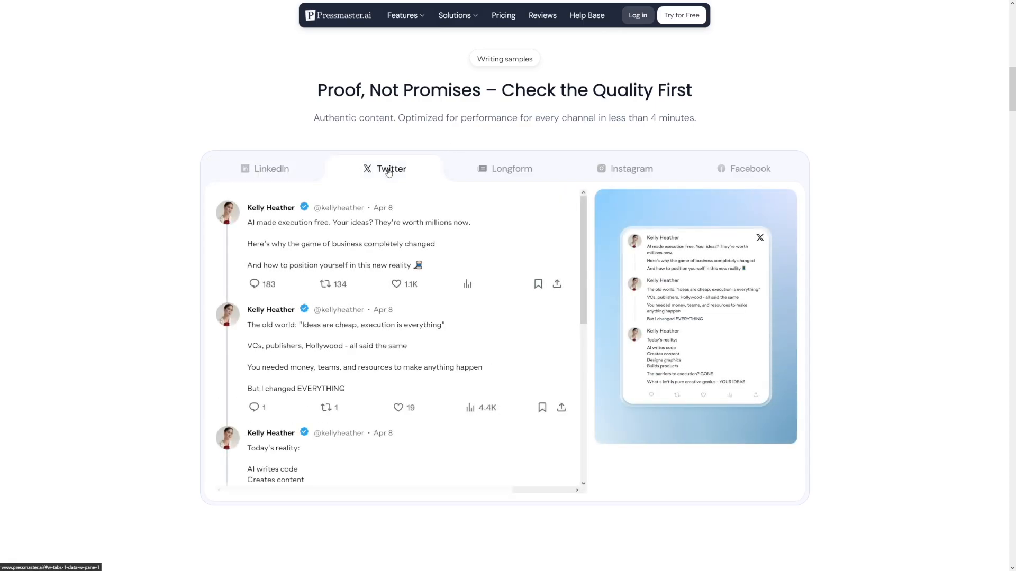
left_click(630, 168)
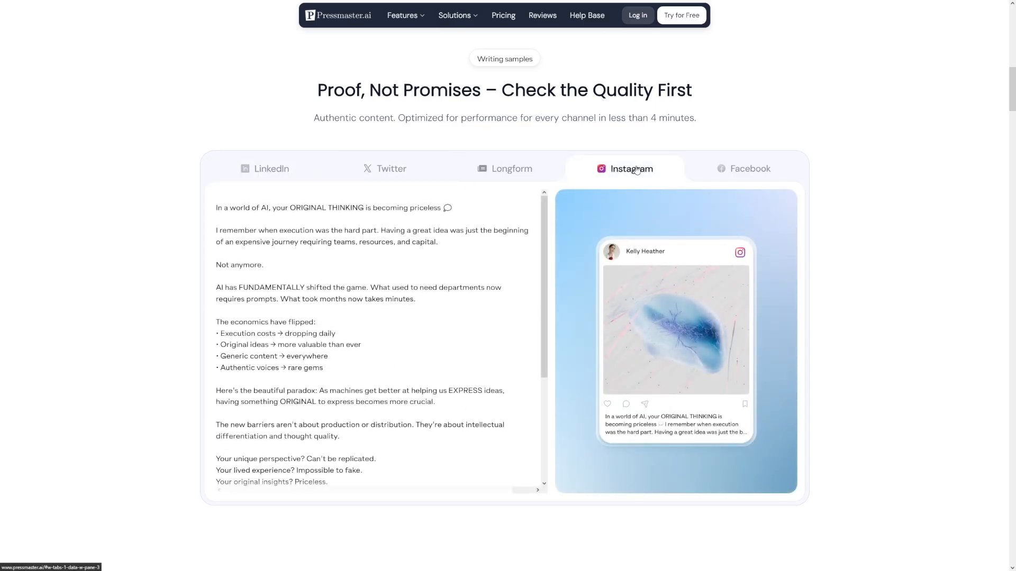
left_click(511, 168)
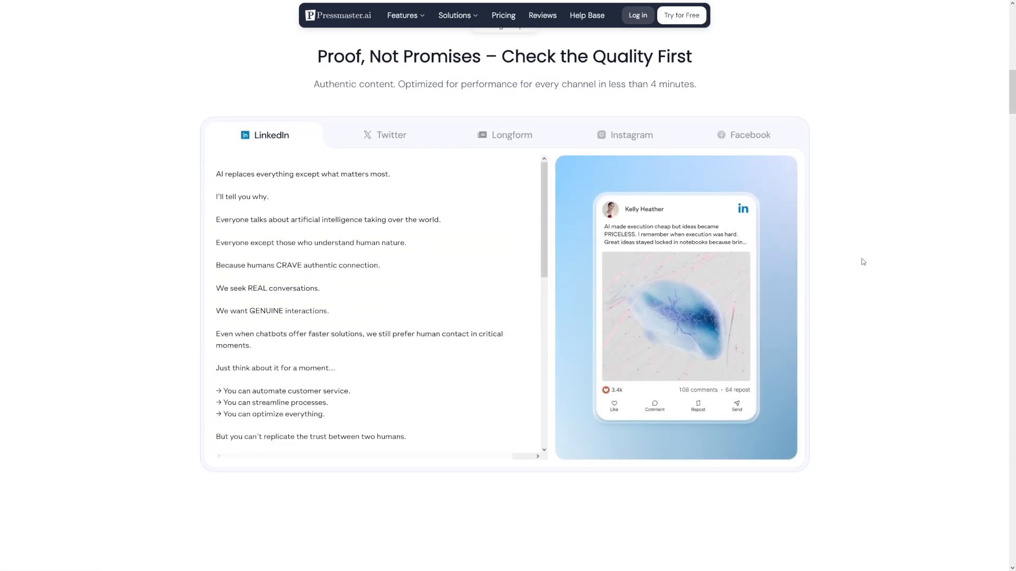
scroll("up", 3)
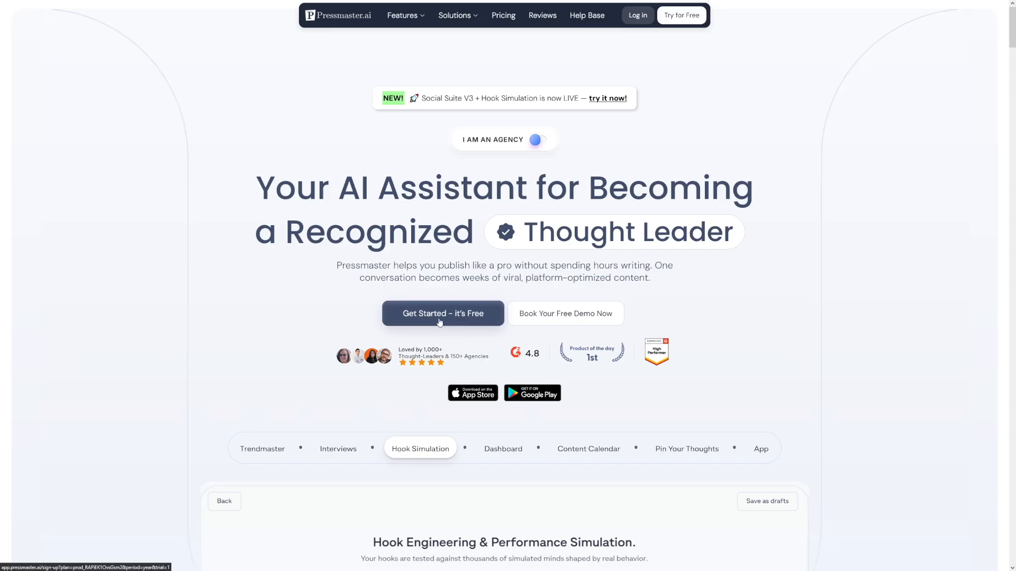
left_click(442, 314)
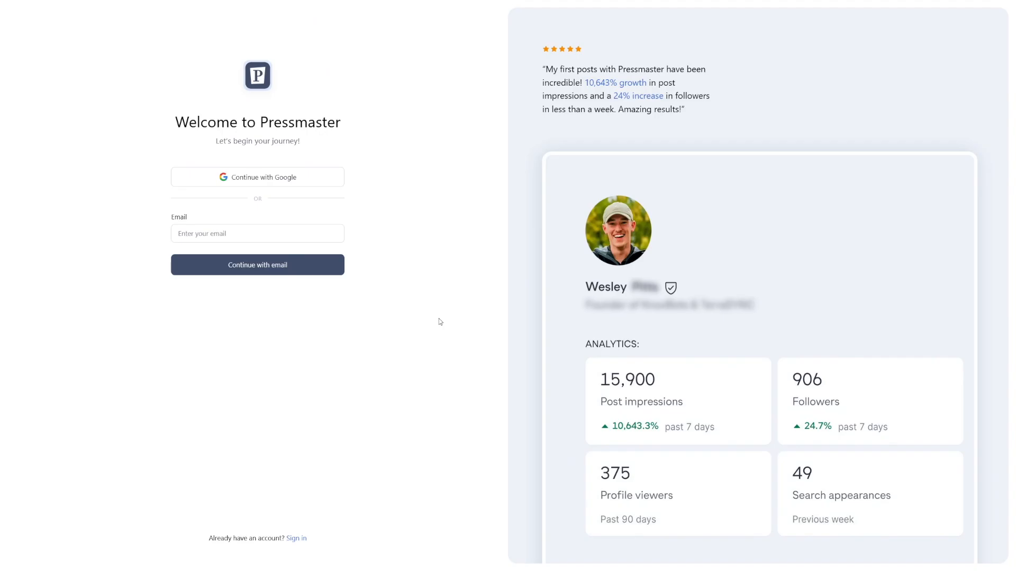
mouse_move(445, 323)
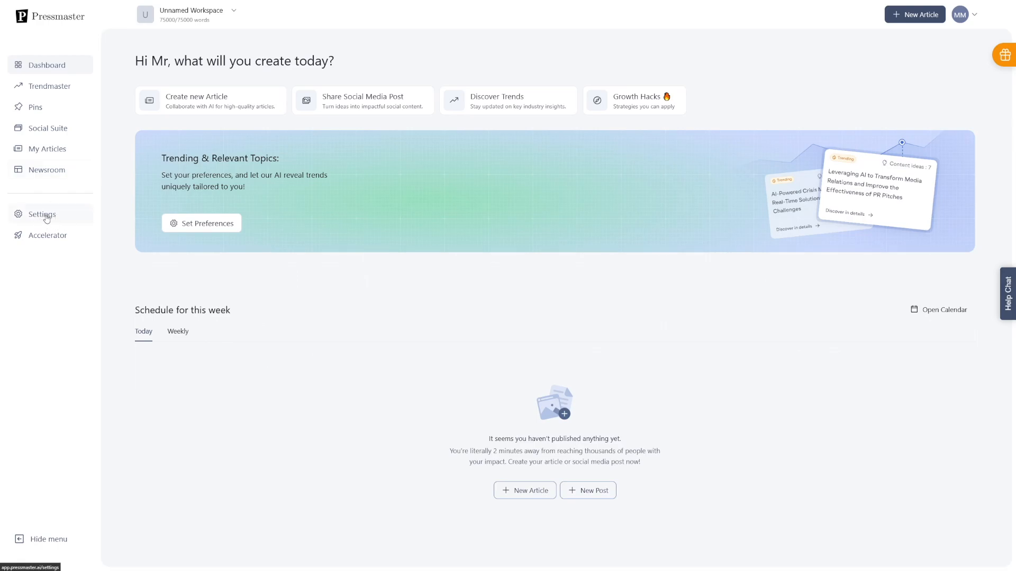
Open Settings and show the Brand guides page with interview and brand voice options.
left_click(41, 214)
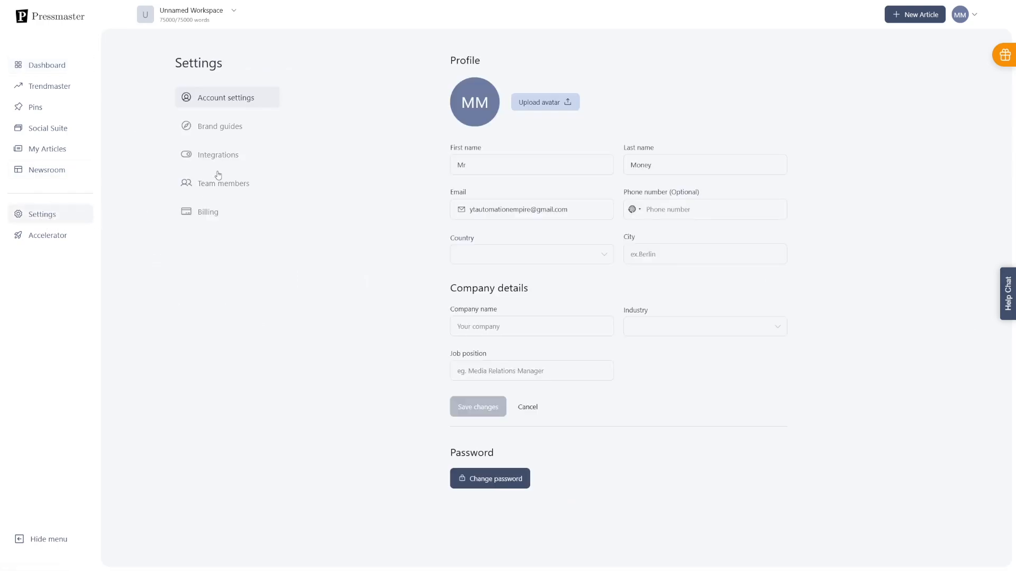
left_click(220, 126)
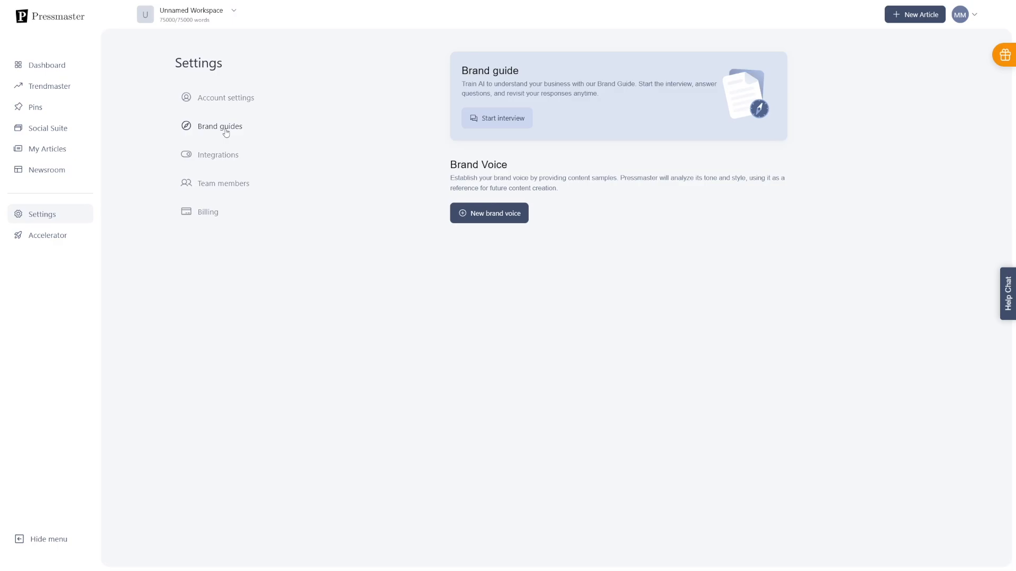
left_click(220, 126)
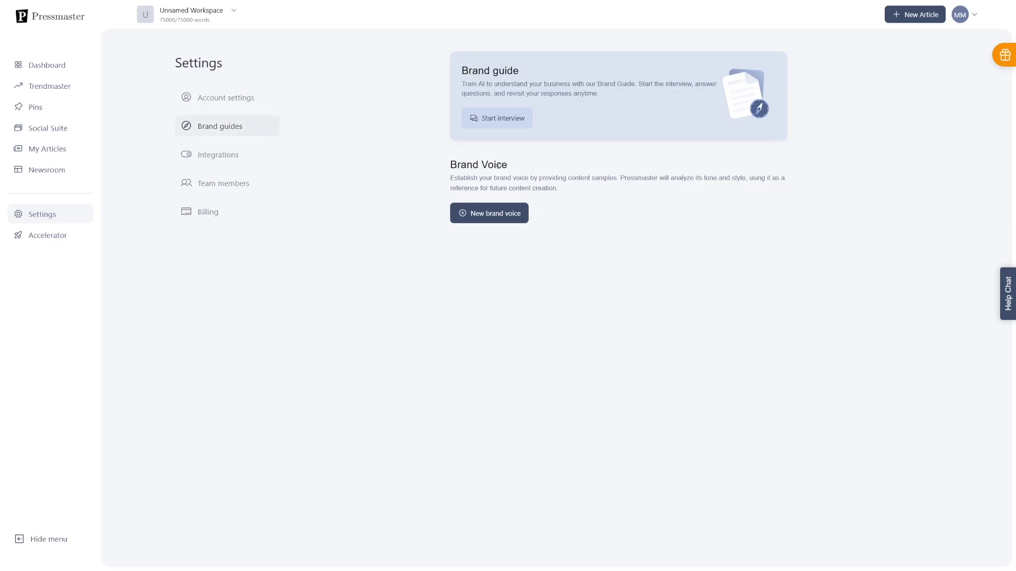
left_click_drag(450, 178, 569, 178)
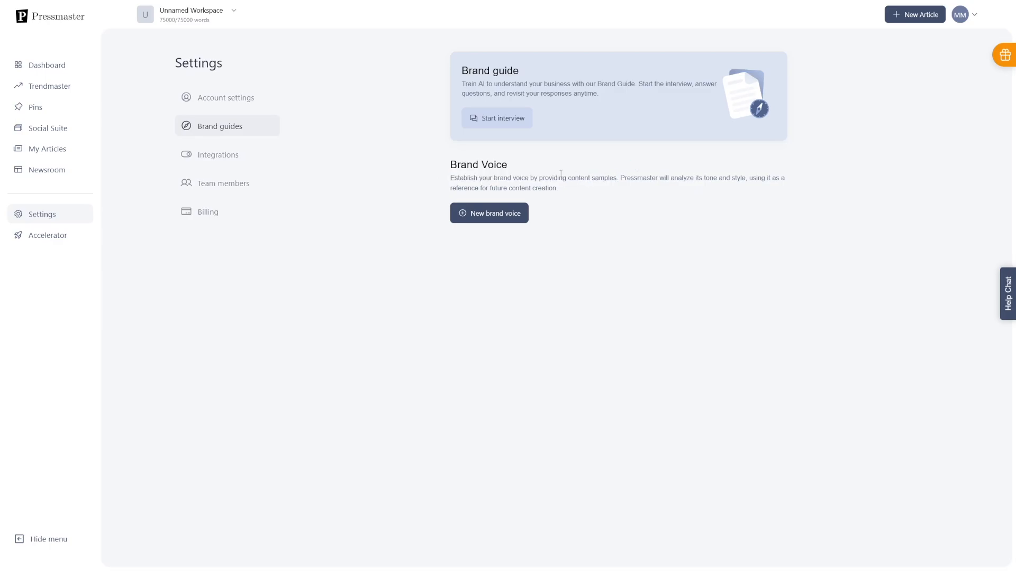
mouse_move(544, 171)
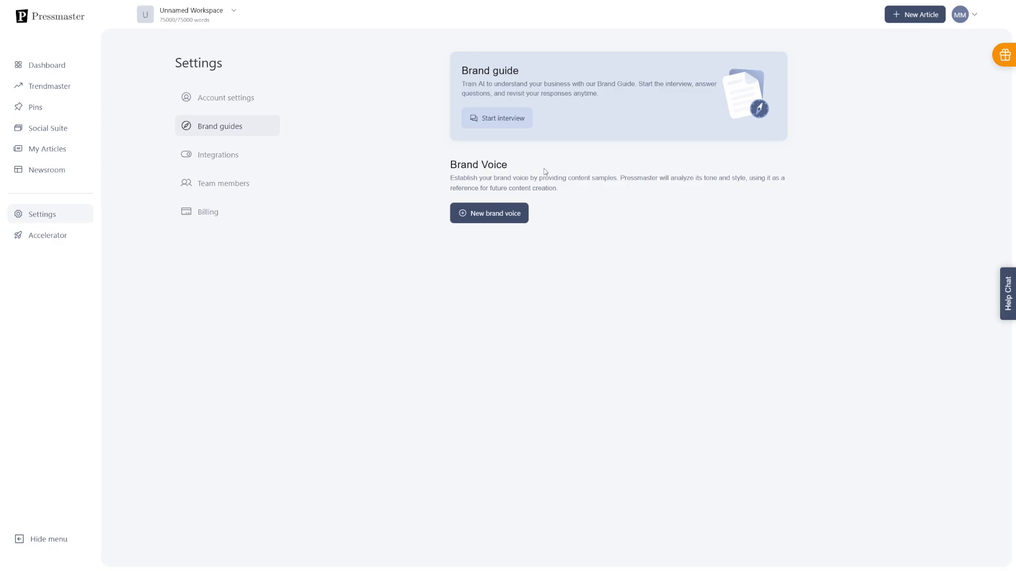
mouse_move(449, 132)
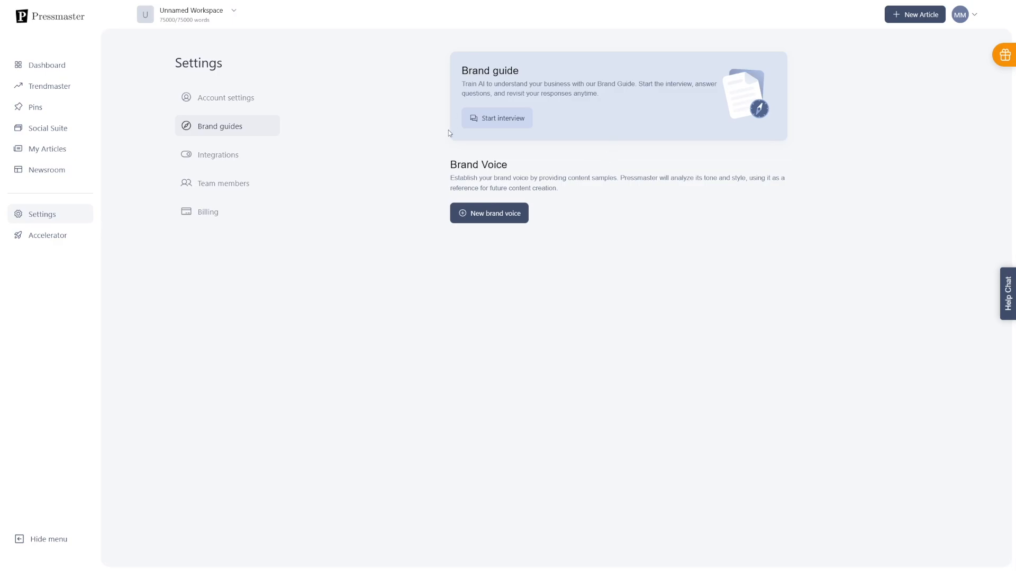
mouse_move(406, 139)
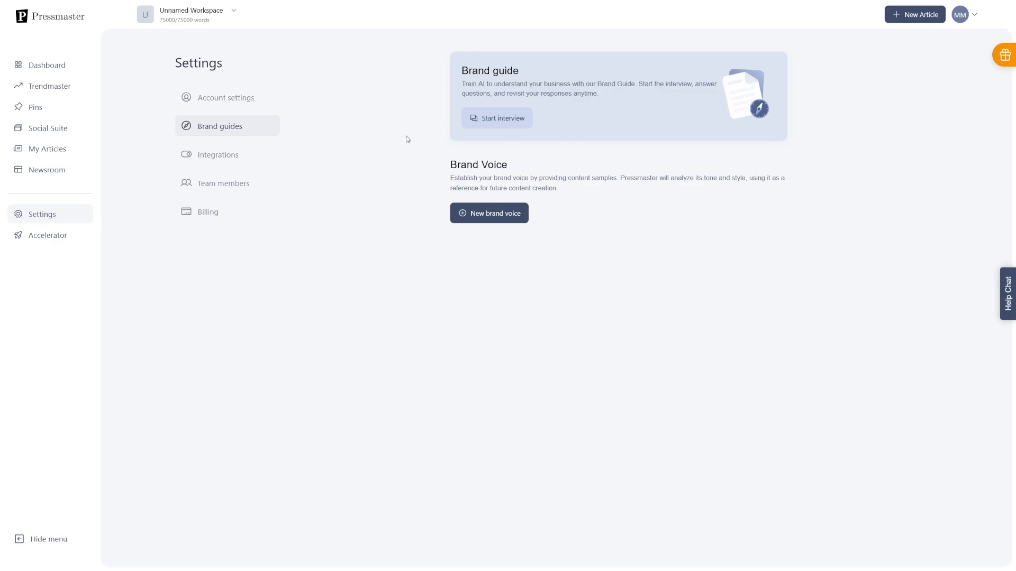
mouse_move(362, 184)
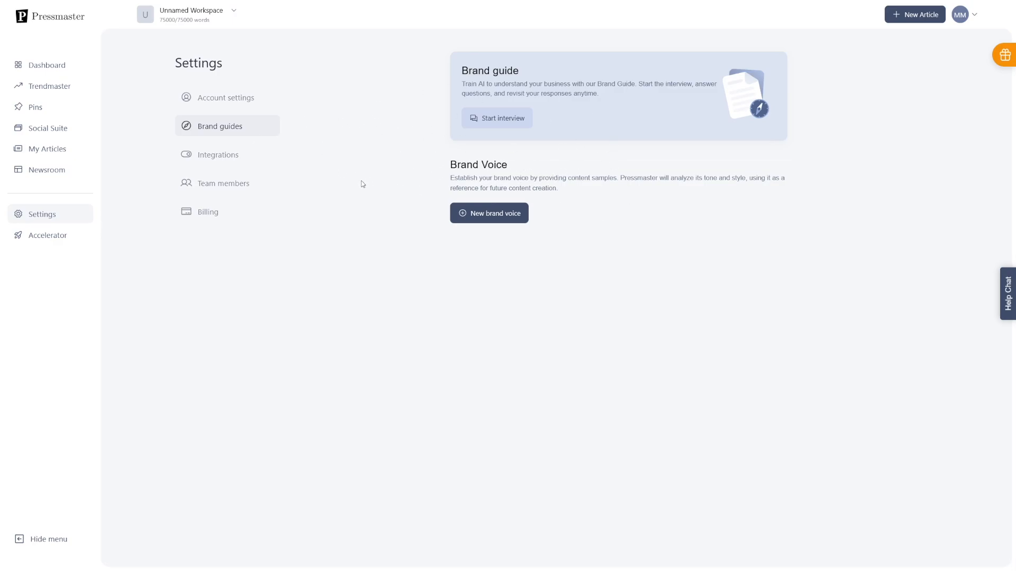
mouse_move(71, 151)
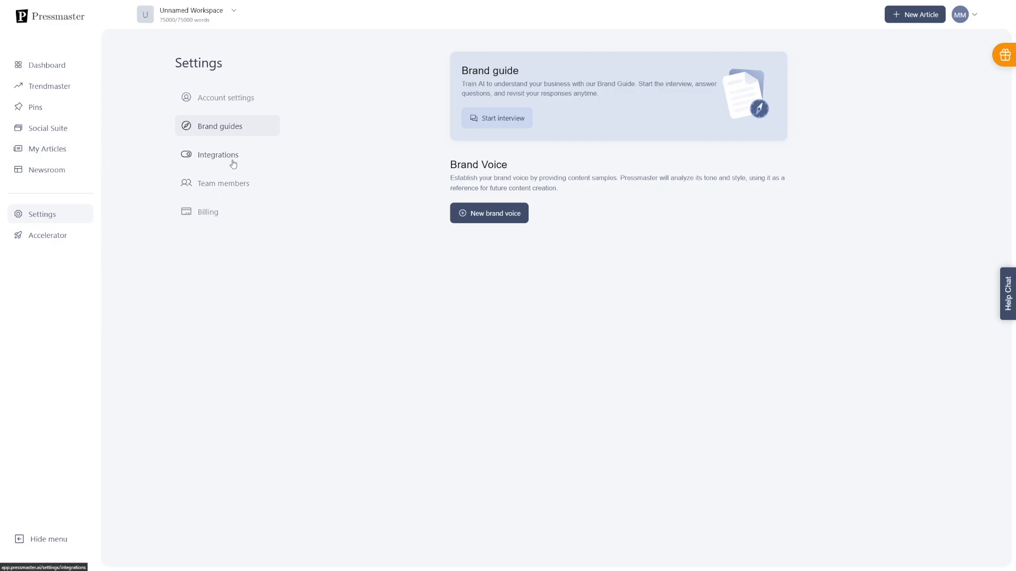
Show the Integrations settings and scroll through the switched-off social and news connections.
left_click(218, 154)
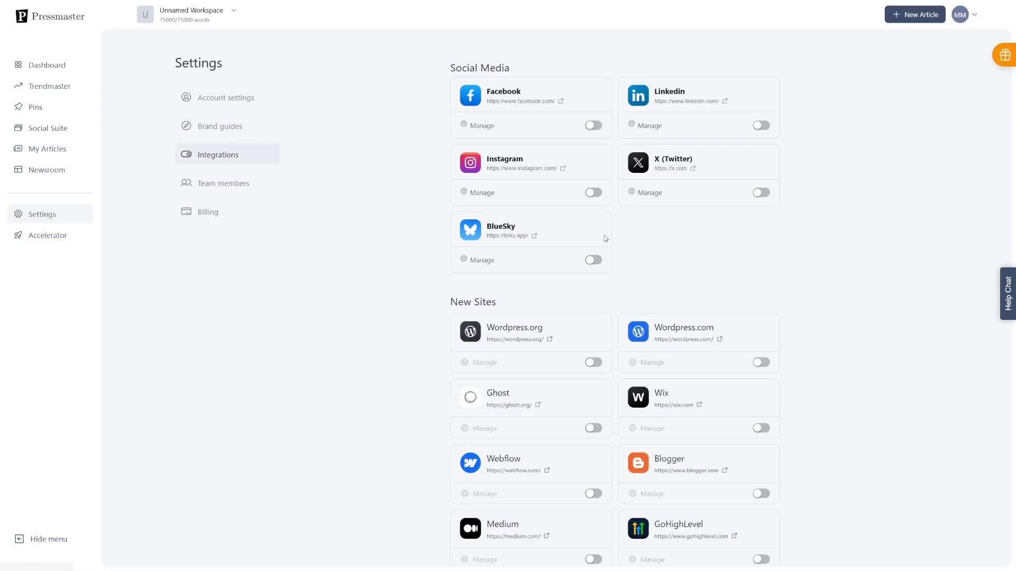
mouse_move(548, 101)
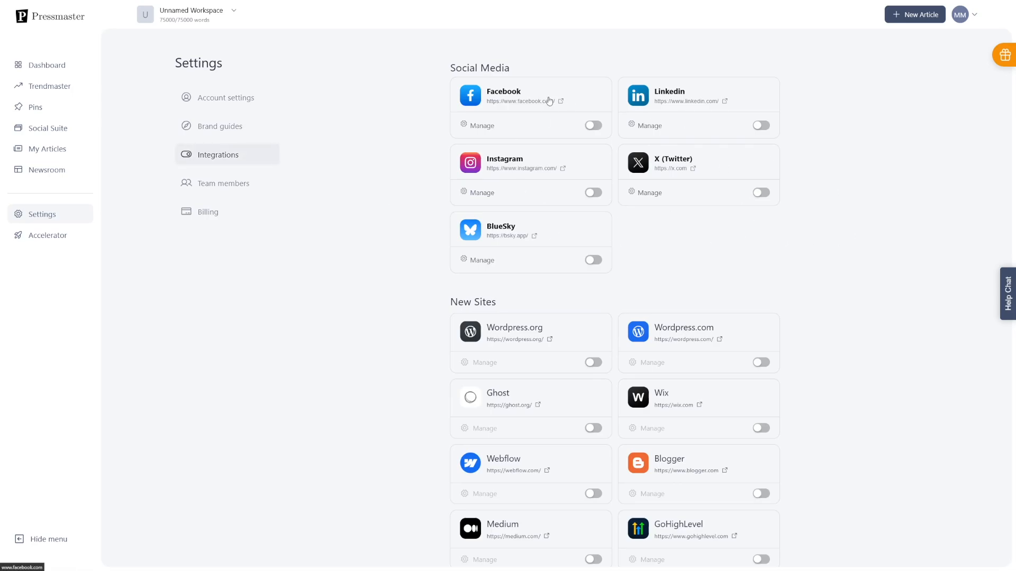
mouse_move(733, 191)
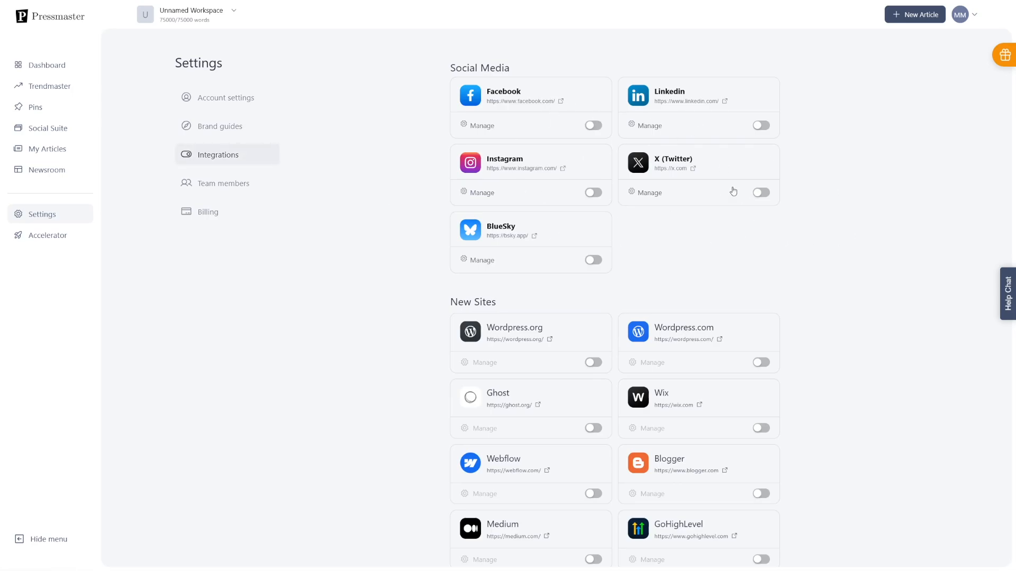
scroll("down", 3)
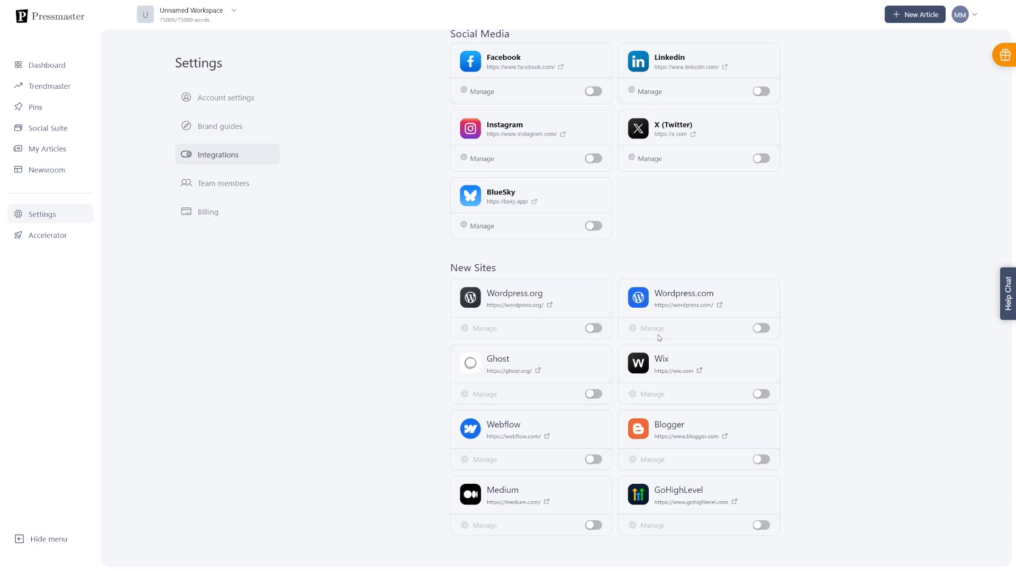
mouse_move(616, 432)
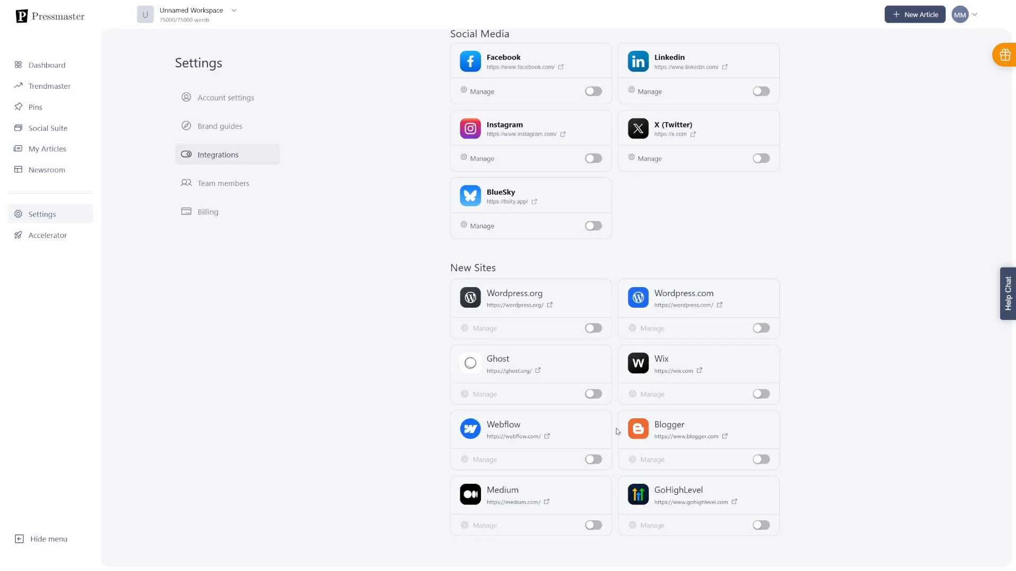
mouse_move(74, 174)
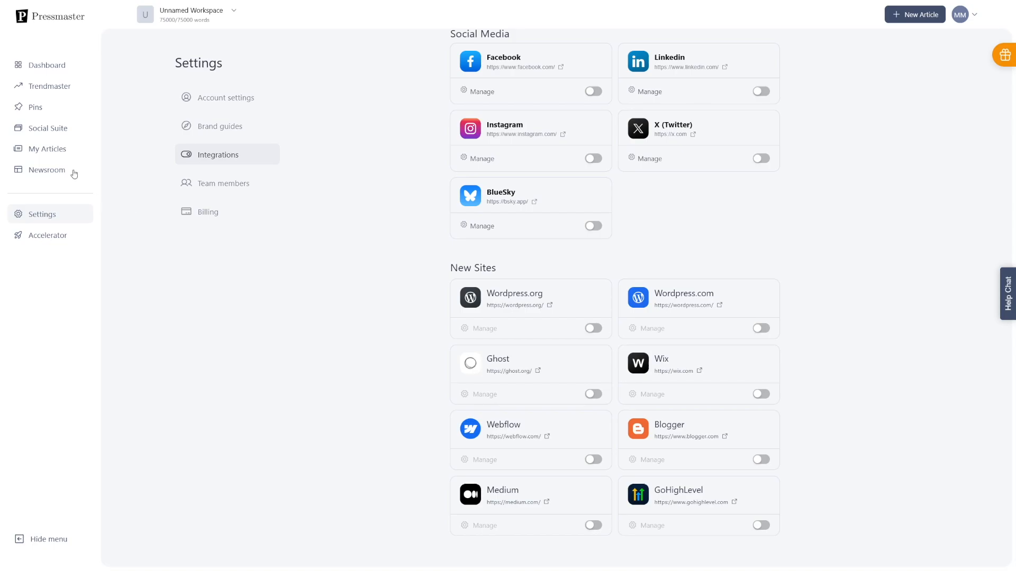
Open the My Articles page, which has no articles yet.
left_click(47, 150)
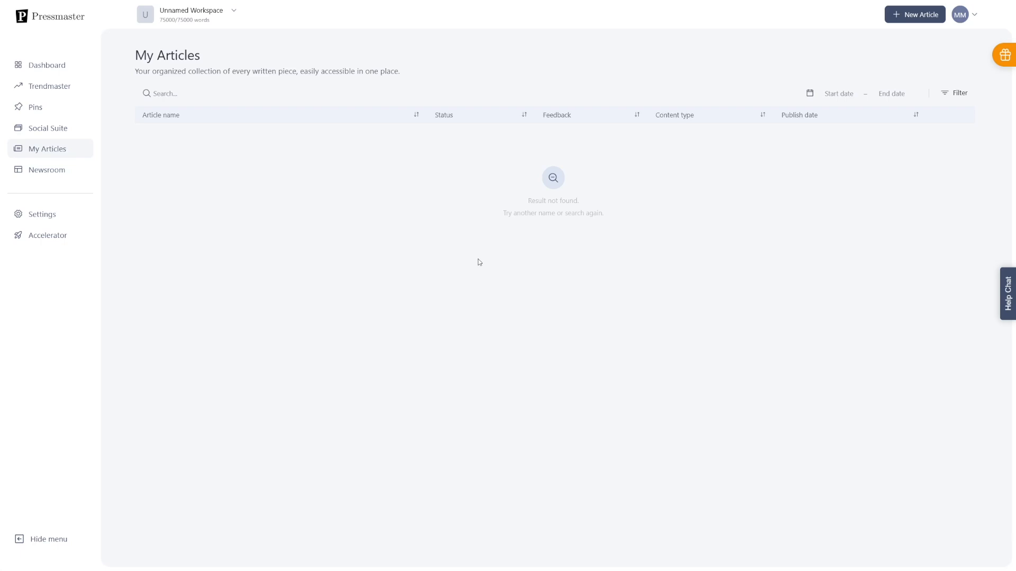
mouse_move(914, 14)
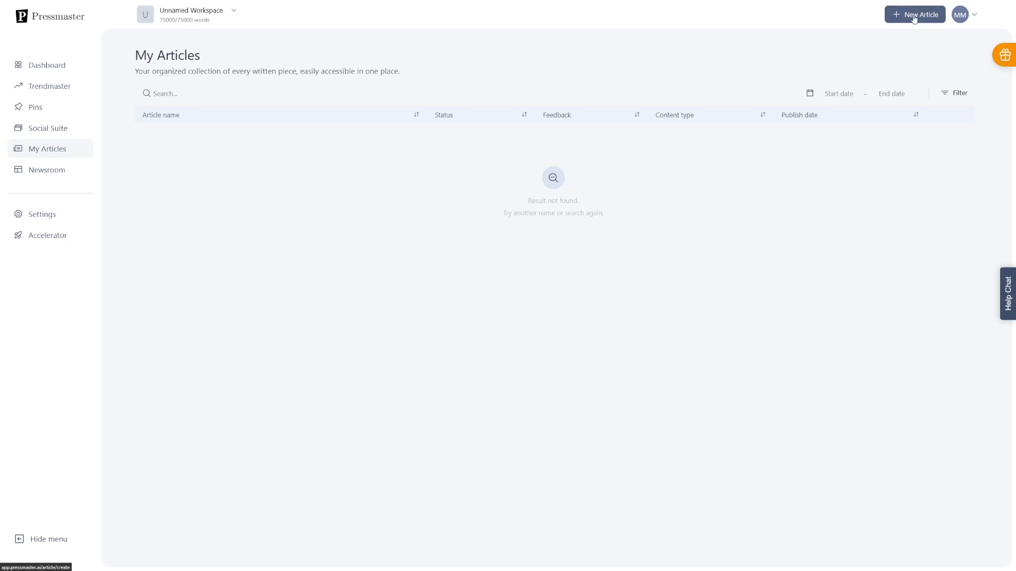
Start a new article with the topic 'AI is something that everyone should use in 2025'.
left_click(914, 15)
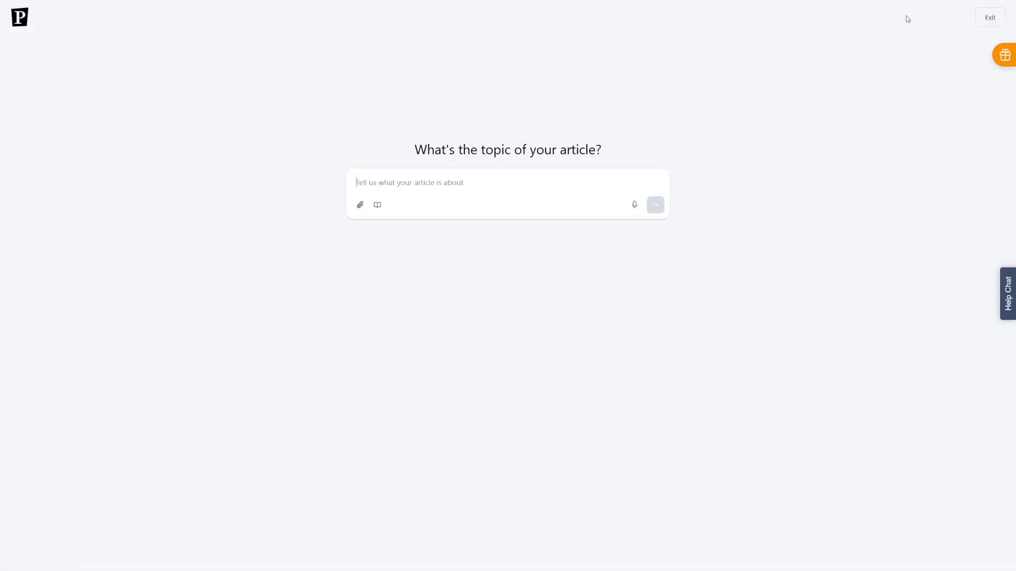
mouse_move(436, 234)
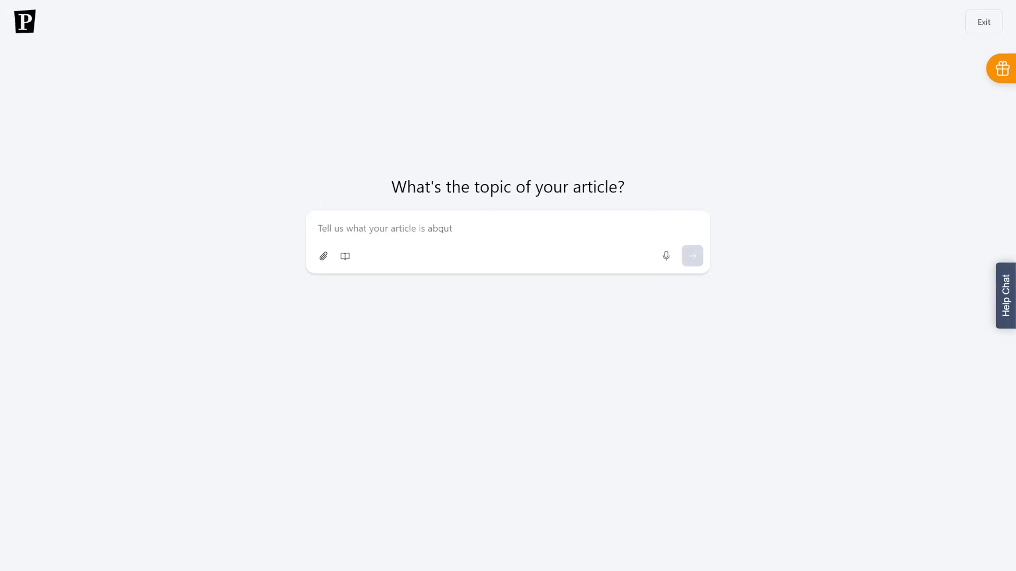
mouse_move(323, 256)
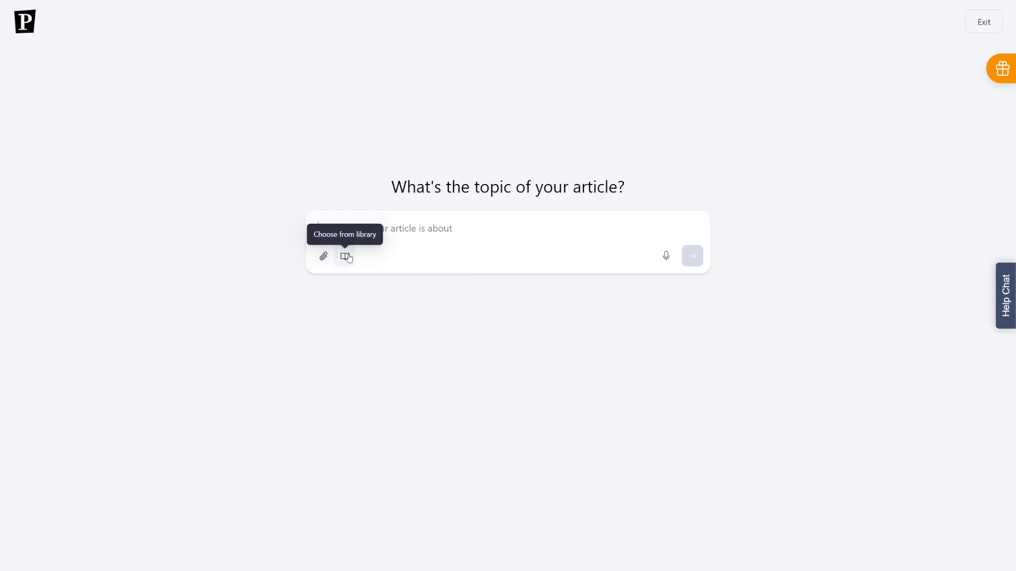
left_click(346, 256)
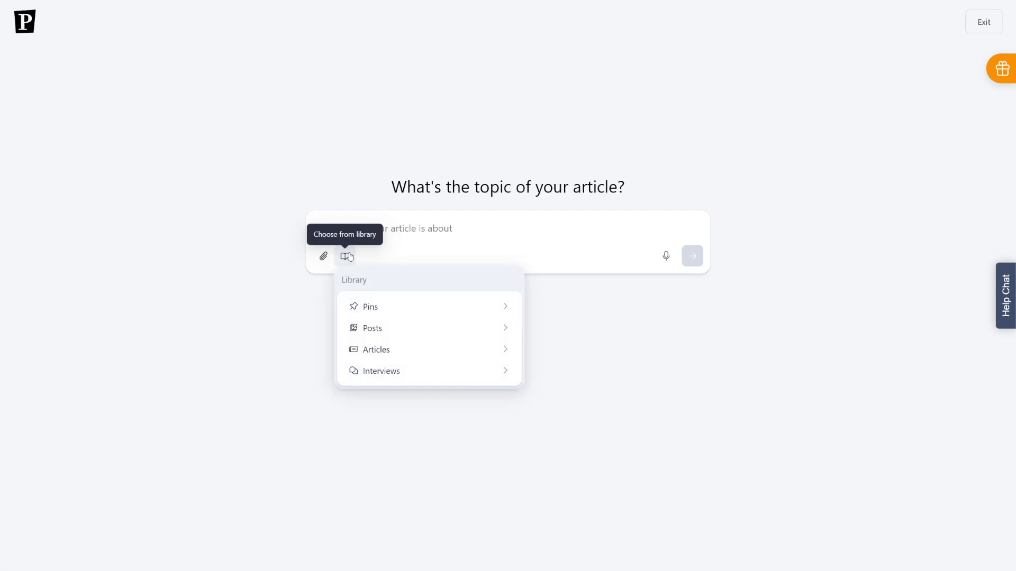
mouse_move(462, 327)
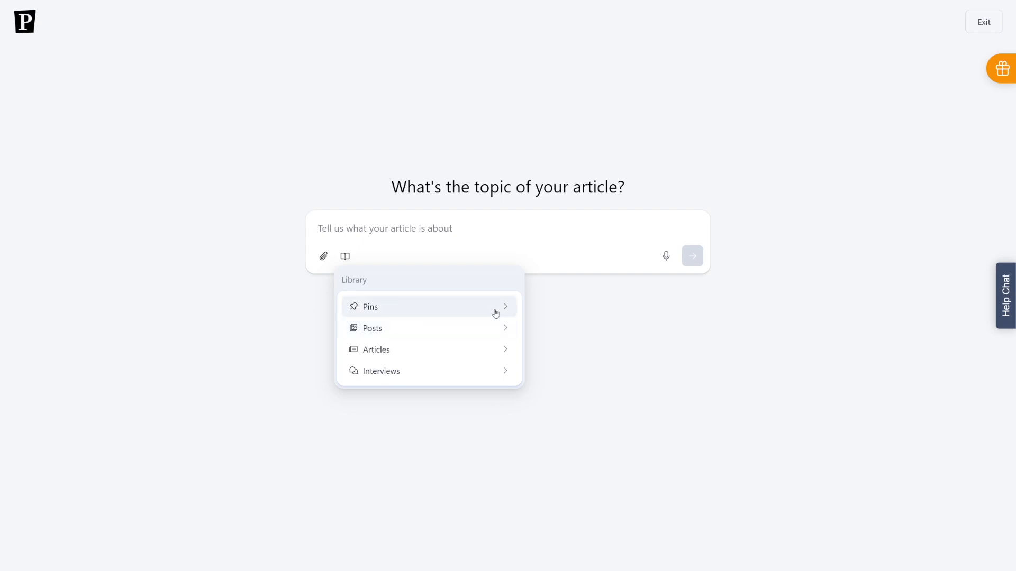
mouse_move(495, 360)
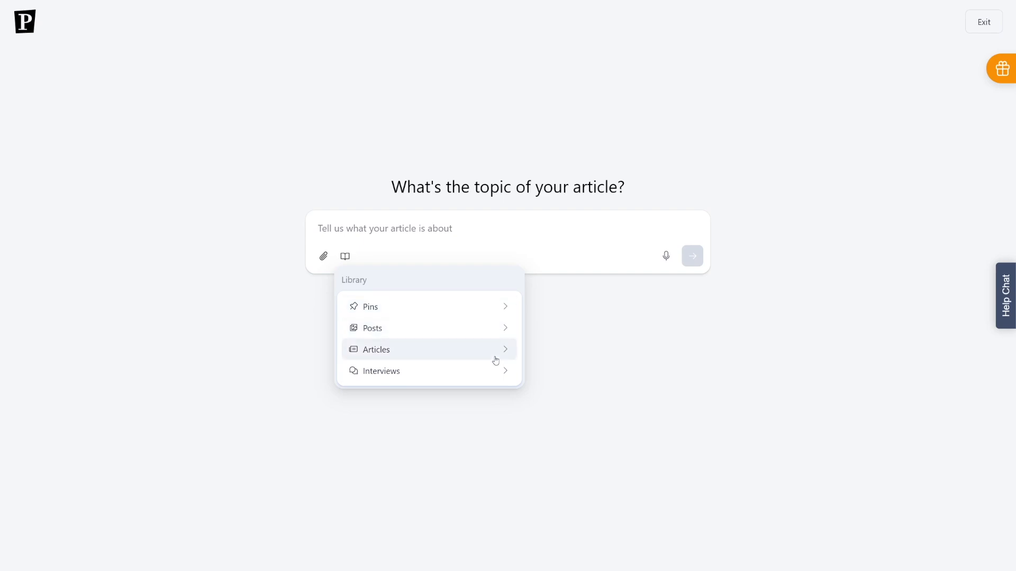
mouse_move(494, 371)
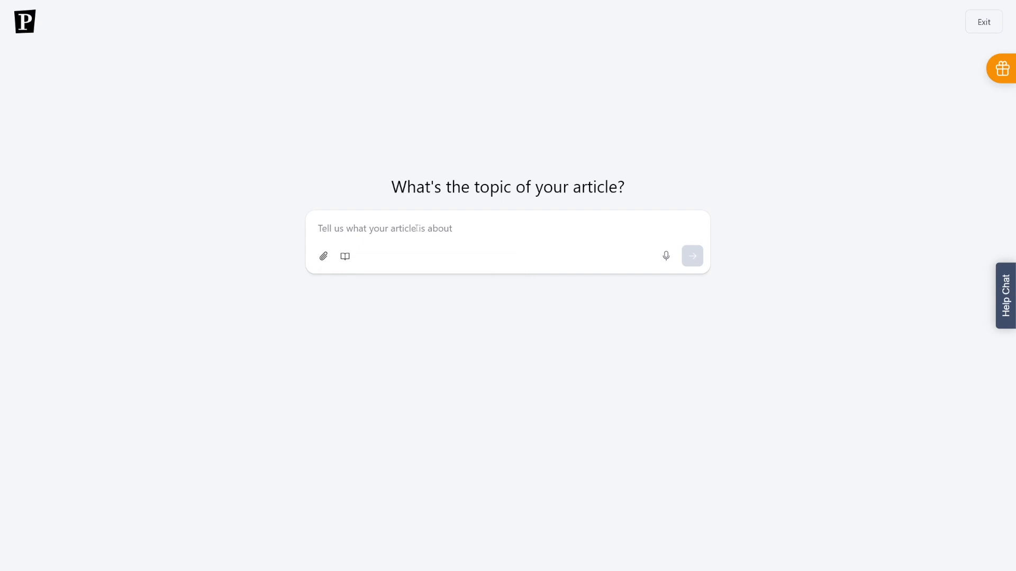
left_click(384, 228)
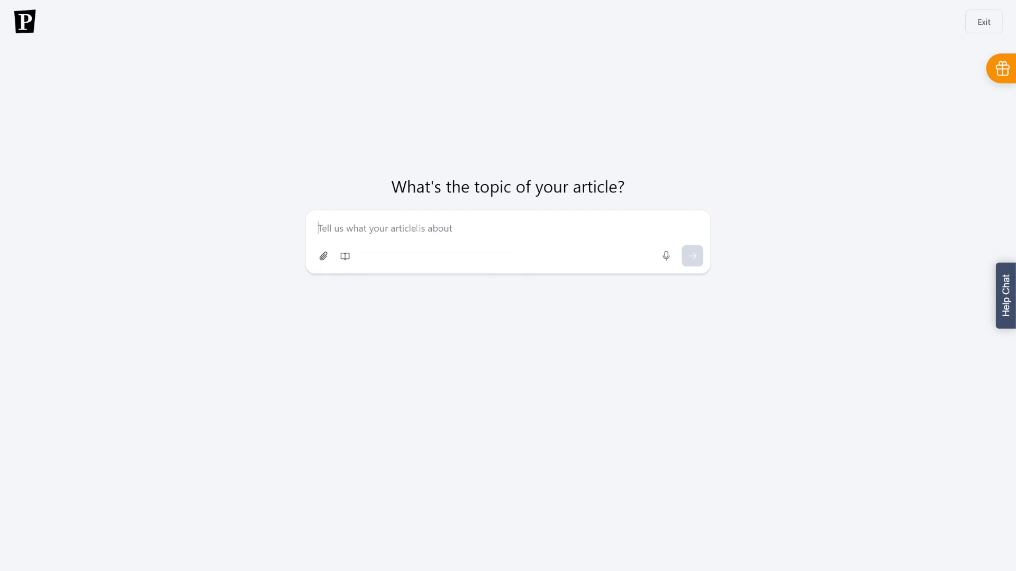
type("AI is something that everyone should use in 2025")
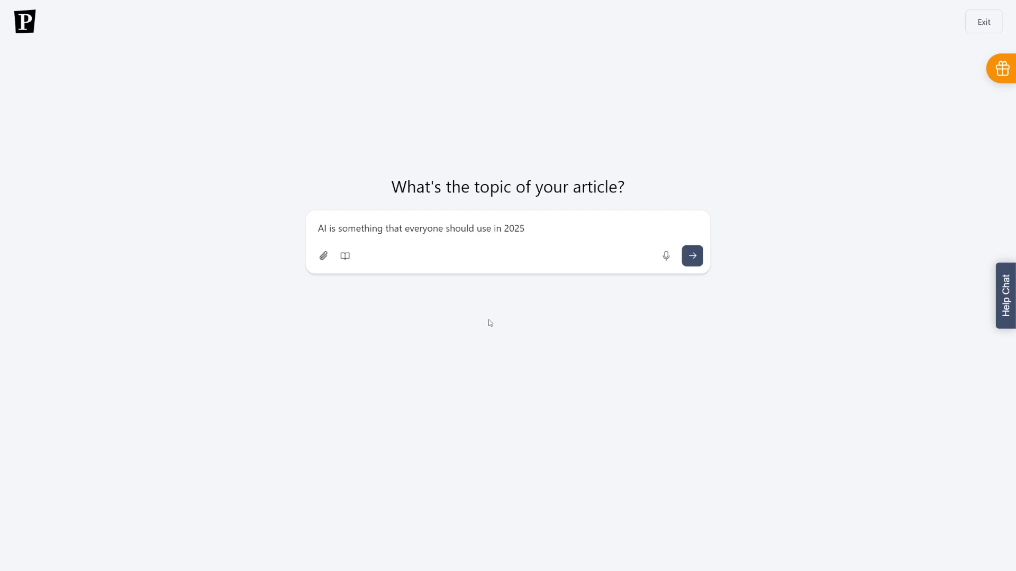
double_click(318, 228)
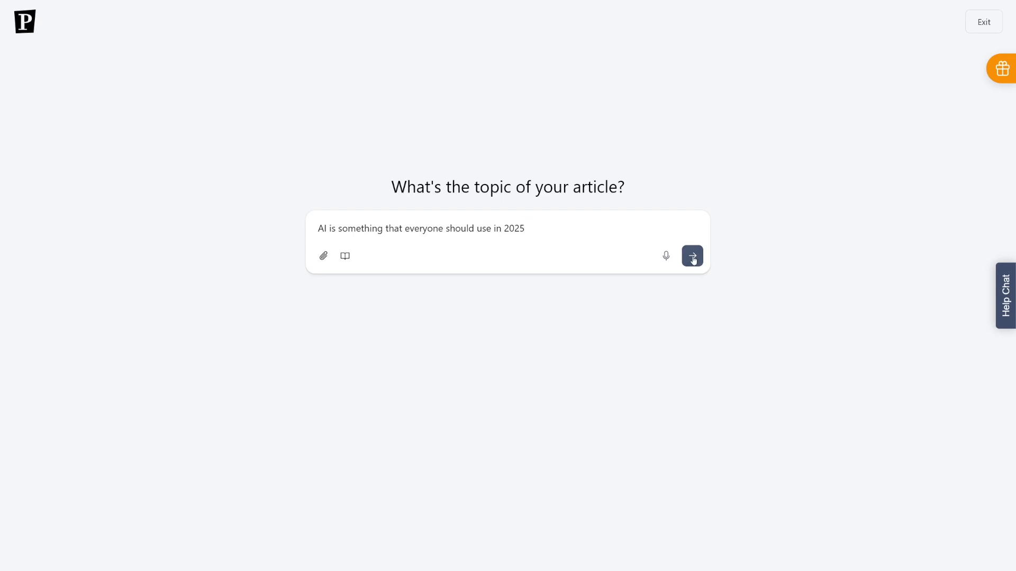
Submit the topic, review content type and brand voice defaults, and approve with Conversational mode.
left_click(692, 255)
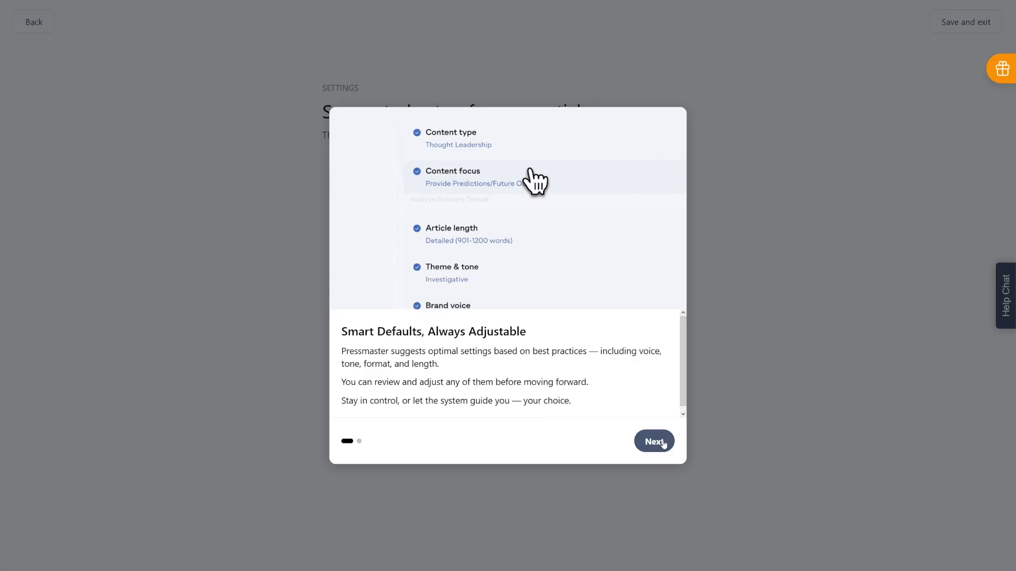
left_click(653, 441)
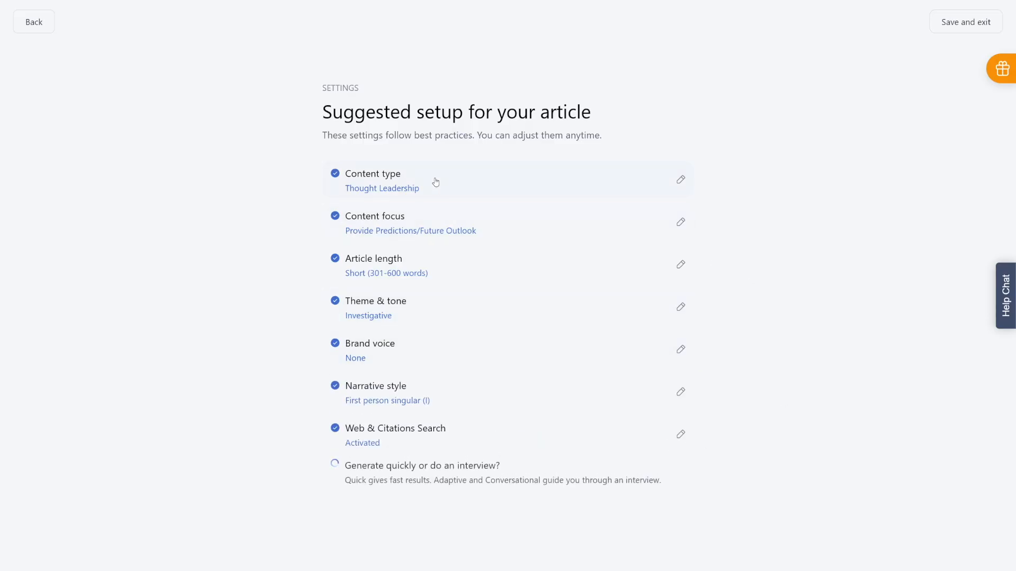
left_click(679, 180)
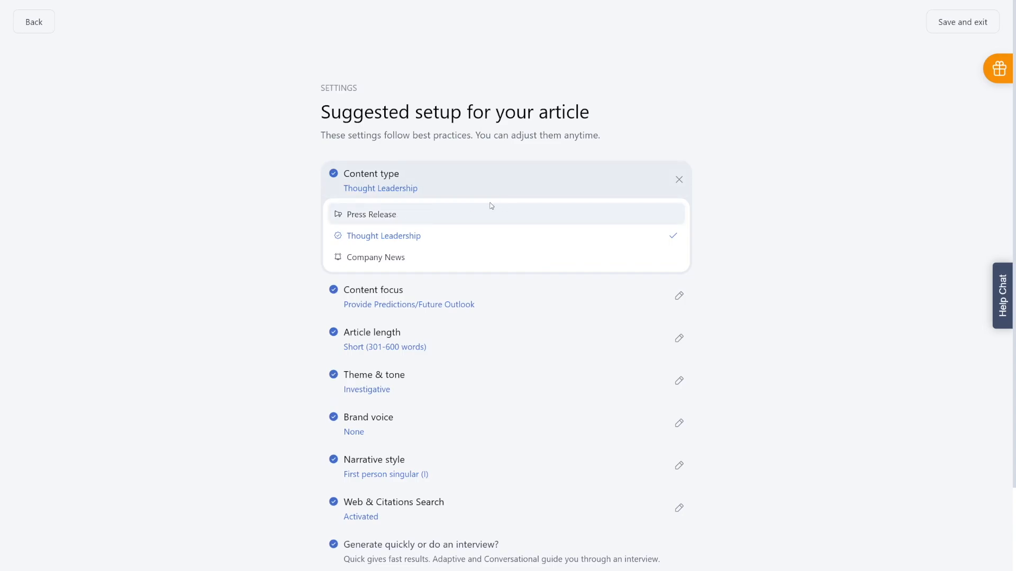
mouse_move(438, 221)
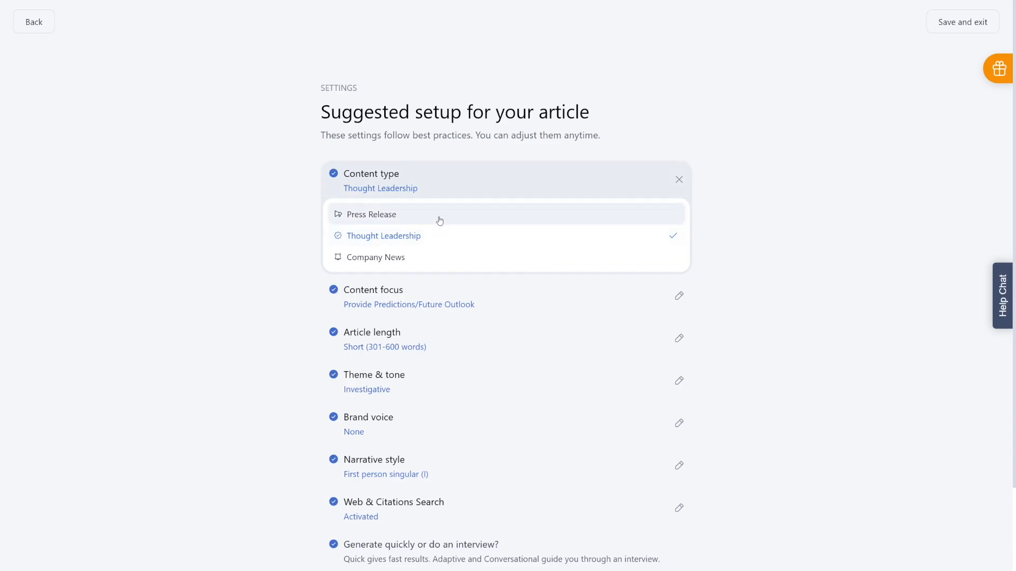
mouse_move(734, 267)
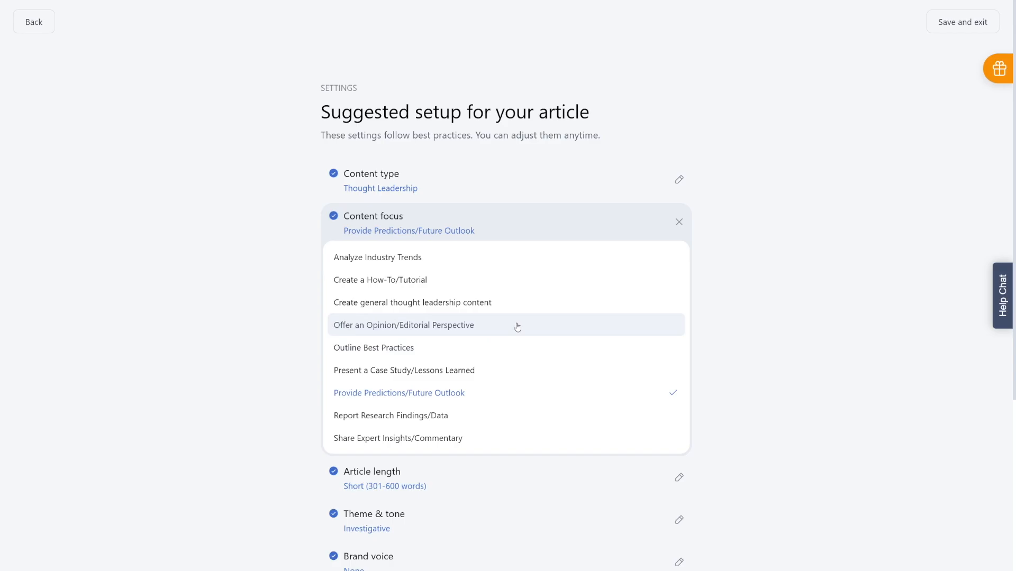
mouse_move(438, 280)
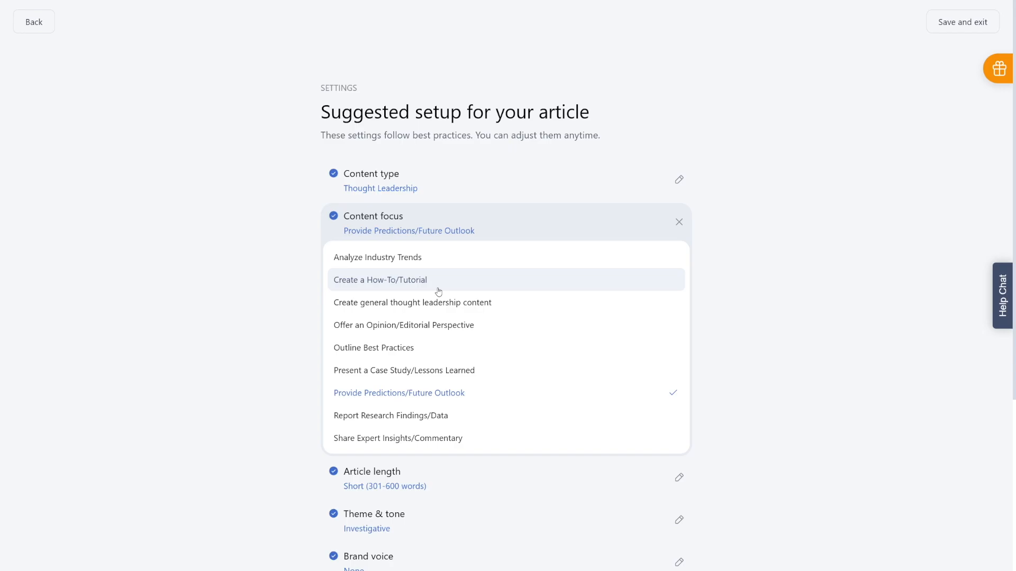
mouse_move(447, 360)
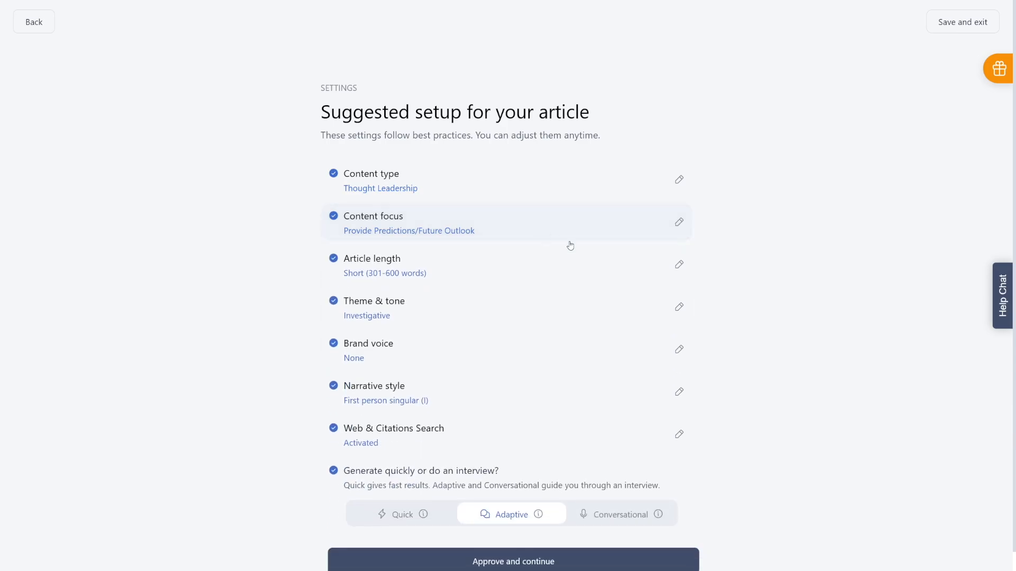
mouse_move(756, 302)
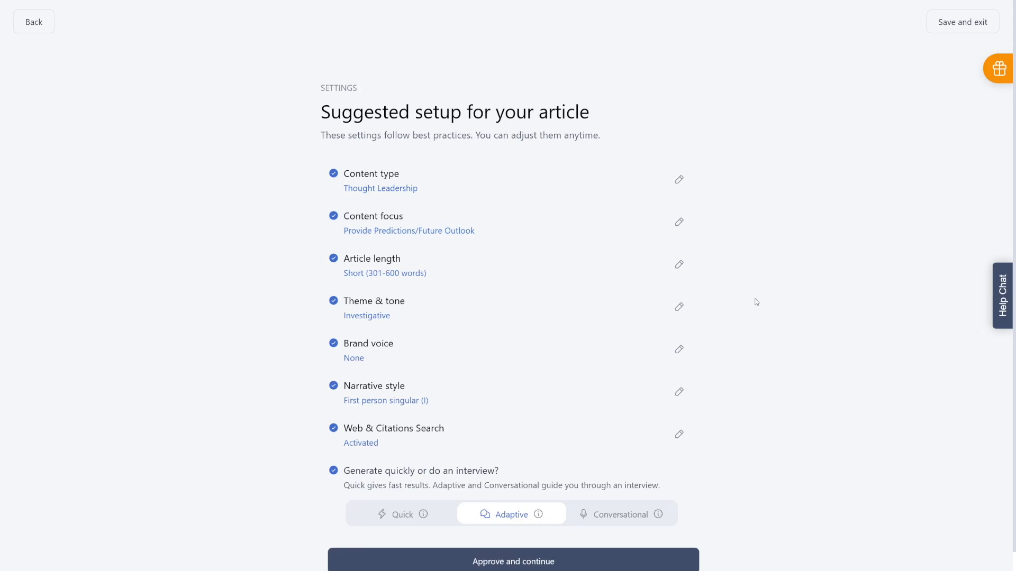
mouse_move(755, 298)
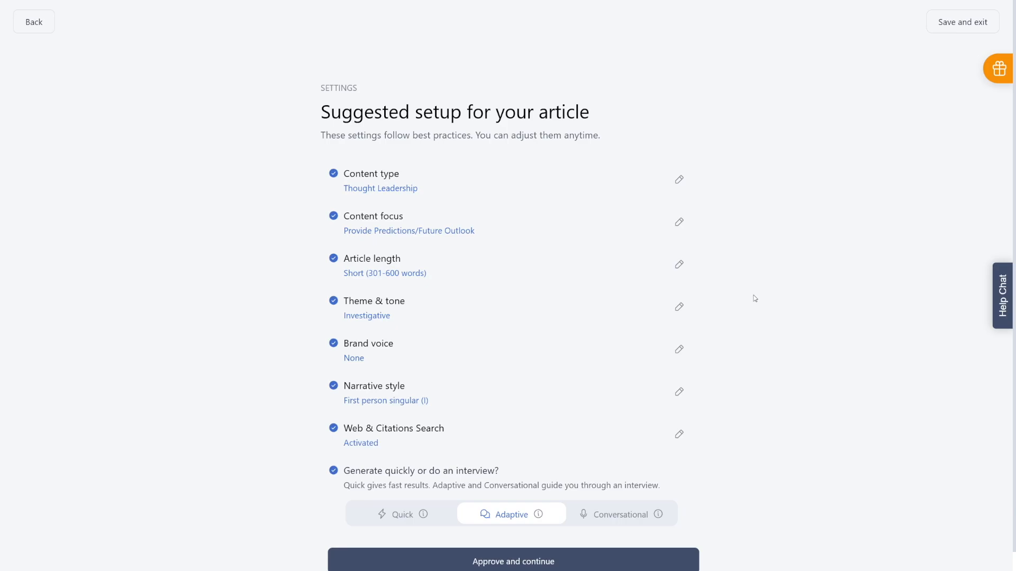
mouse_move(487, 304)
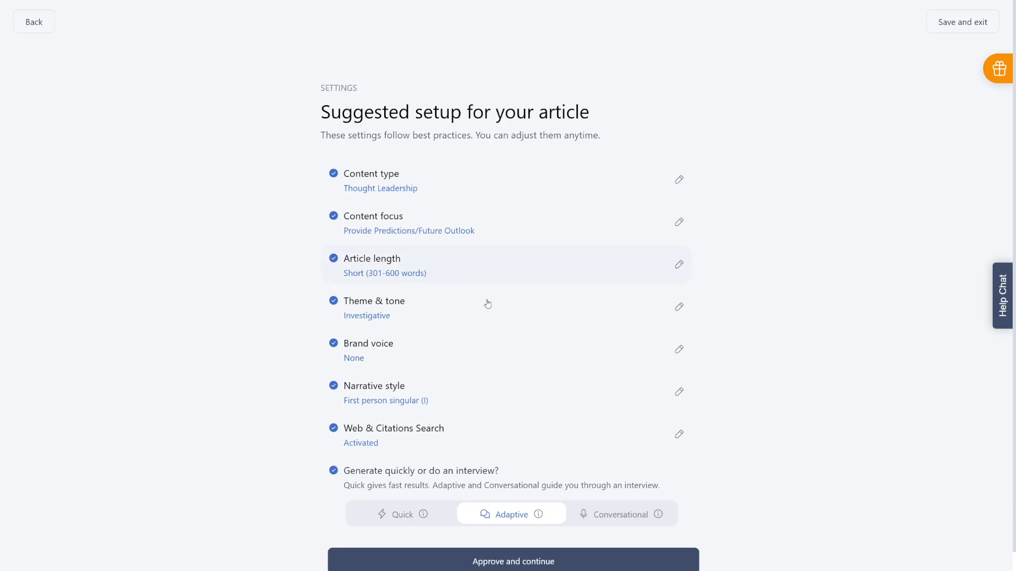
mouse_move(436, 350)
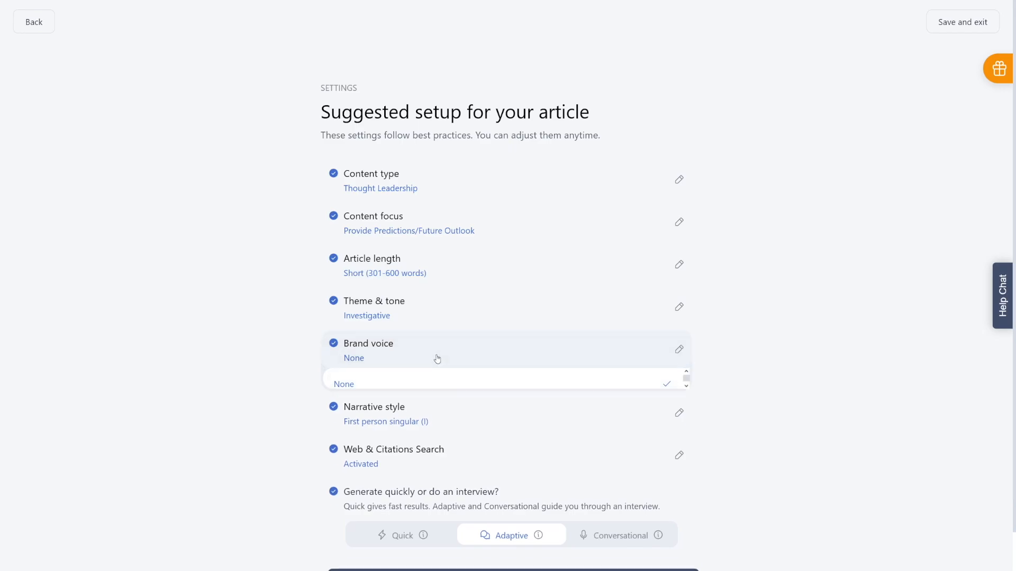
left_click(343, 384)
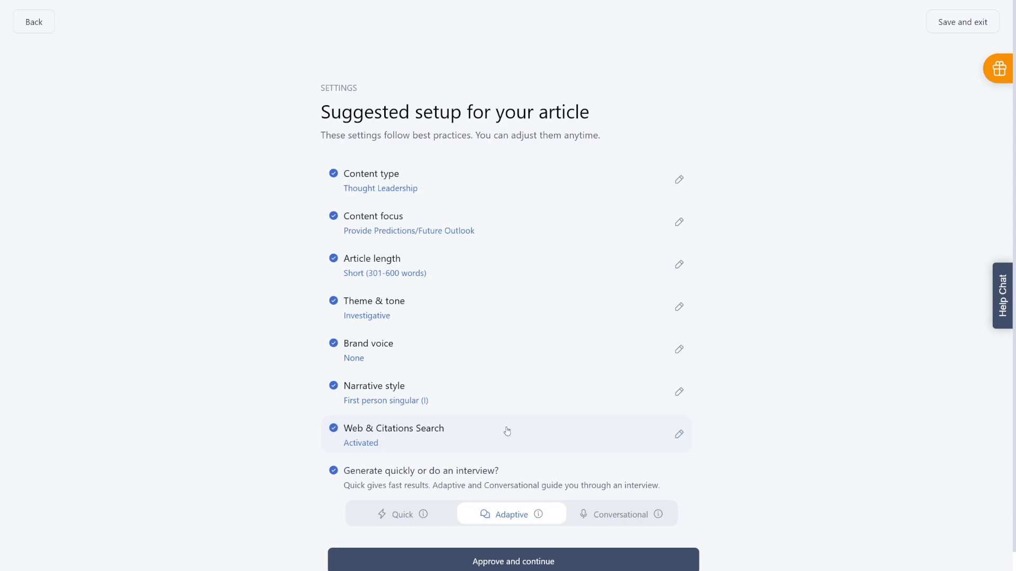
mouse_move(540, 431)
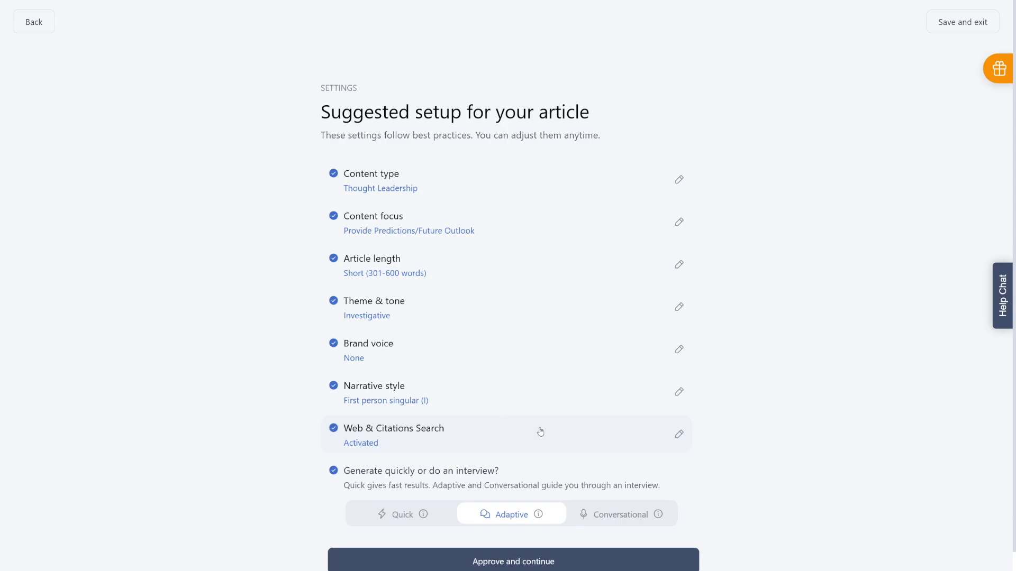
scroll("down", 3)
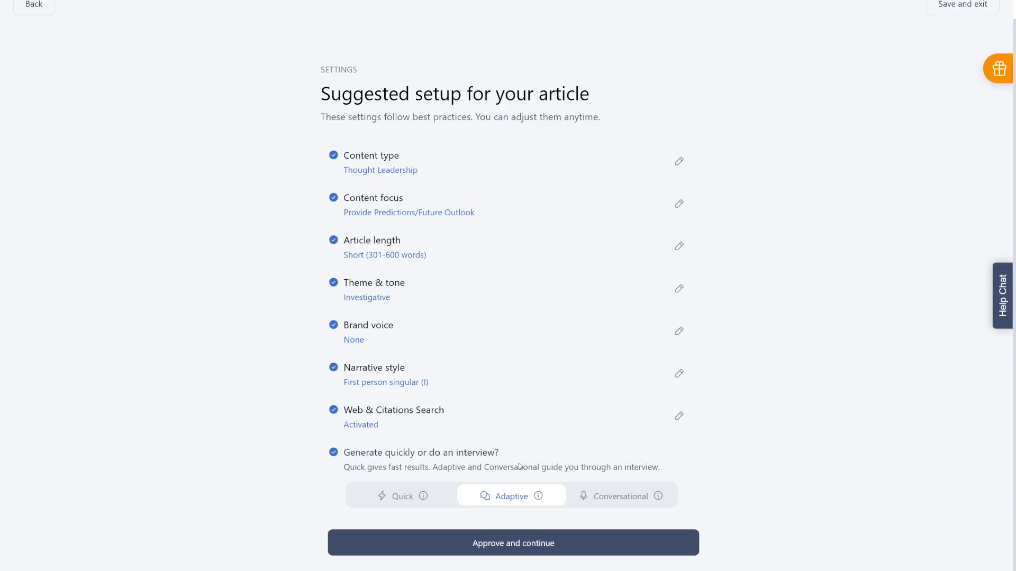
mouse_move(425, 496)
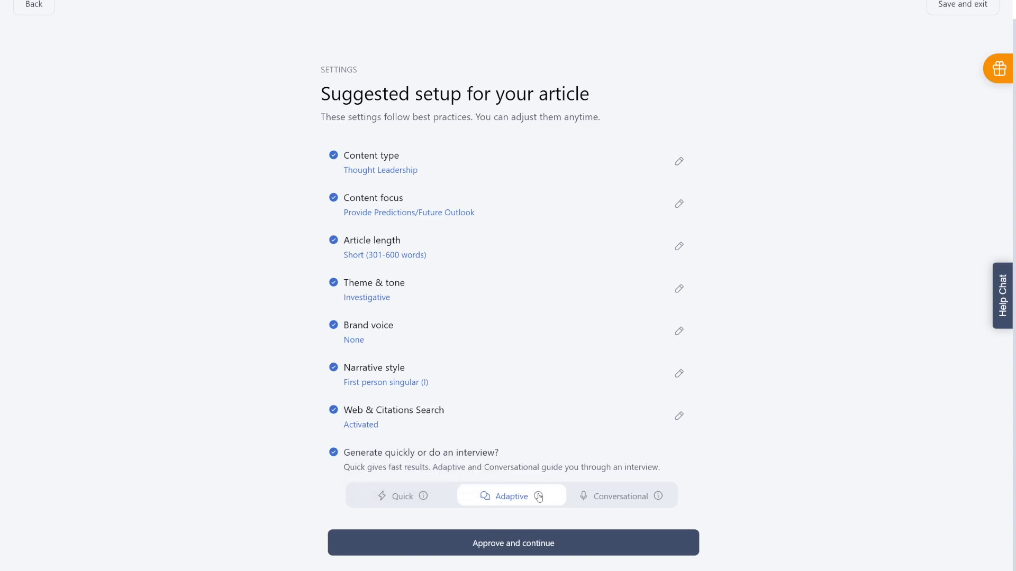
mouse_move(511, 496)
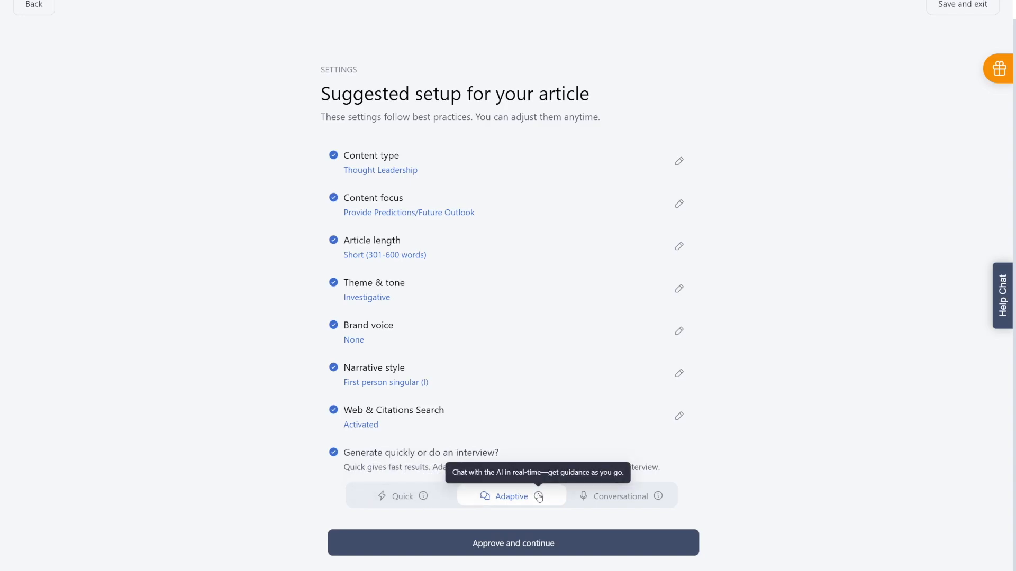
mouse_move(640, 504)
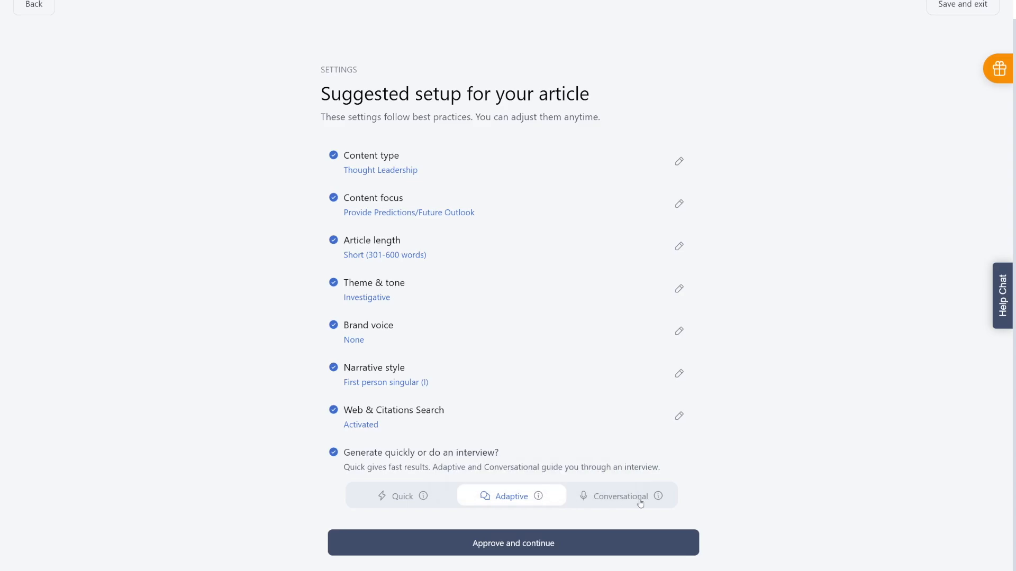
mouse_move(657, 497)
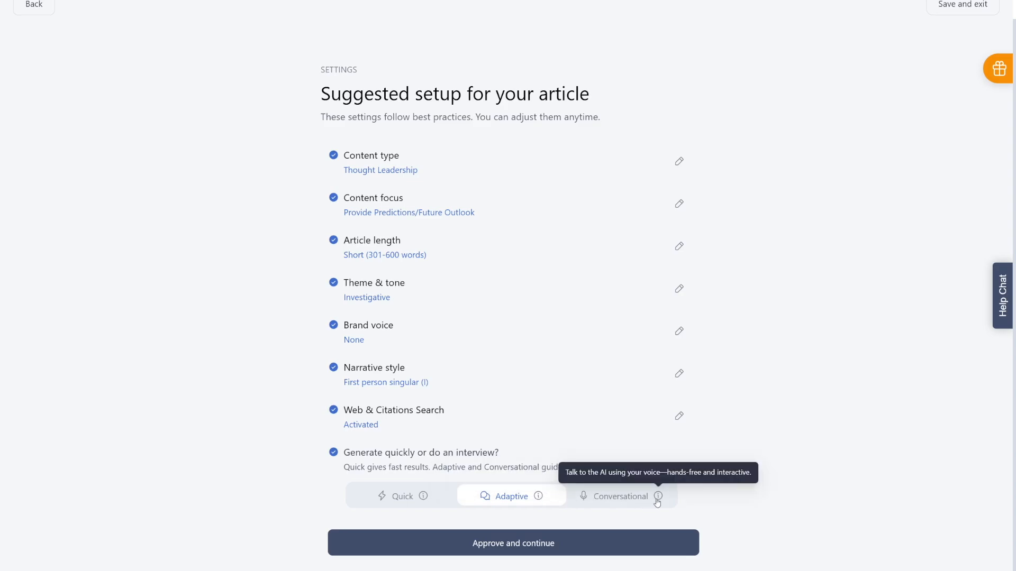
left_click(619, 496)
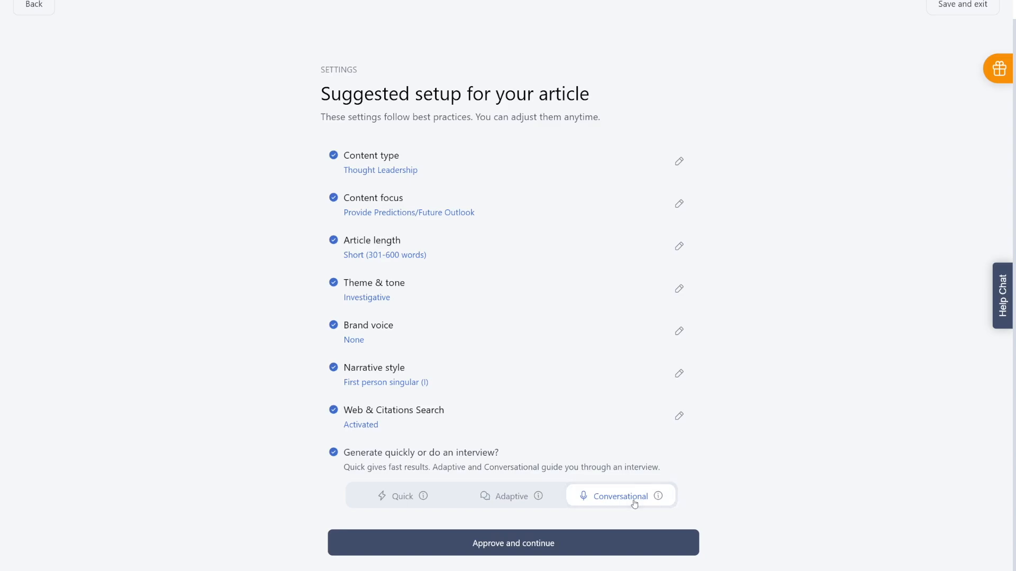
mouse_move(563, 536)
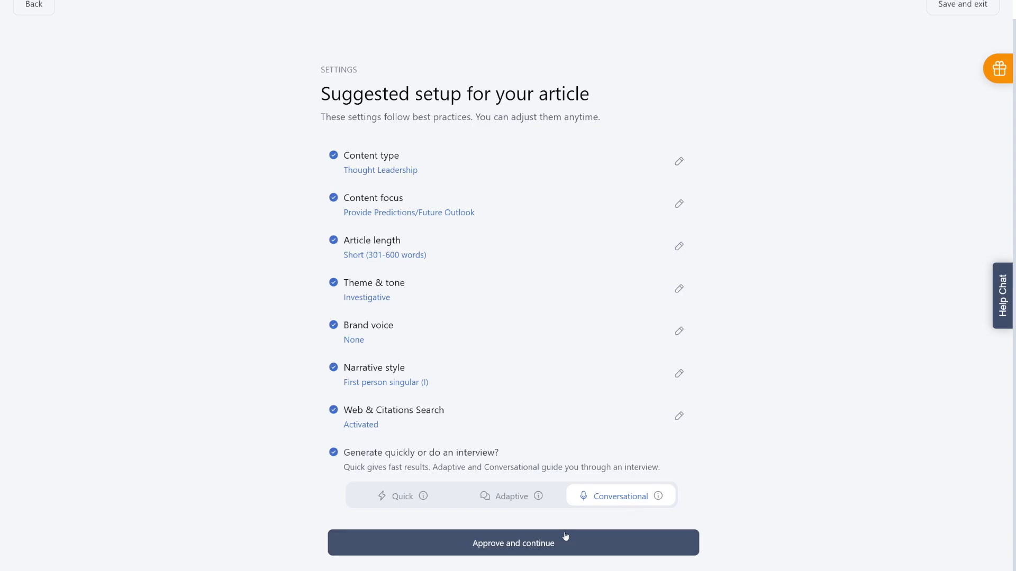
left_click(513, 542)
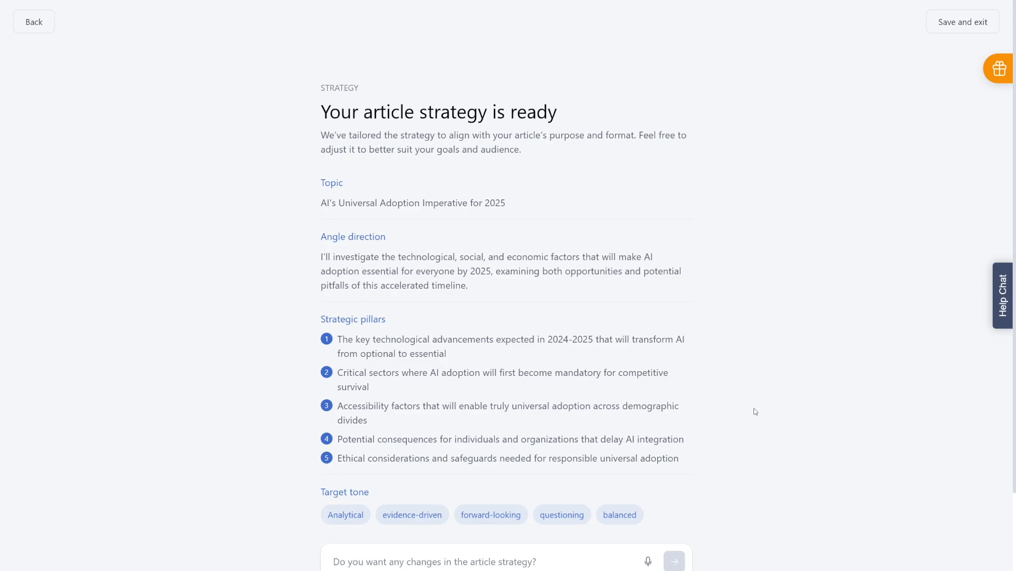
Review the 'AI's Universal Adoption Imperative for 2025' strategy and proceed to the interview screen.
scroll("down", 3)
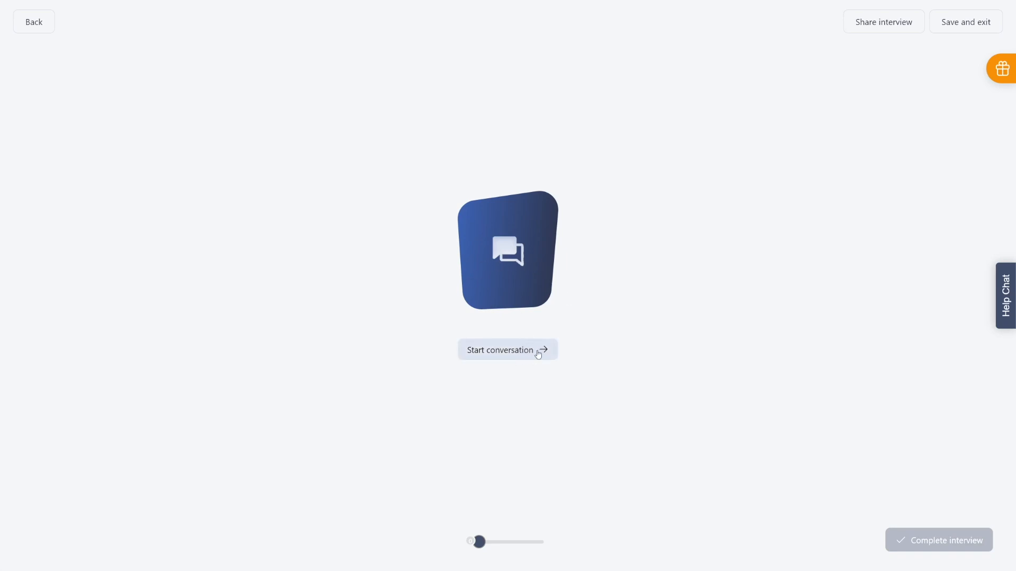
Run the conversational interview despite the microphone warning, then pause it to generate the article.
left_click(499, 350)
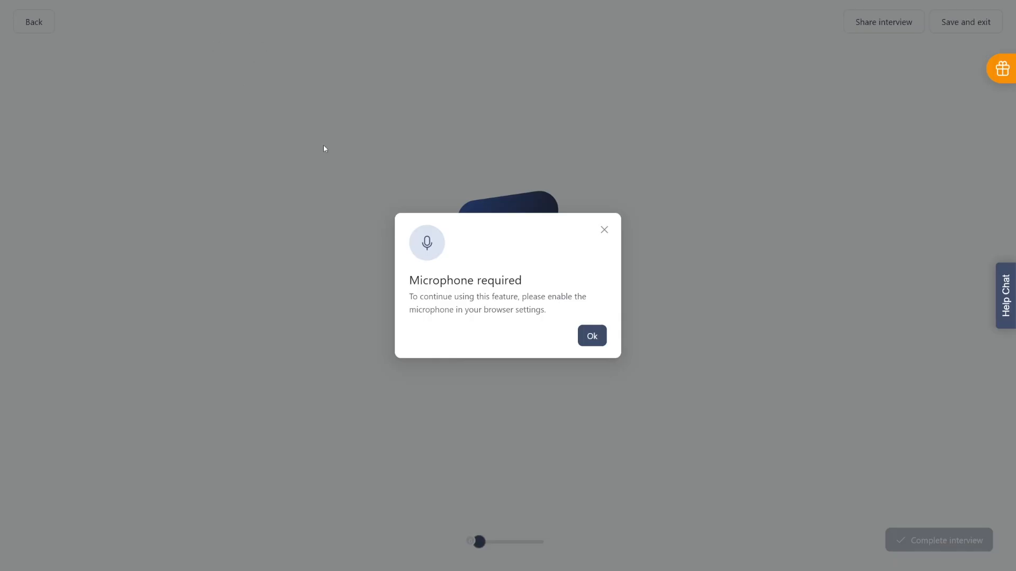
left_click(590, 335)
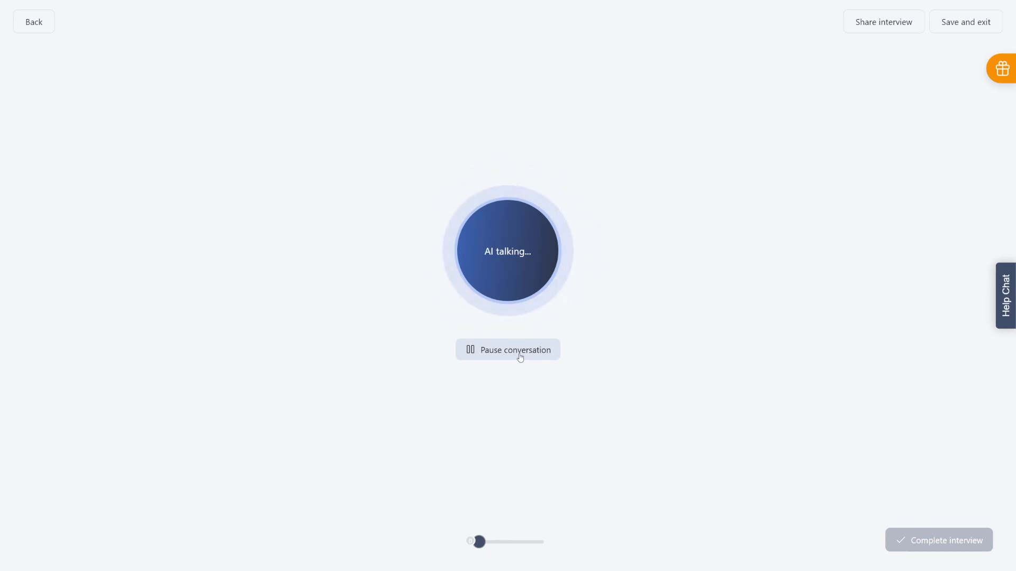
mouse_move(488, 358)
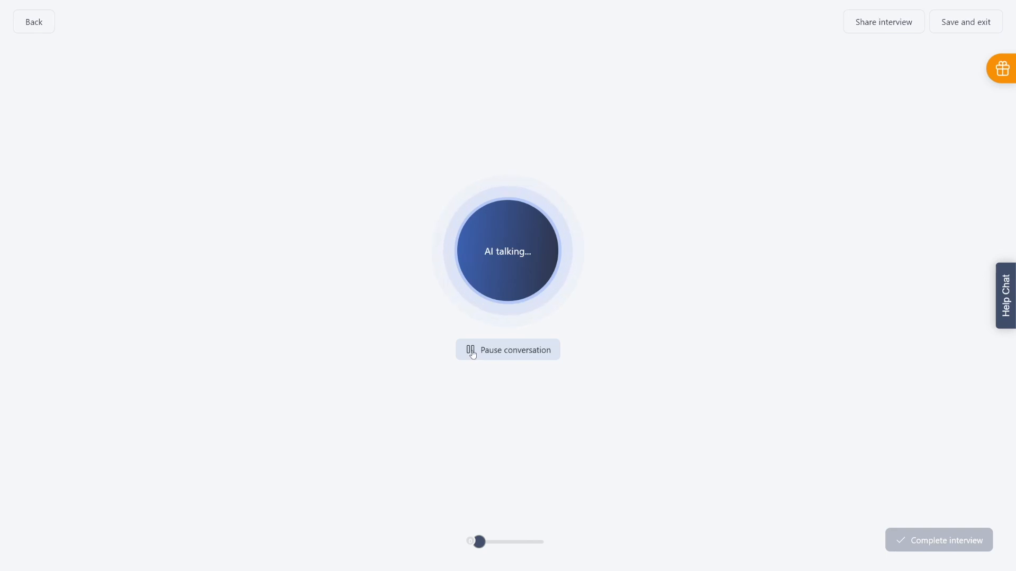
left_click(507, 349)
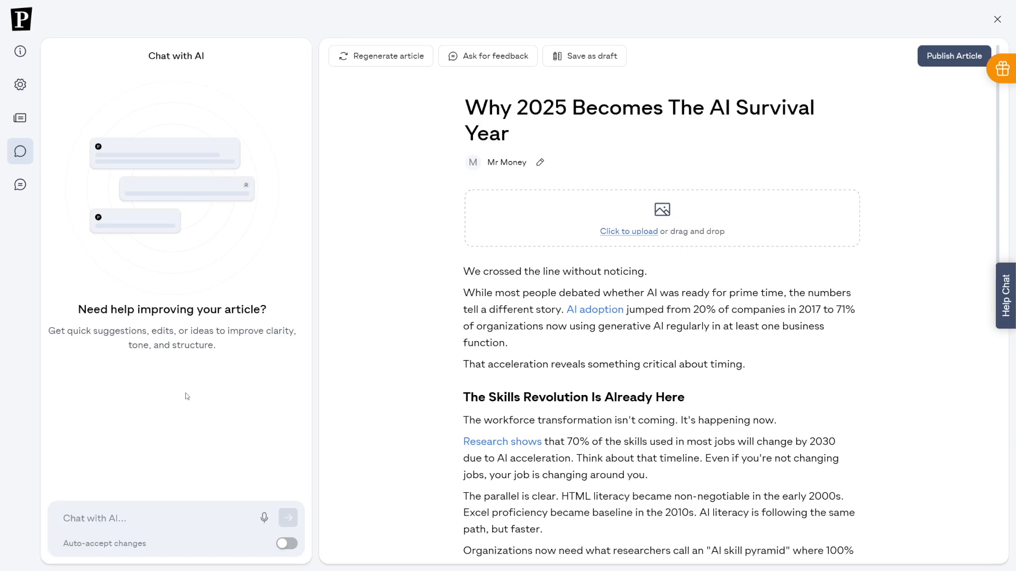
mouse_move(228, 361)
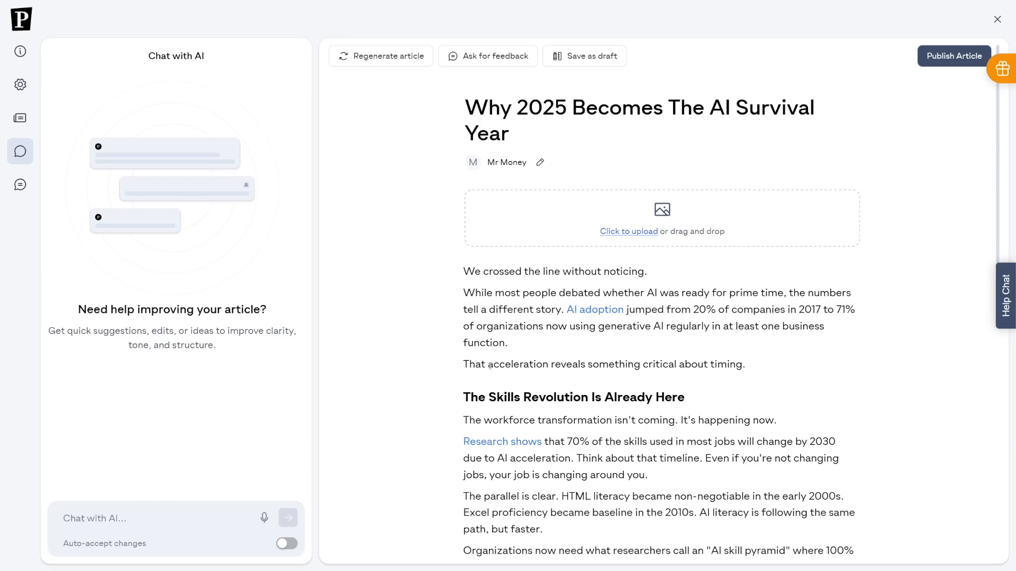
Ask the AI to improve 'From Advantage to Survival' and accept all its rewrites.
scroll("down", 3)
type("From Advantage to Survival -")
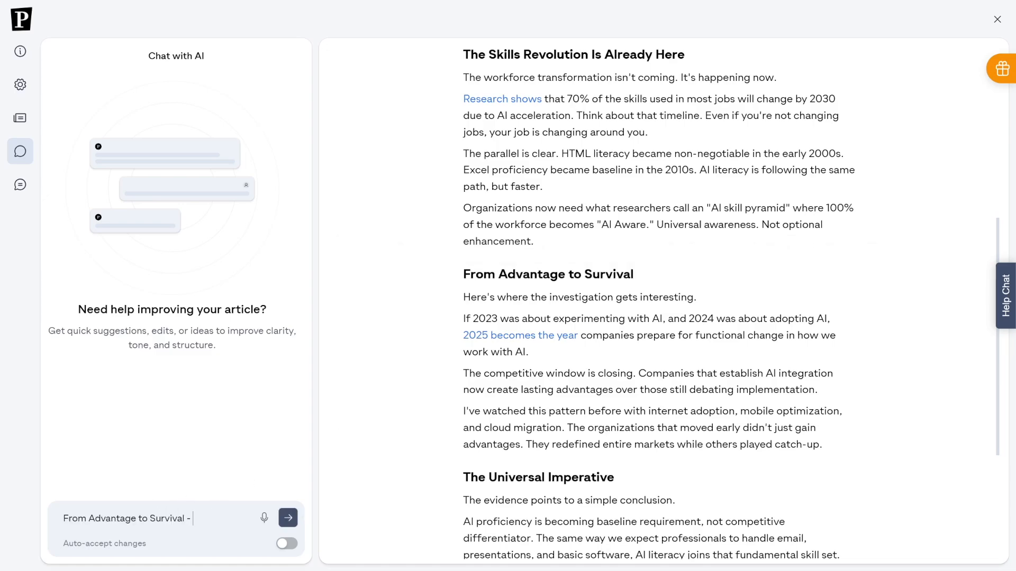
type("improve this")
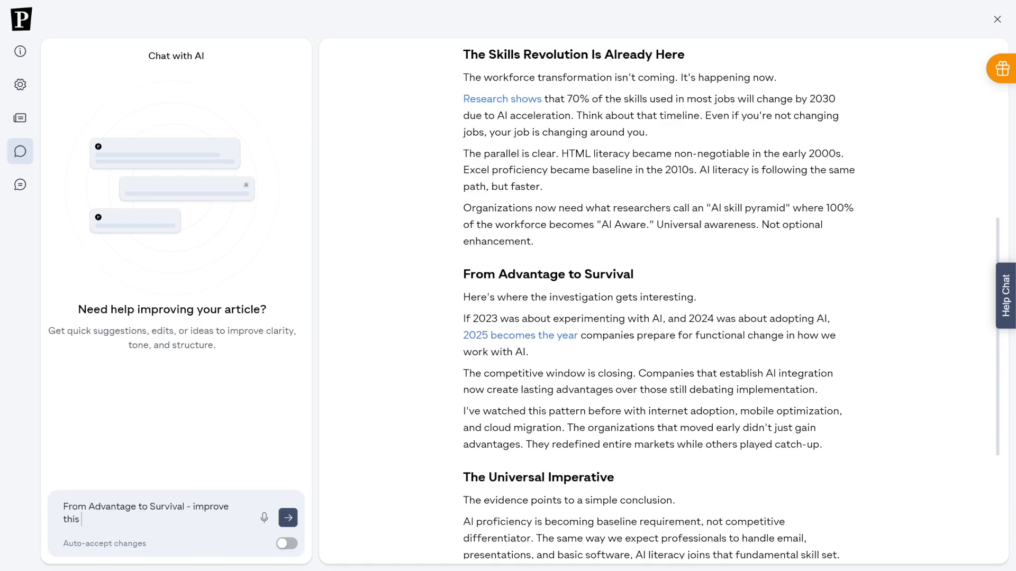
left_click(288, 517)
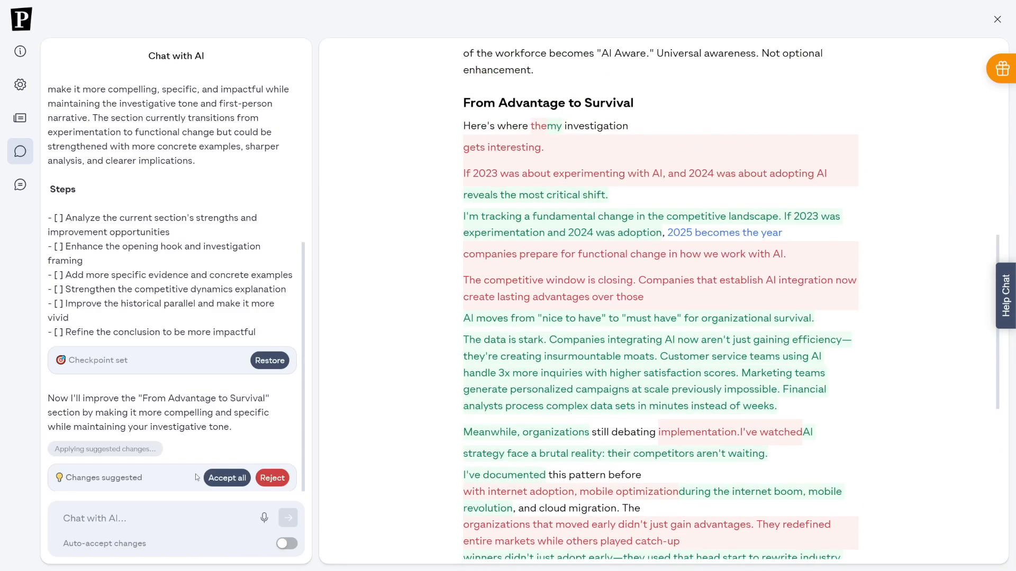
left_click(227, 478)
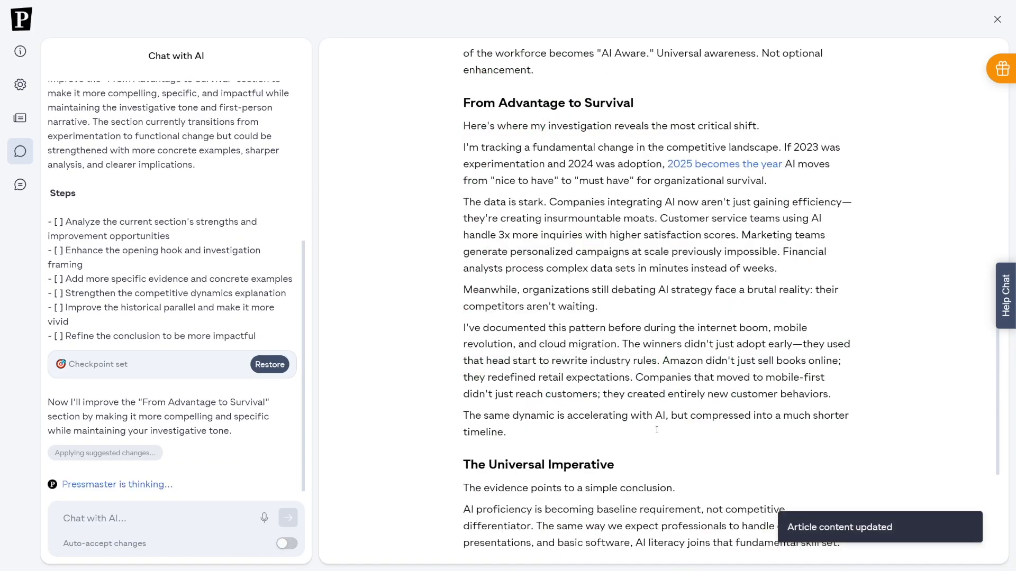
scroll("down", 3)
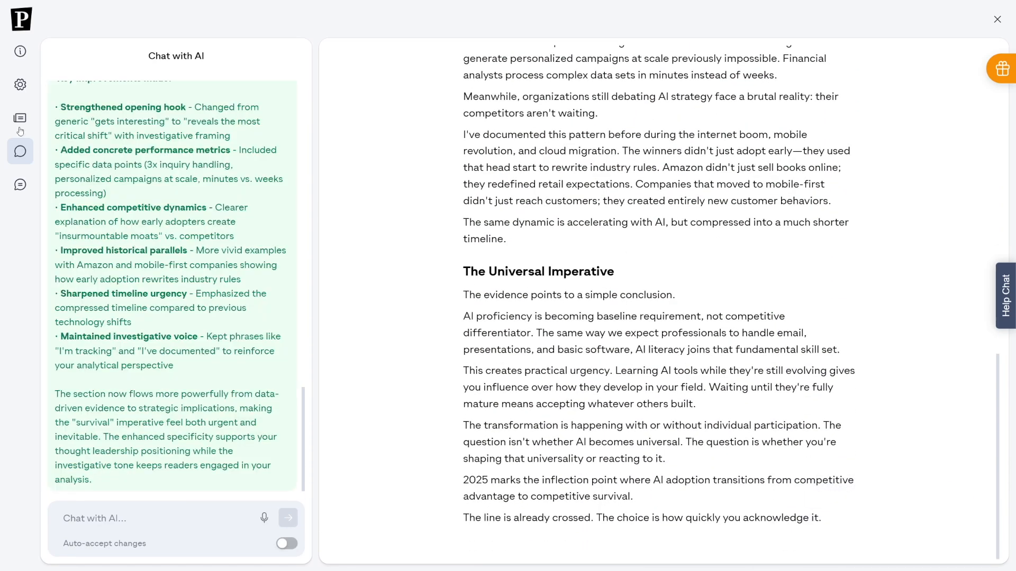
mouse_move(20, 84)
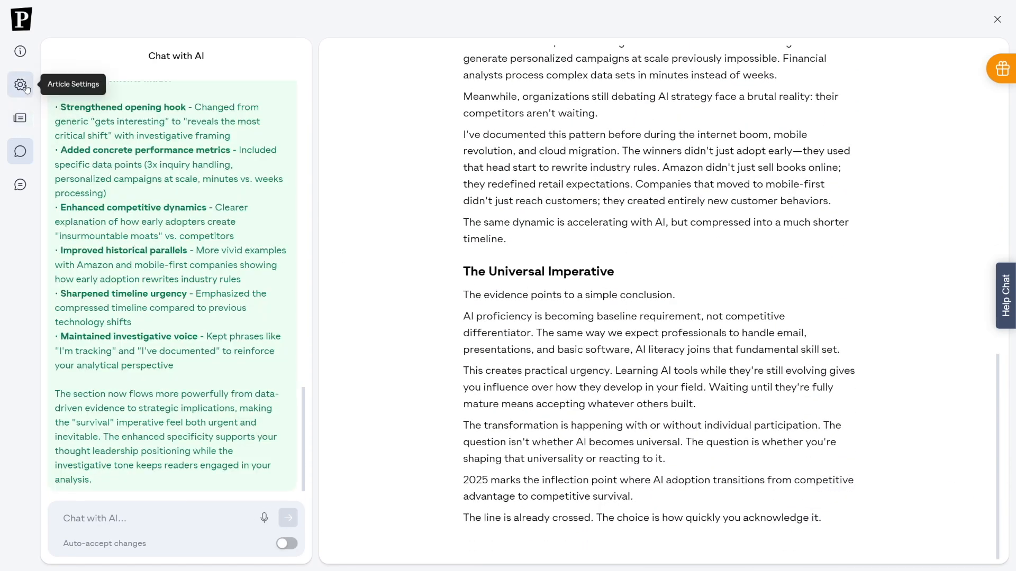
Check article settings, comments and publishing options, then close the editor leaving the article a draft.
left_click(21, 85)
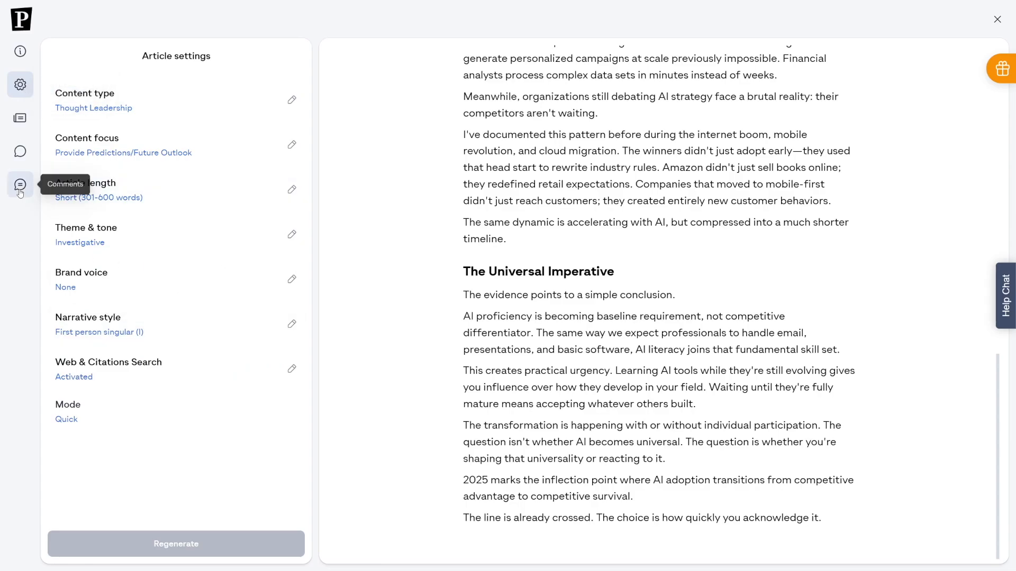
left_click(20, 185)
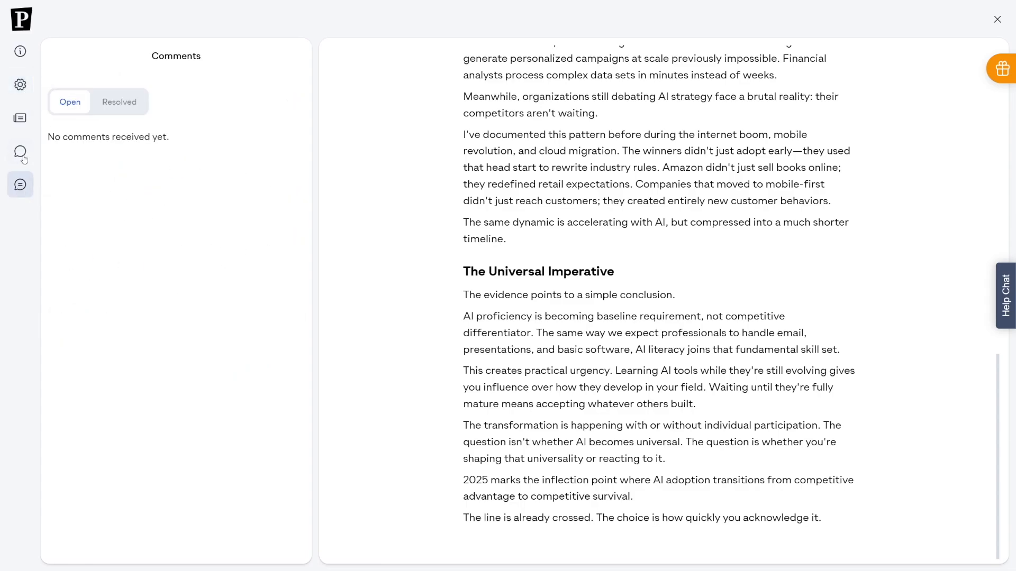
left_click(20, 152)
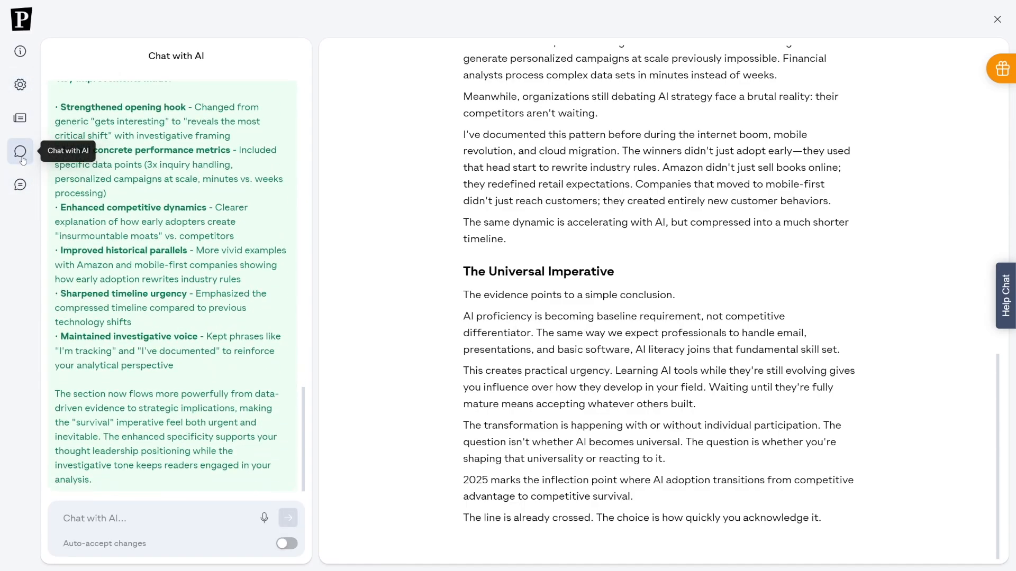
left_click(996, 19)
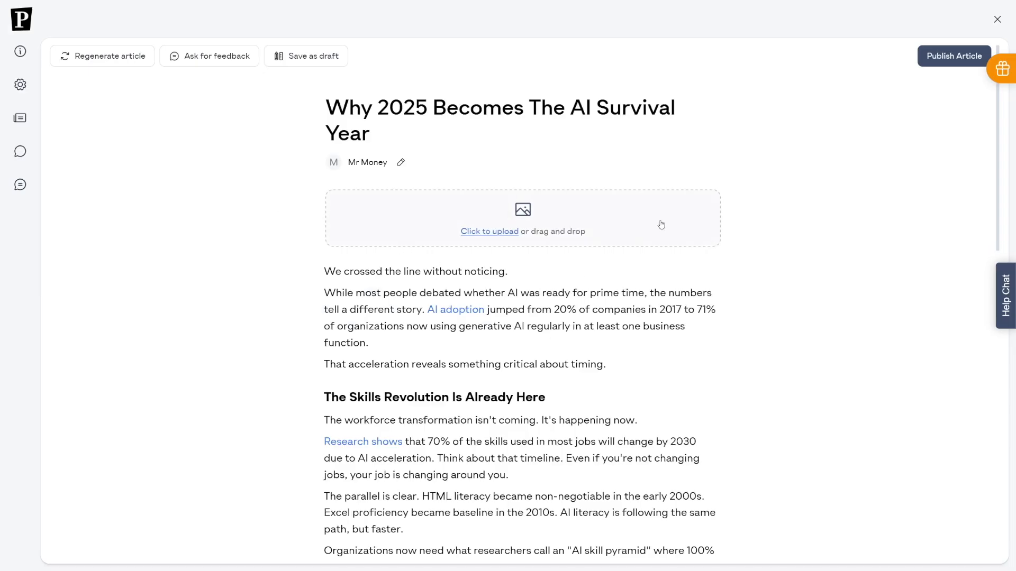
mouse_move(952, 56)
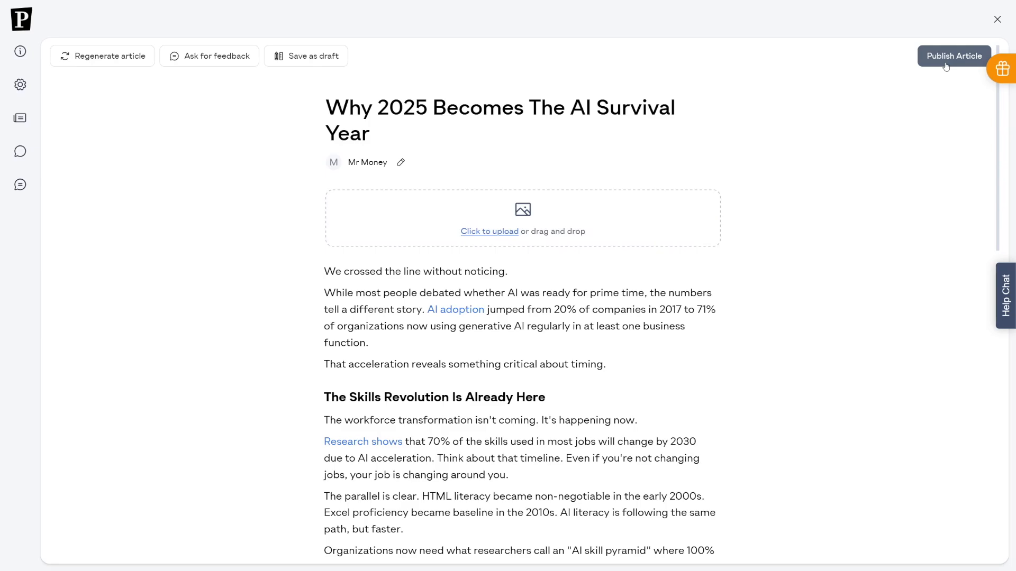
left_click(953, 56)
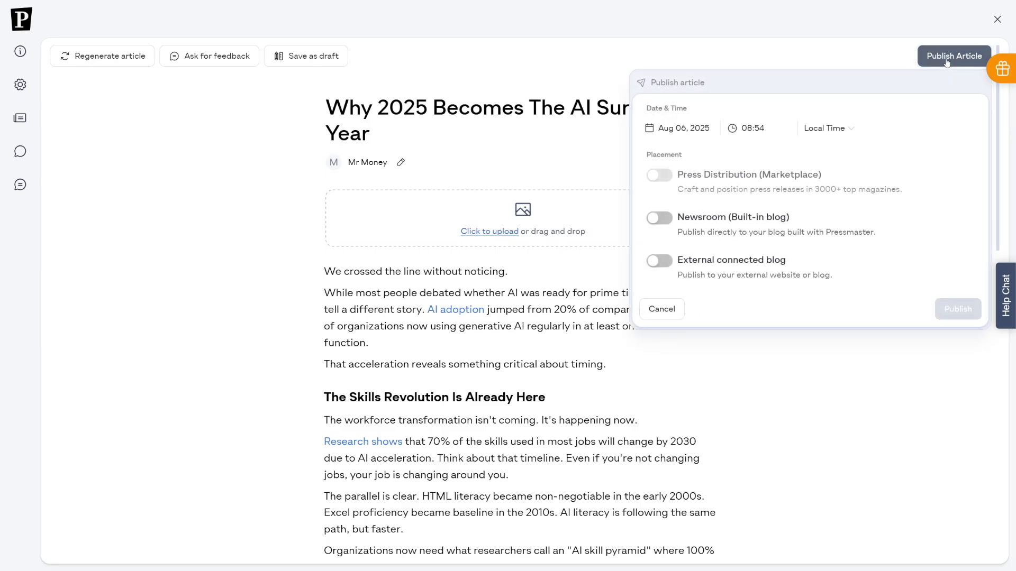
left_click(306, 55)
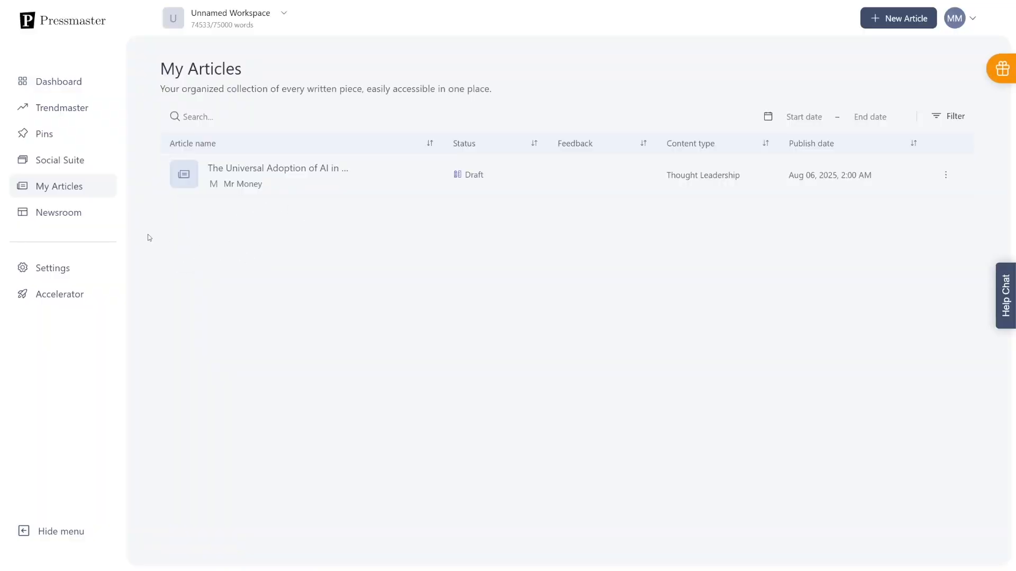
mouse_move(59, 159)
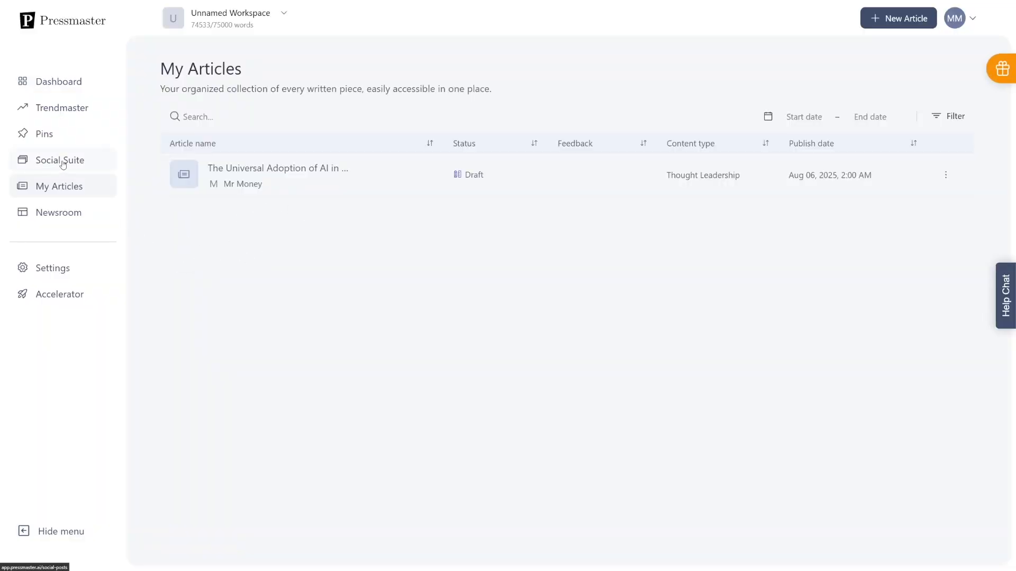
Choose AI post from the New post menu in Social Suite.
left_click(59, 160)
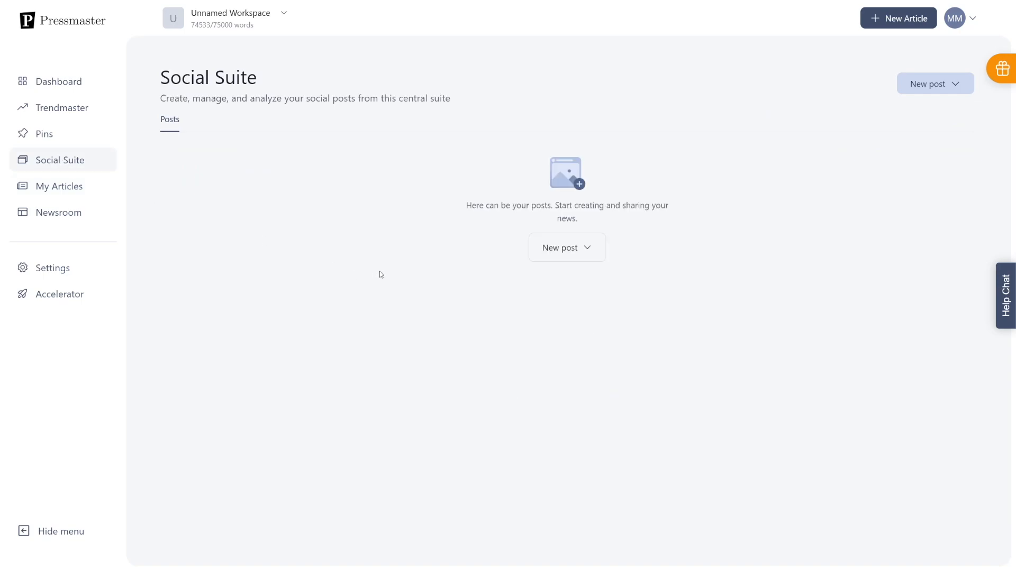
mouse_move(502, 271)
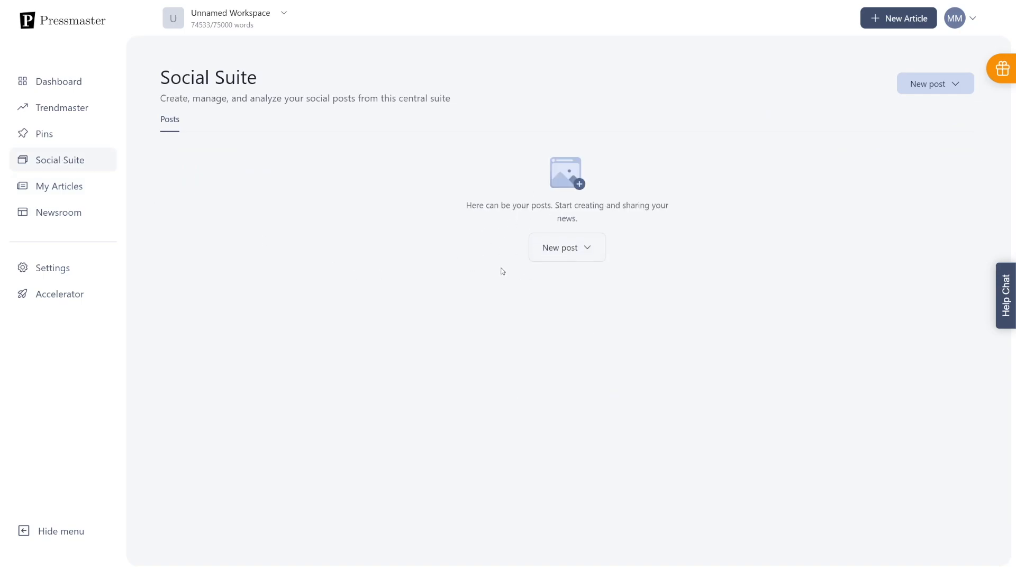
left_click(566, 248)
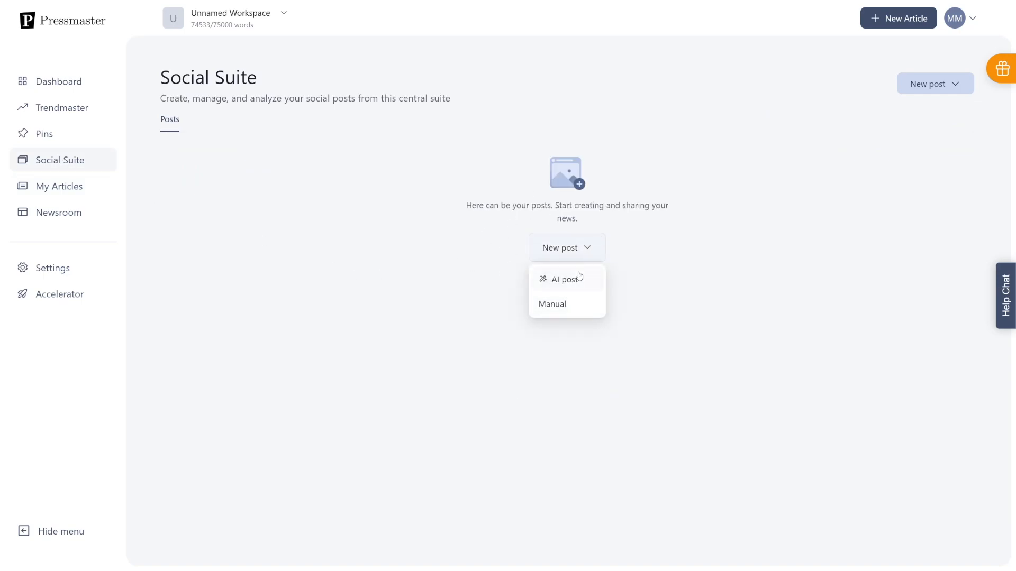
left_click(561, 279)
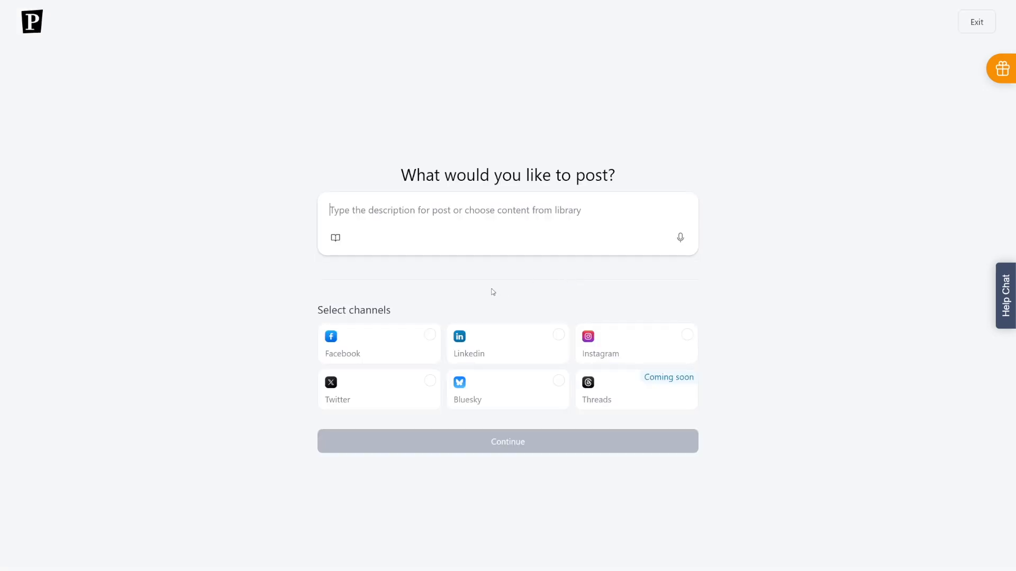
mouse_move(436, 381)
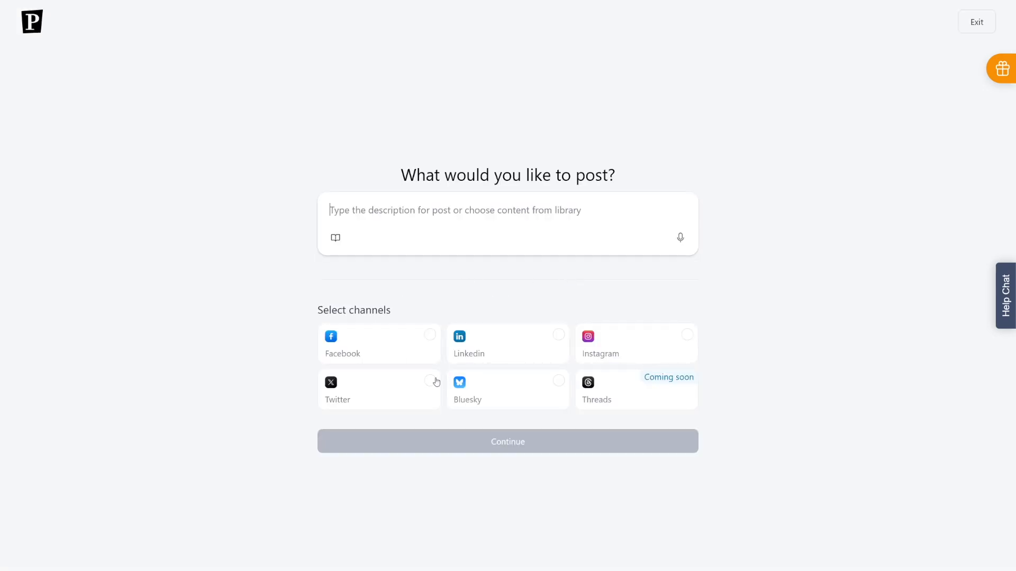
Target Twitter and LinkedIn, using the library's AI 2025 article as the post source.
left_click(430, 381)
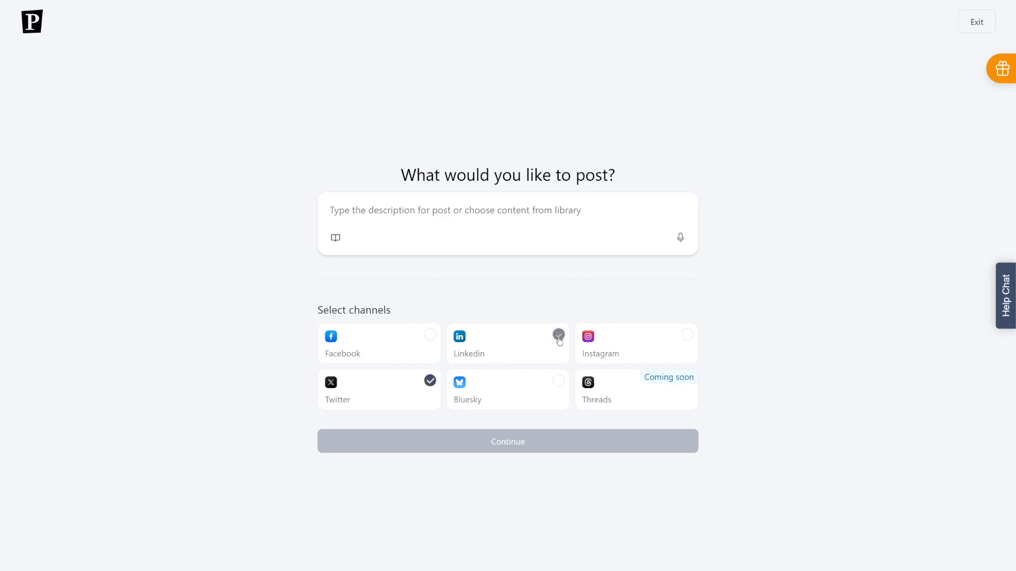
left_click(557, 335)
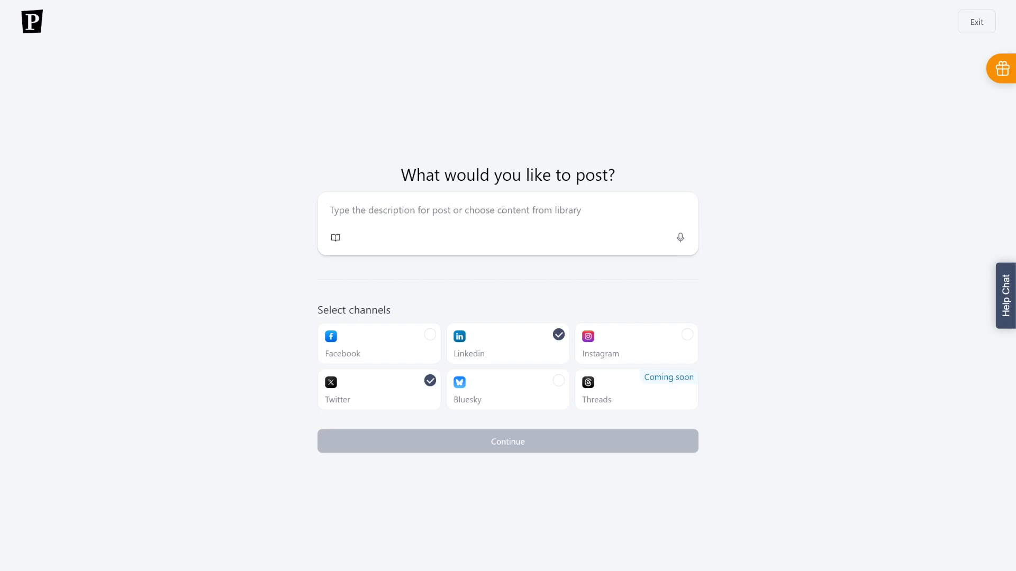
left_click(453, 210)
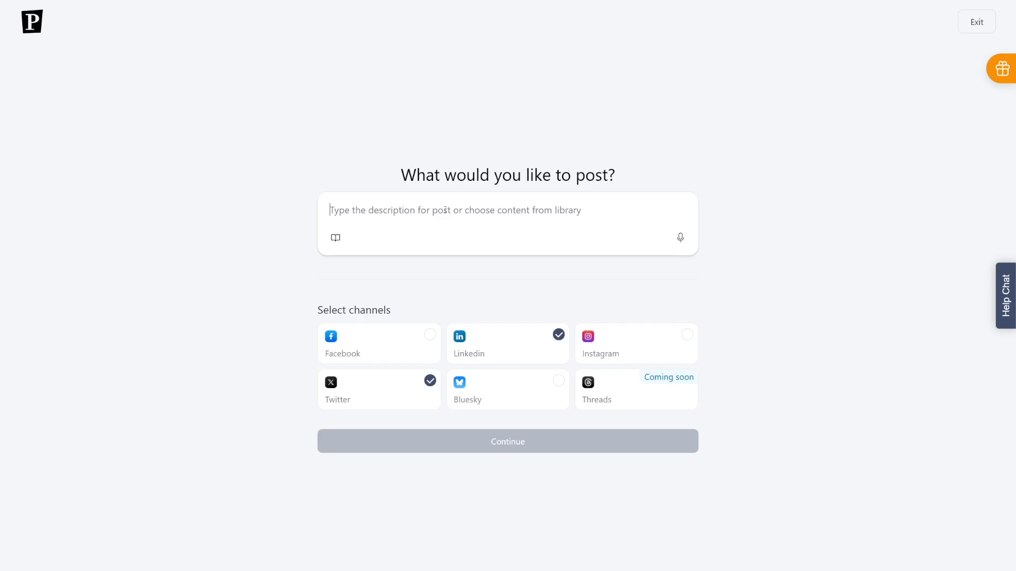
left_click(335, 237)
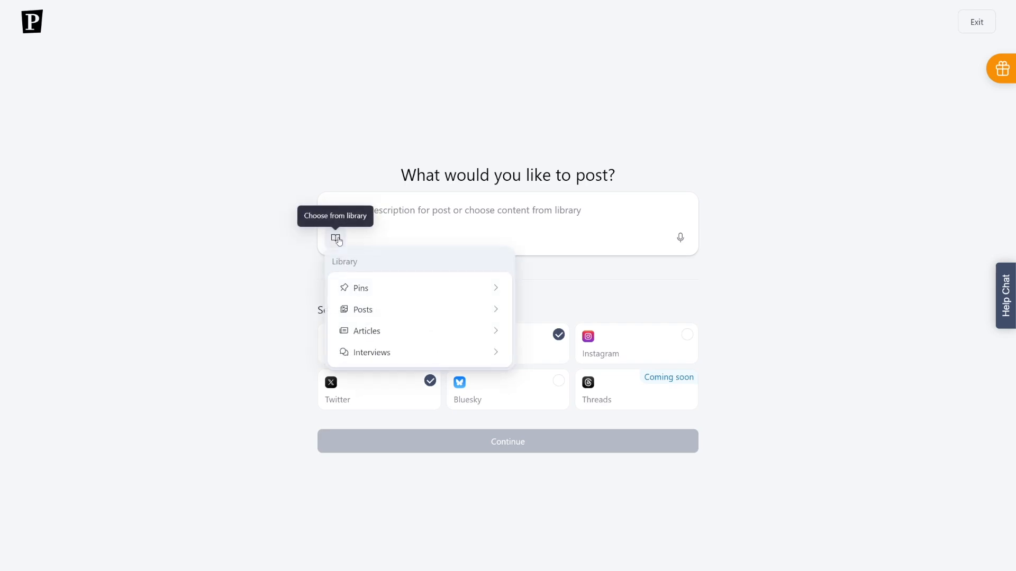
mouse_move(475, 335)
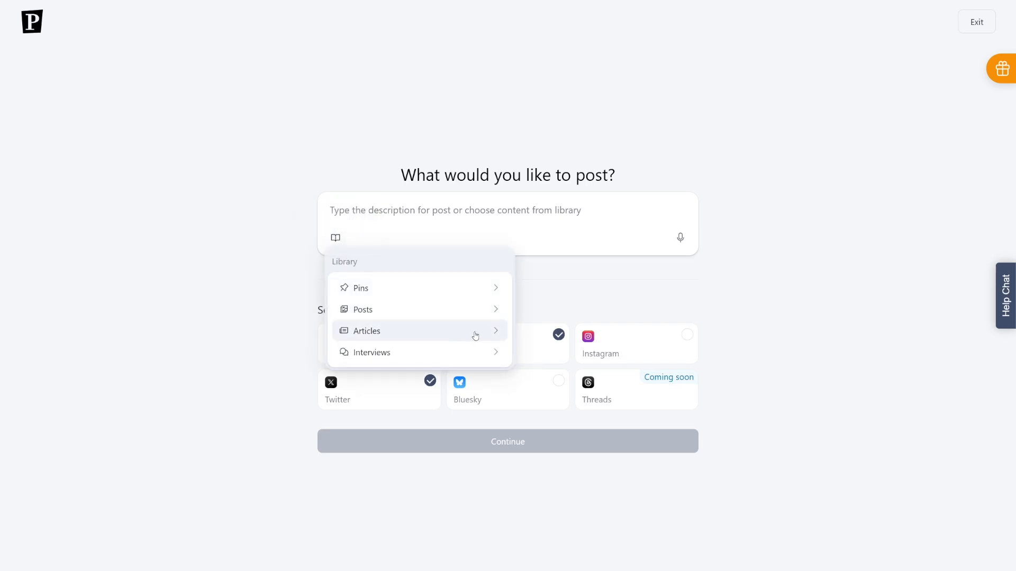
left_click(366, 331)
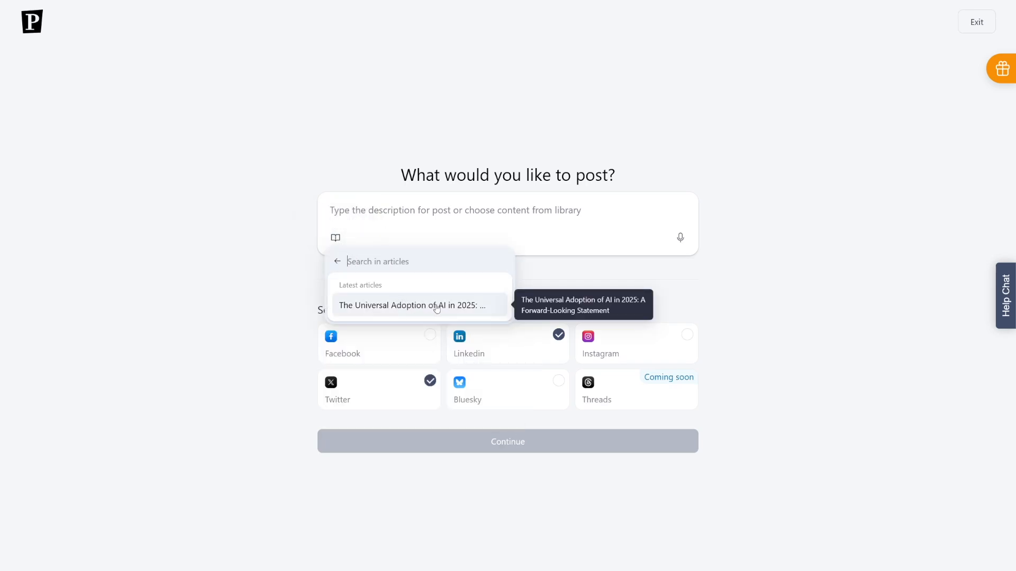
left_click(412, 305)
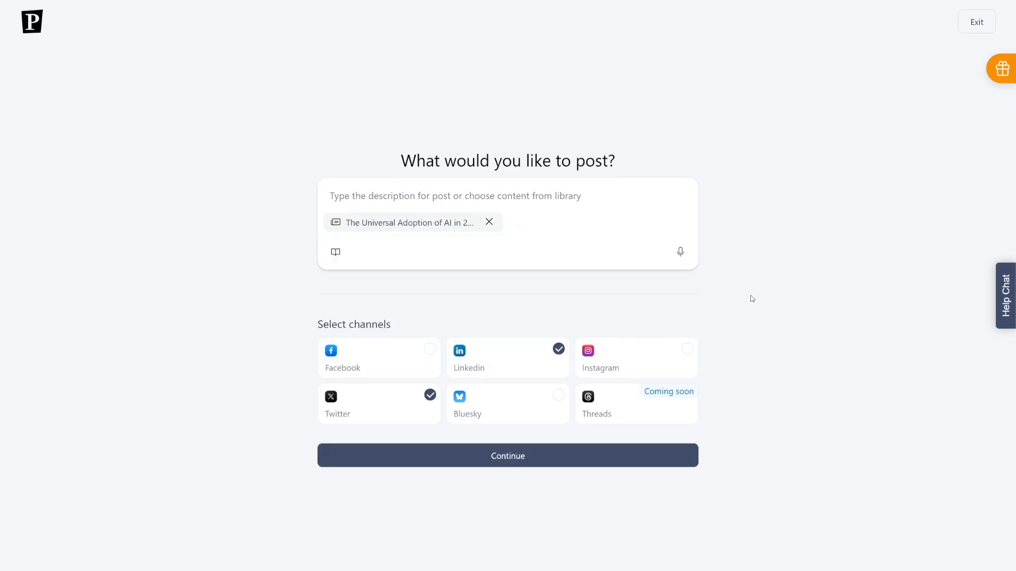
mouse_move(556, 310)
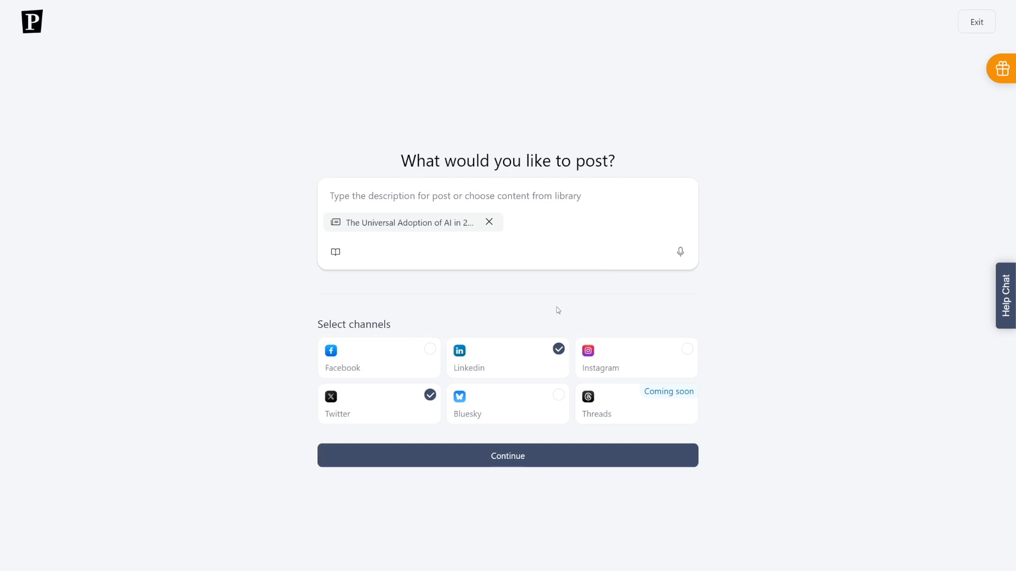
mouse_move(502, 343)
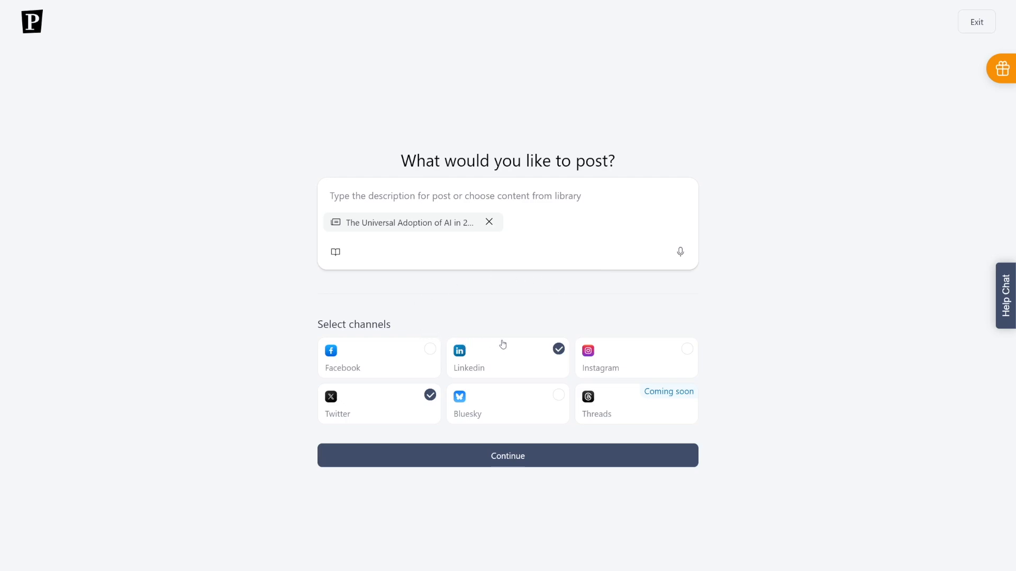
mouse_move(393, 403)
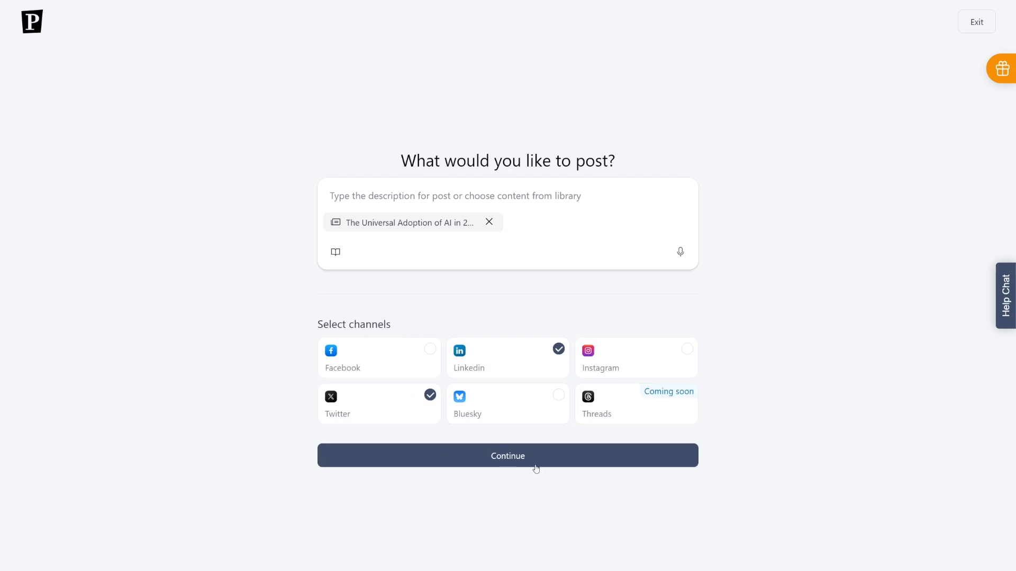
left_click(508, 455)
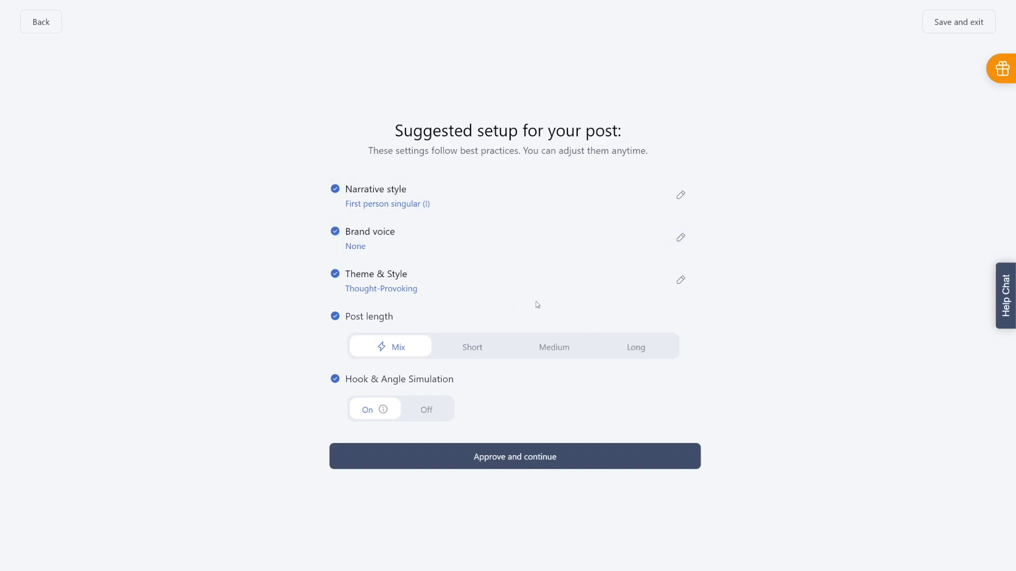
Approve the suggested setup and create the post from the 90-score AI survival hook.
left_click(514, 456)
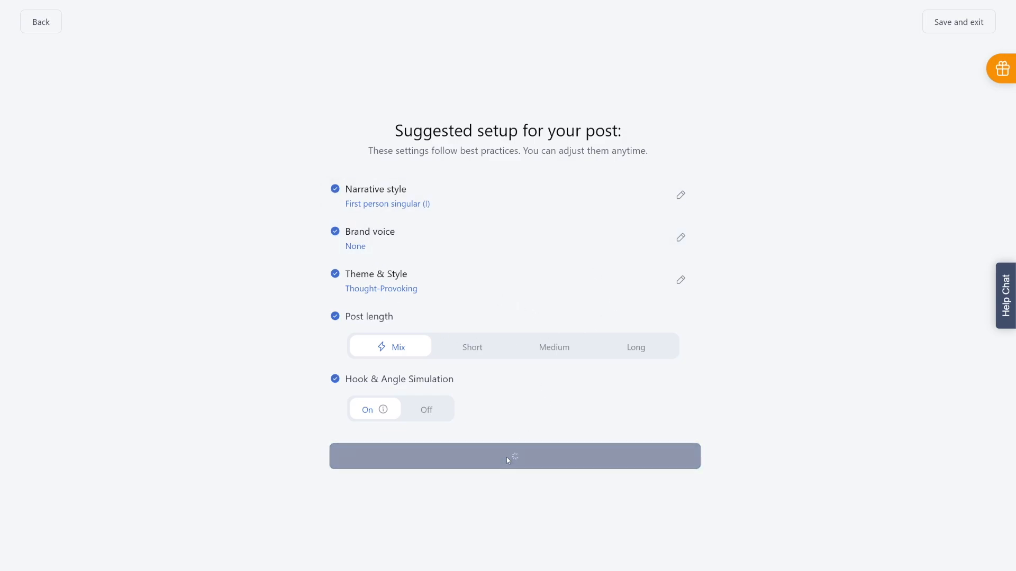
left_click(514, 456)
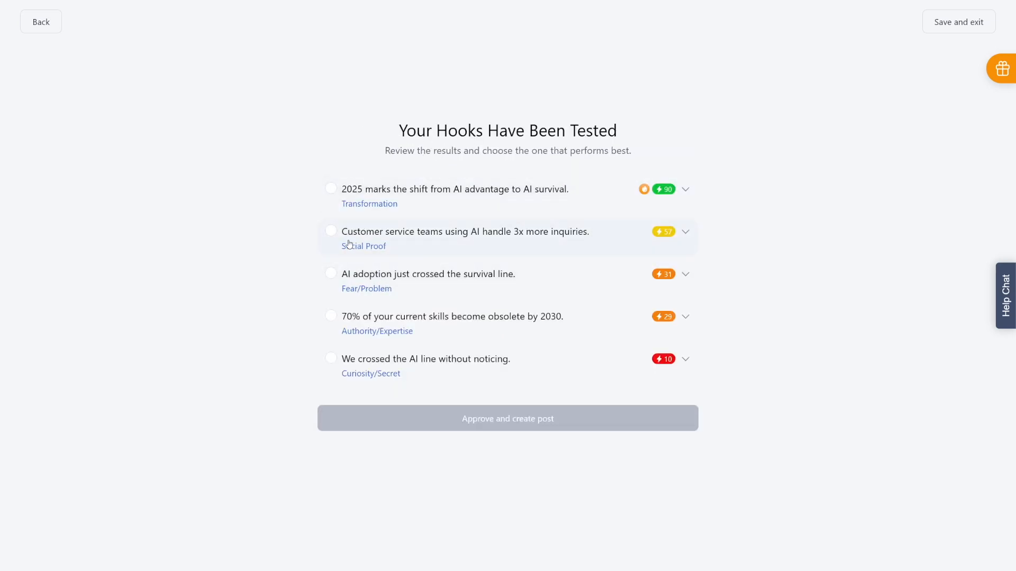
left_click(331, 188)
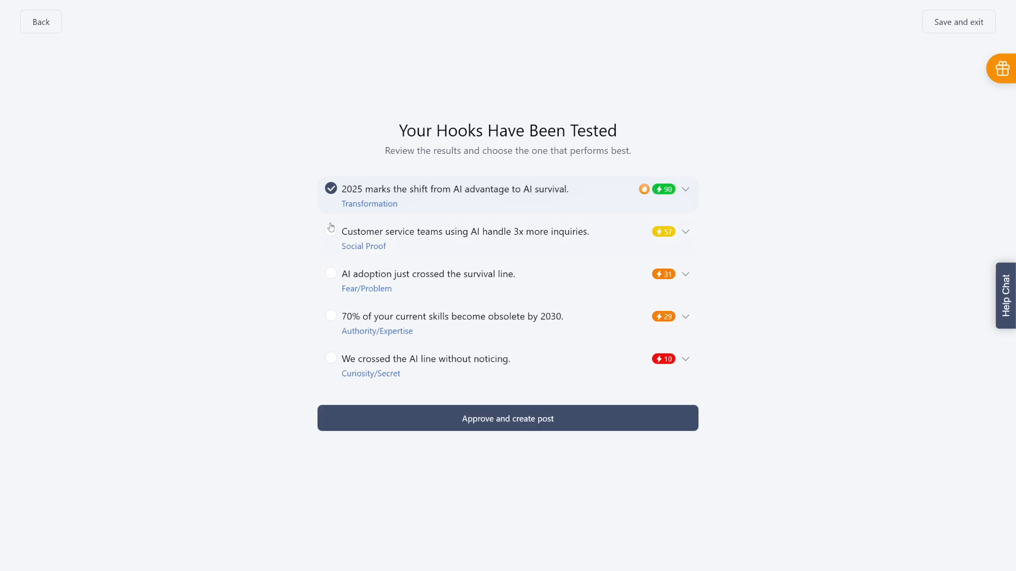
left_click(508, 418)
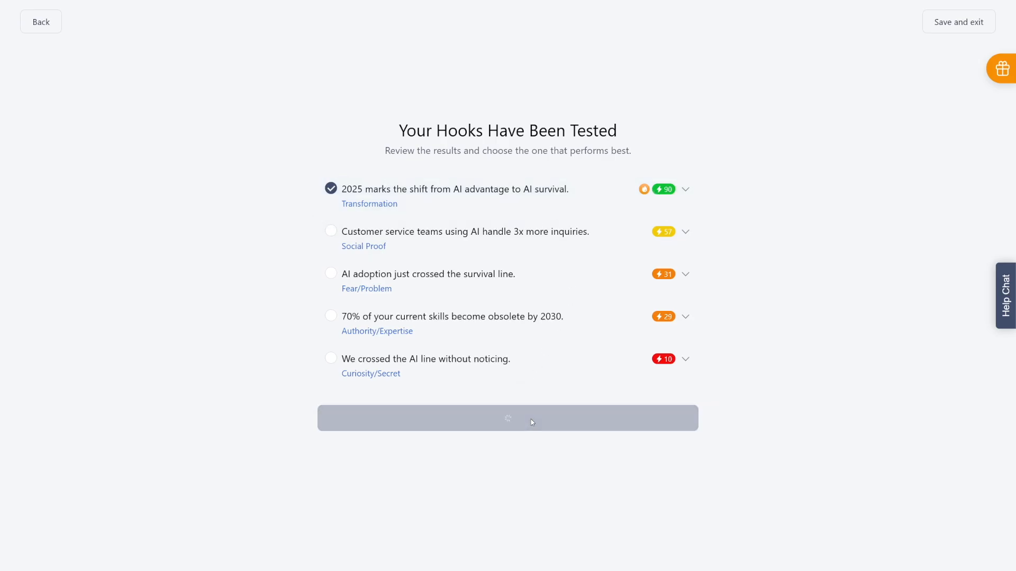
Compare the Twitter and LinkedIn versions, open Chat with AI, and save as draft.
left_click(507, 417)
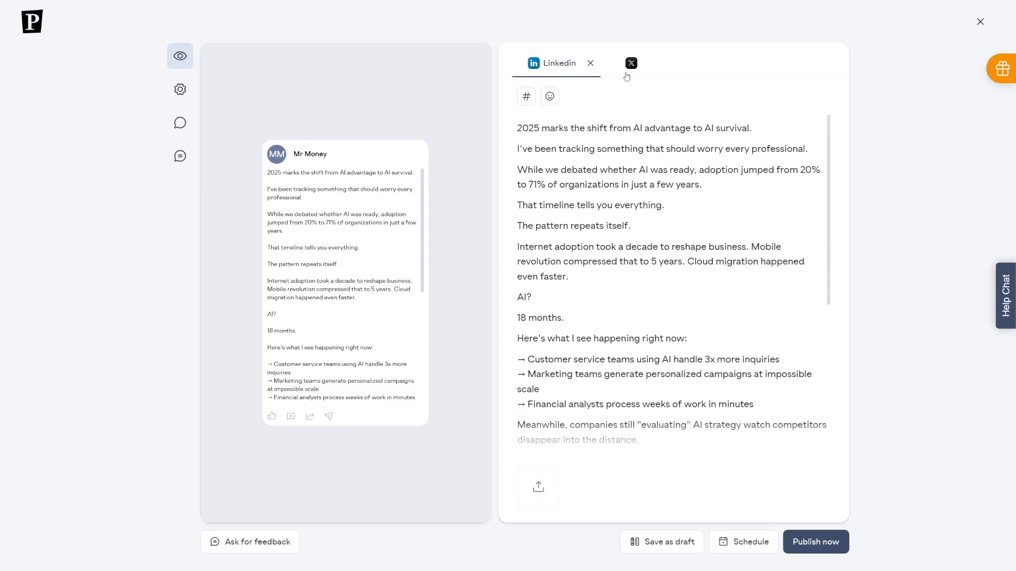
left_click(630, 63)
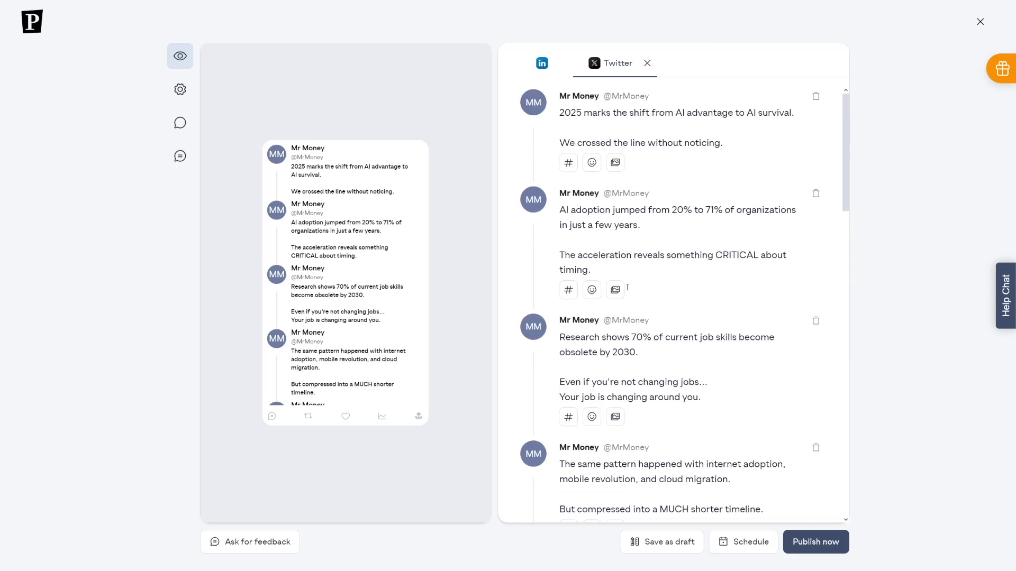
left_click(180, 123)
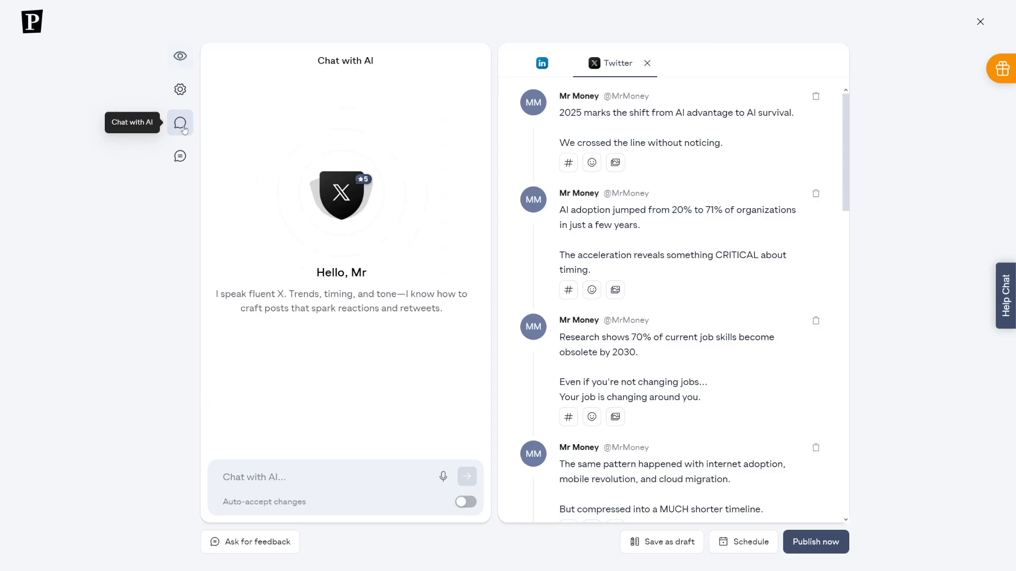
mouse_move(445, 333)
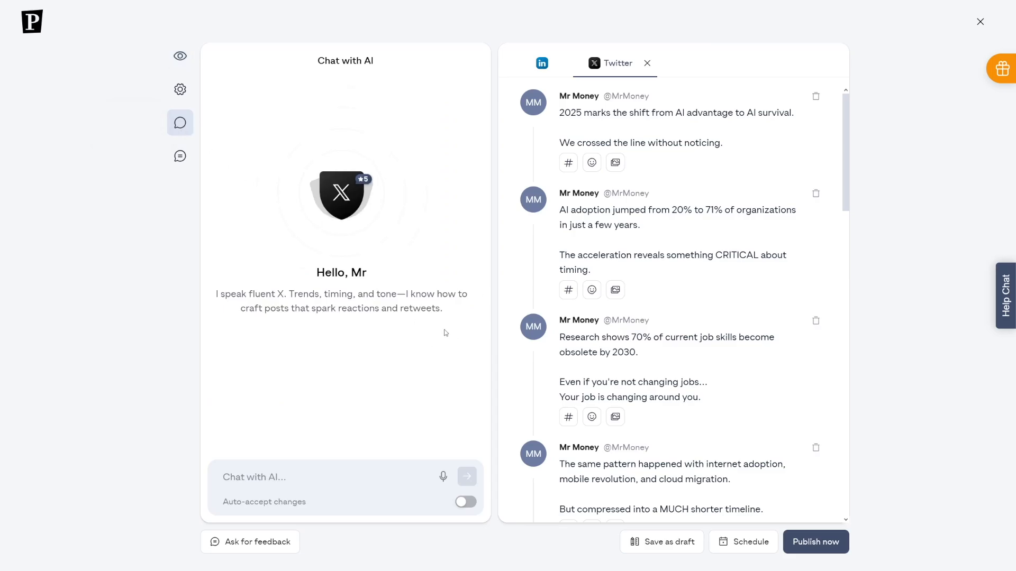
left_click(541, 63)
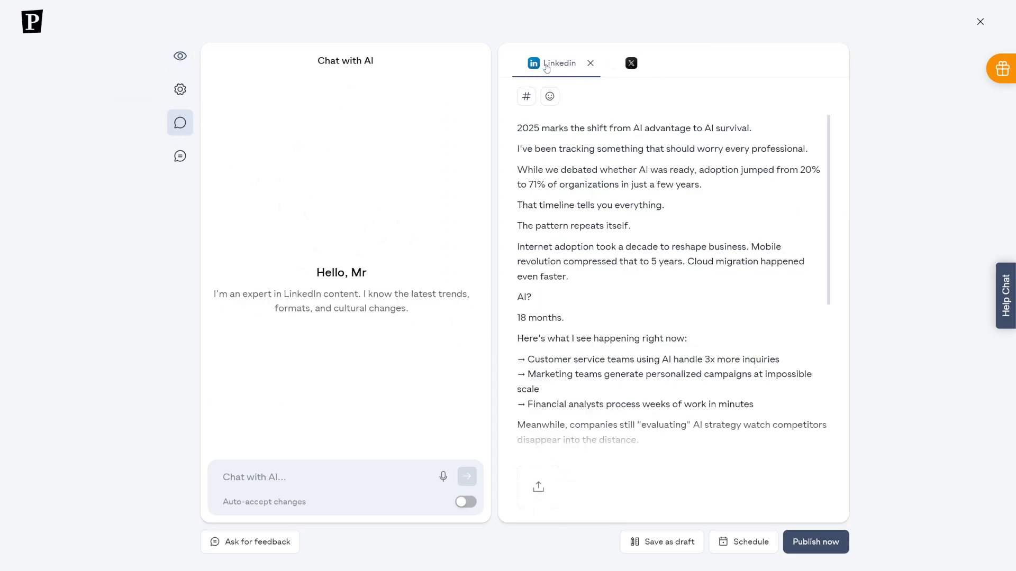
left_click(630, 63)
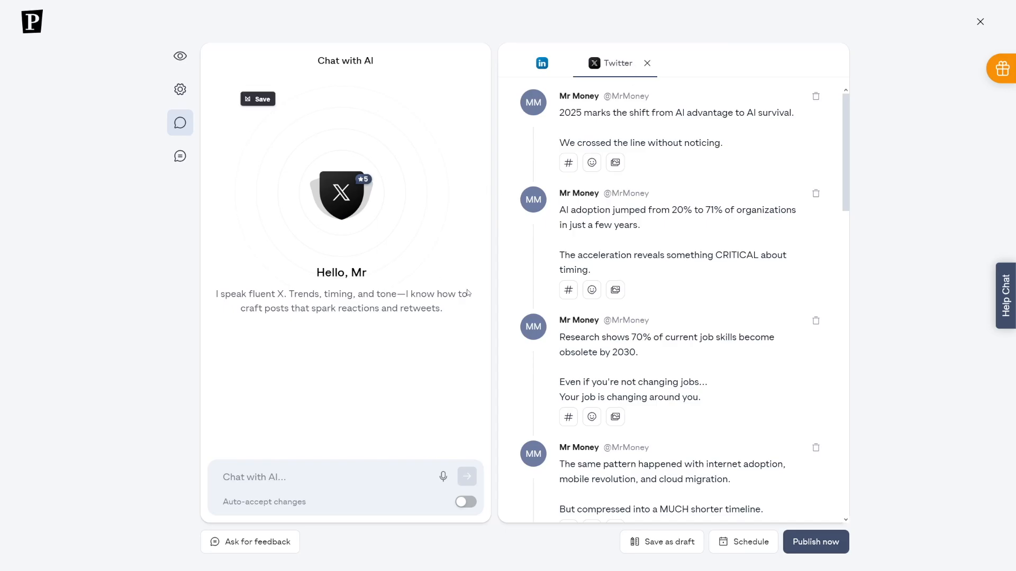
left_click(541, 63)
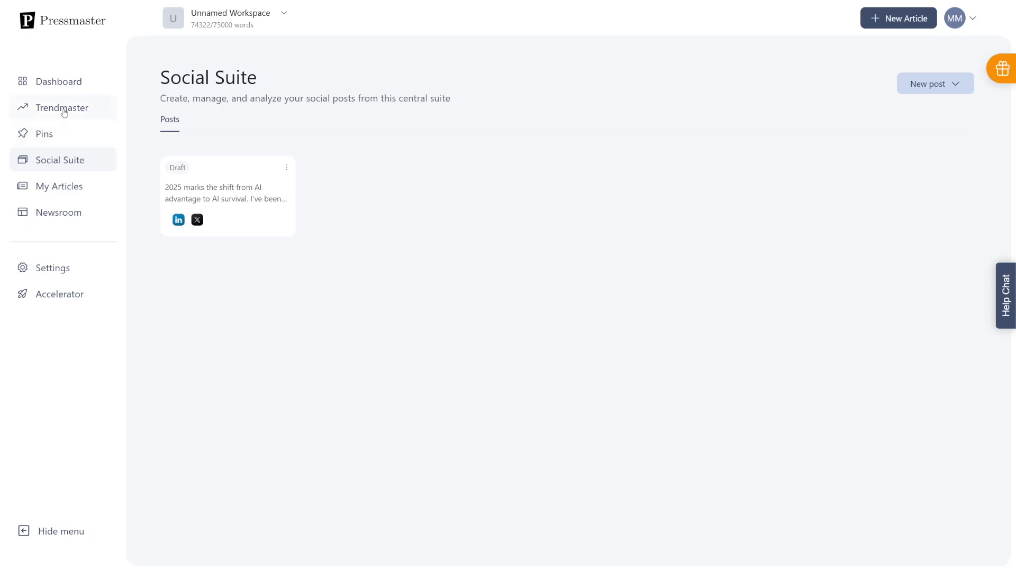
Apply Trendmaster preferences: Advertising & Marketing plus another industry, Worldwide region, English language.
left_click(61, 107)
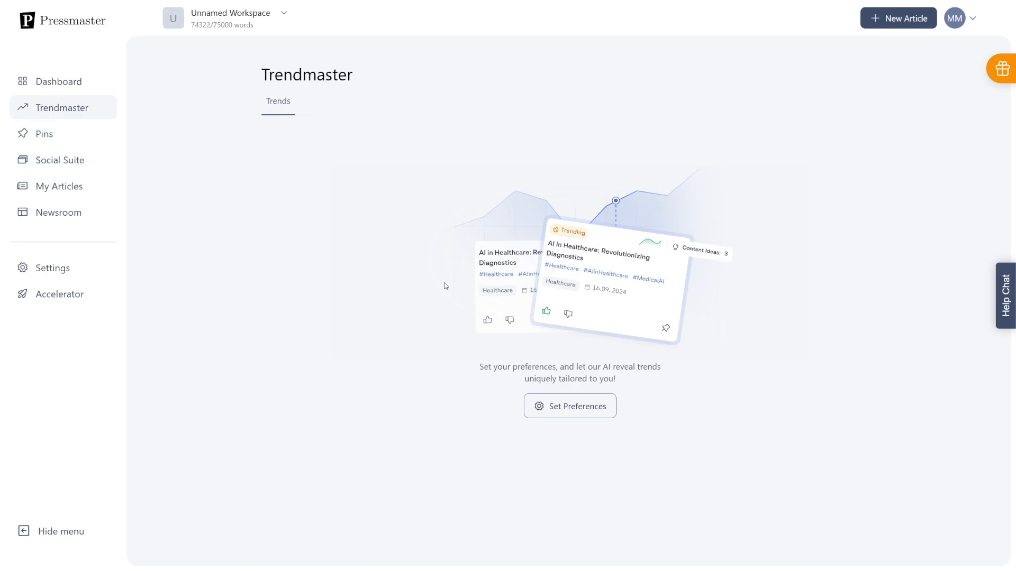
left_click(570, 407)
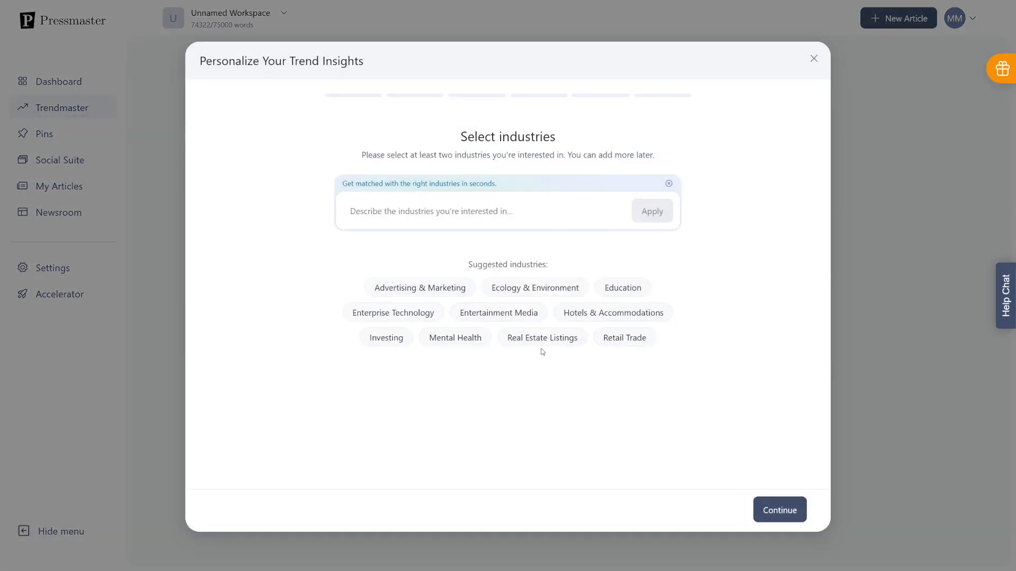
mouse_move(514, 286)
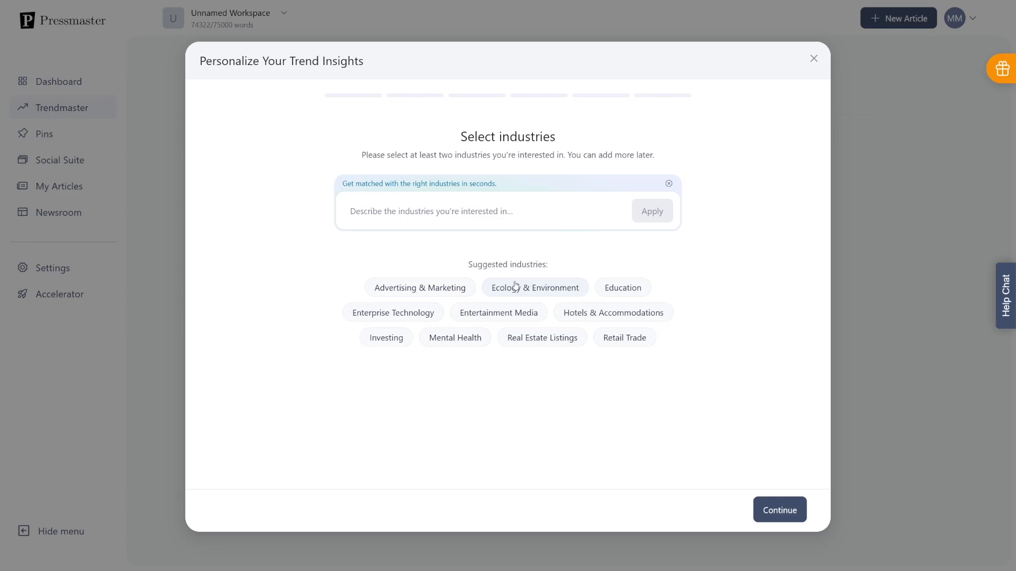
mouse_move(584, 268)
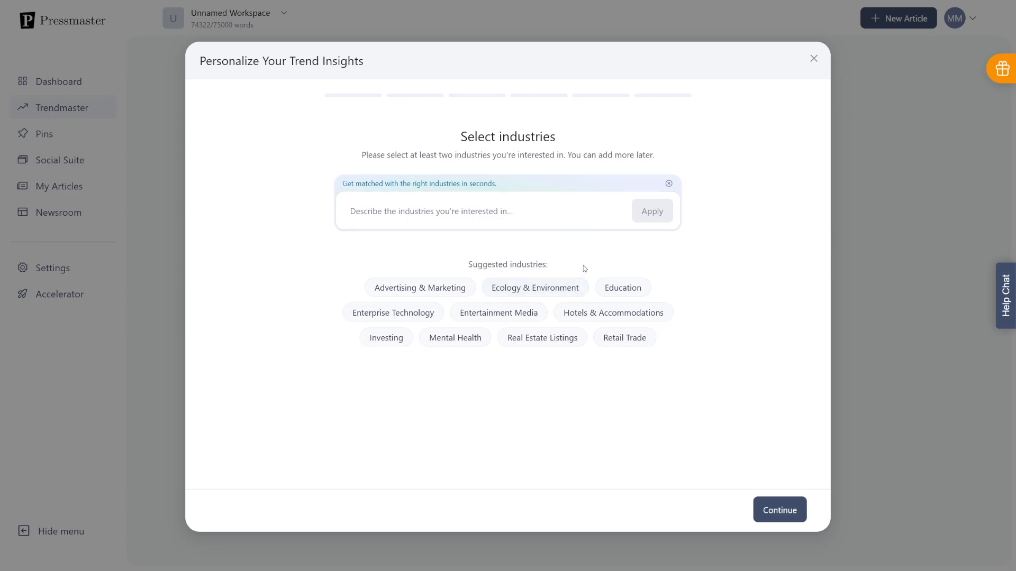
mouse_move(599, 263)
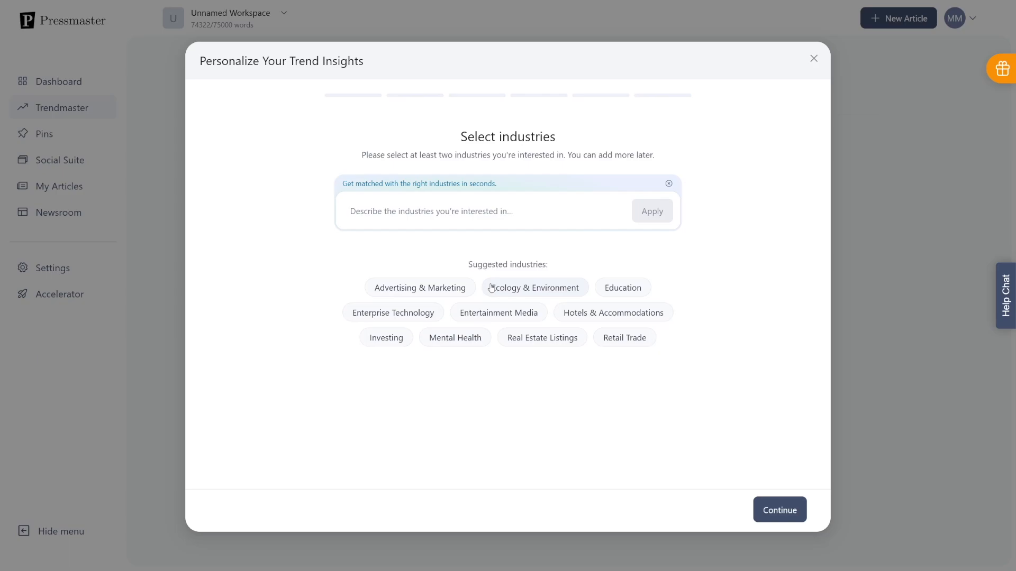
mouse_move(424, 293)
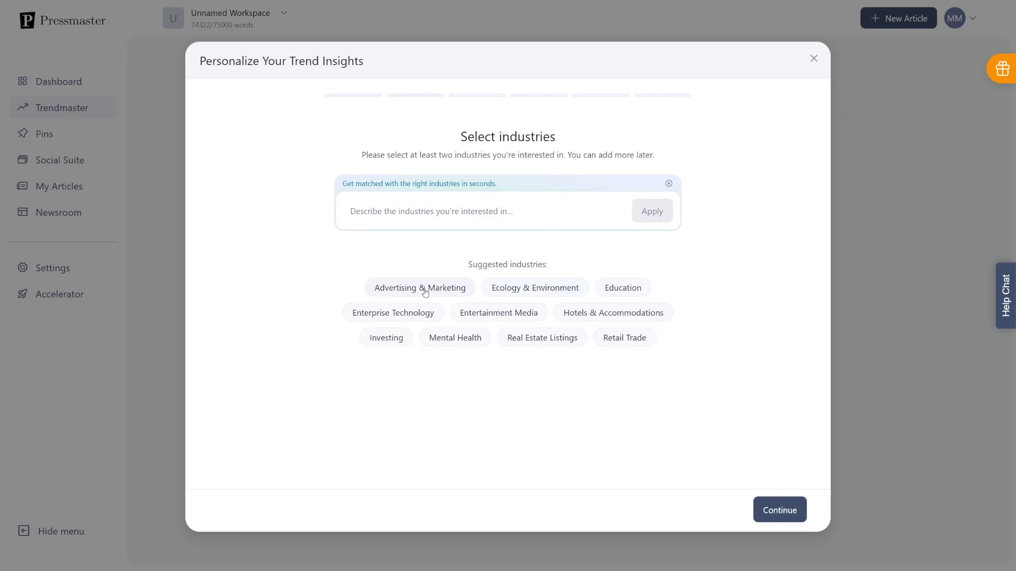
left_click(419, 288)
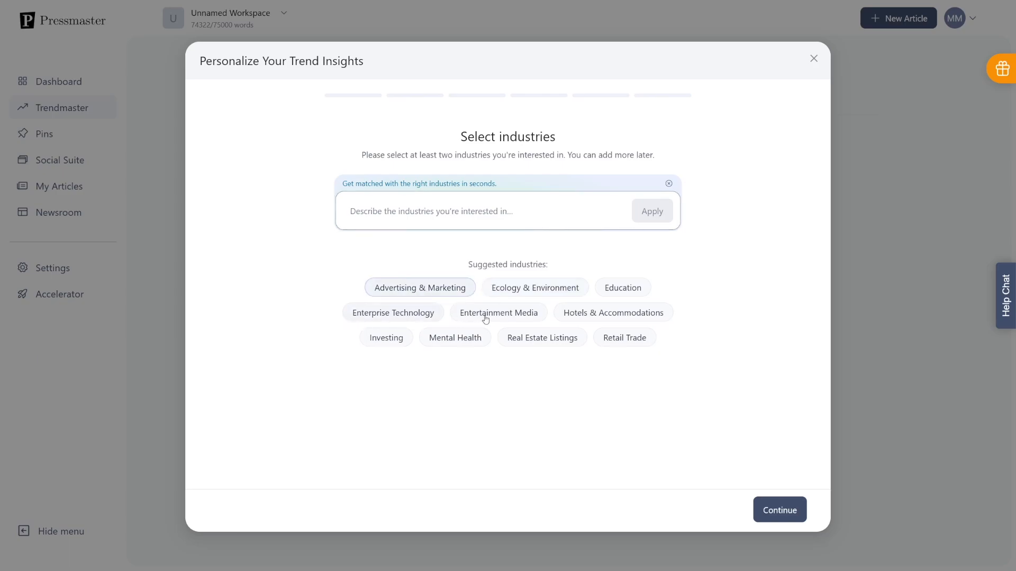
left_click(778, 510)
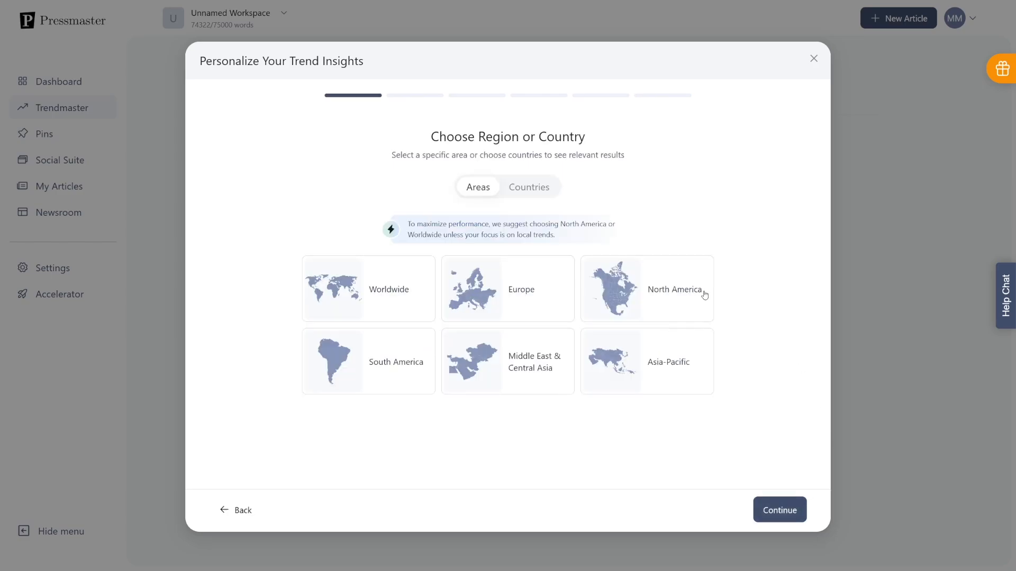
left_click(368, 289)
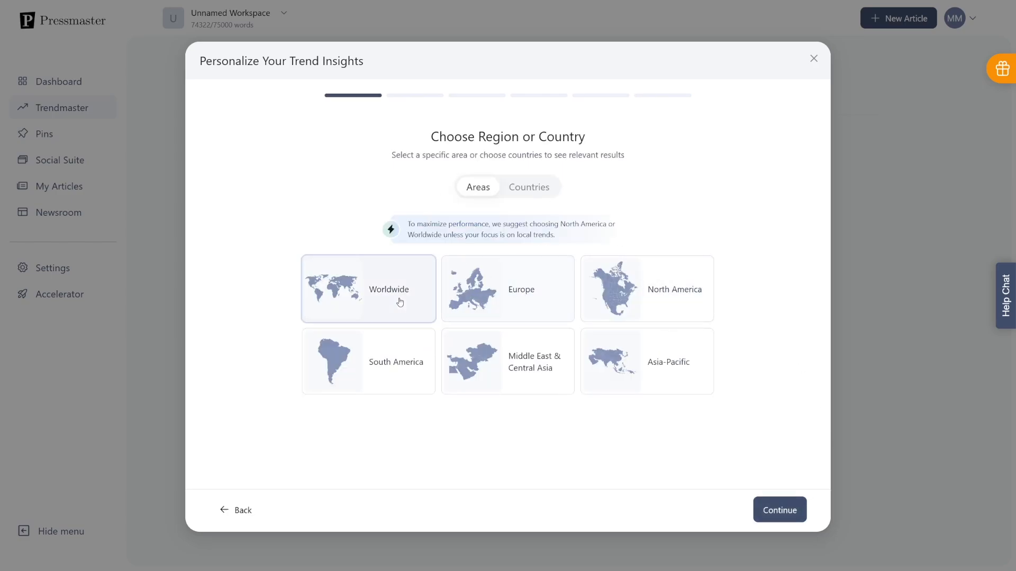
left_click(779, 510)
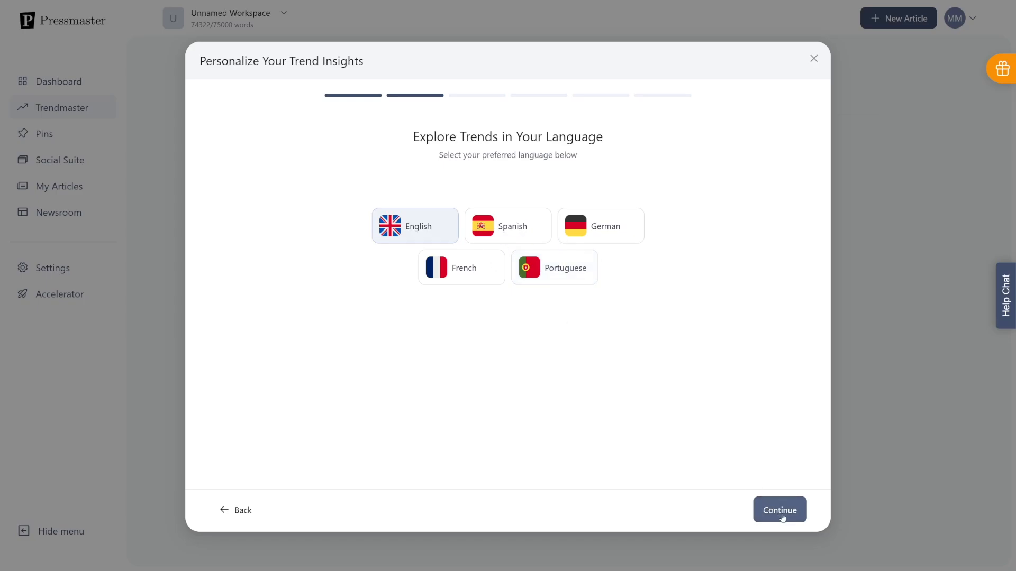
left_click(779, 510)
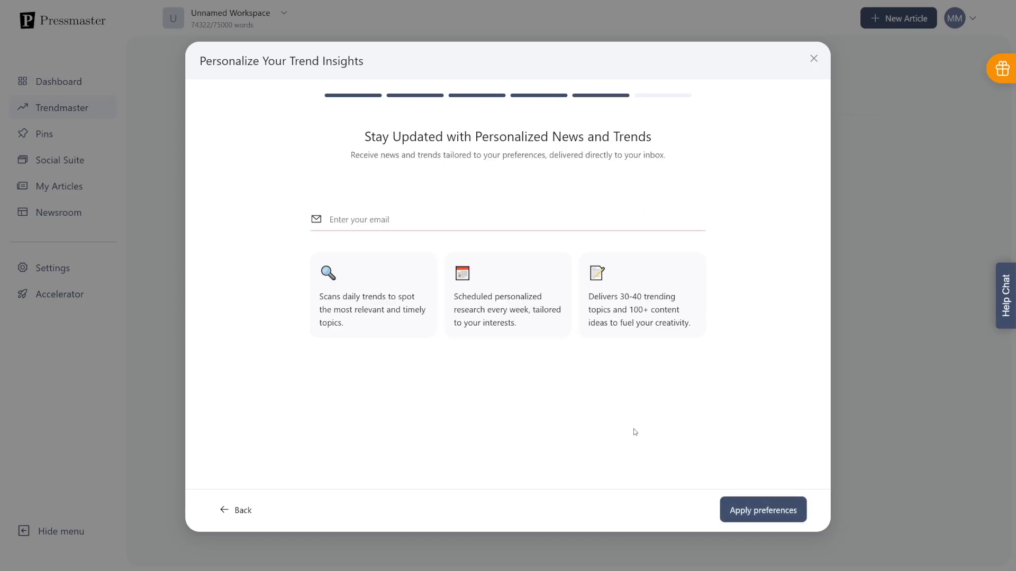
left_click(762, 510)
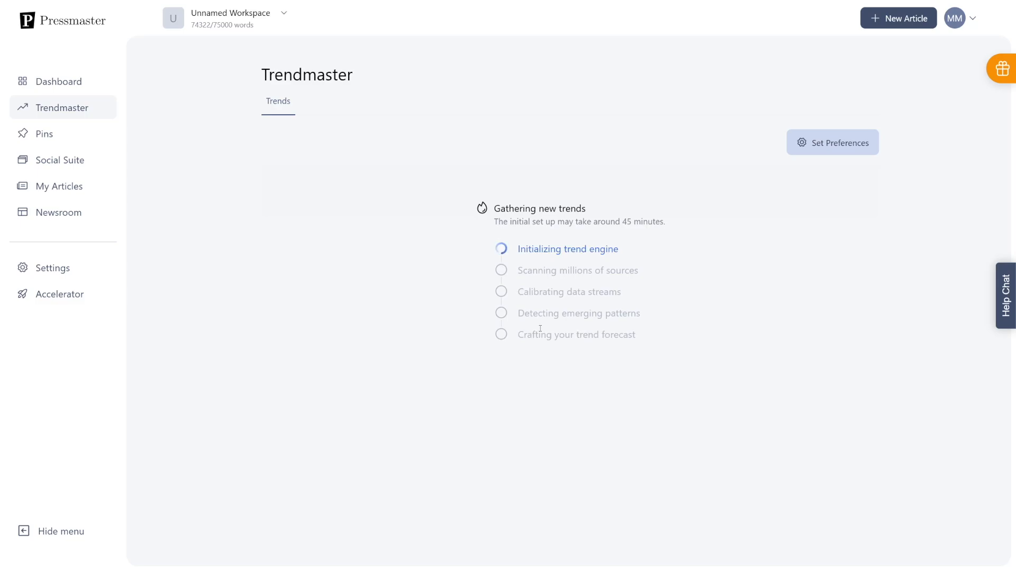
Open Pins and dismiss the How the Pin Works introduction.
left_click(43, 134)
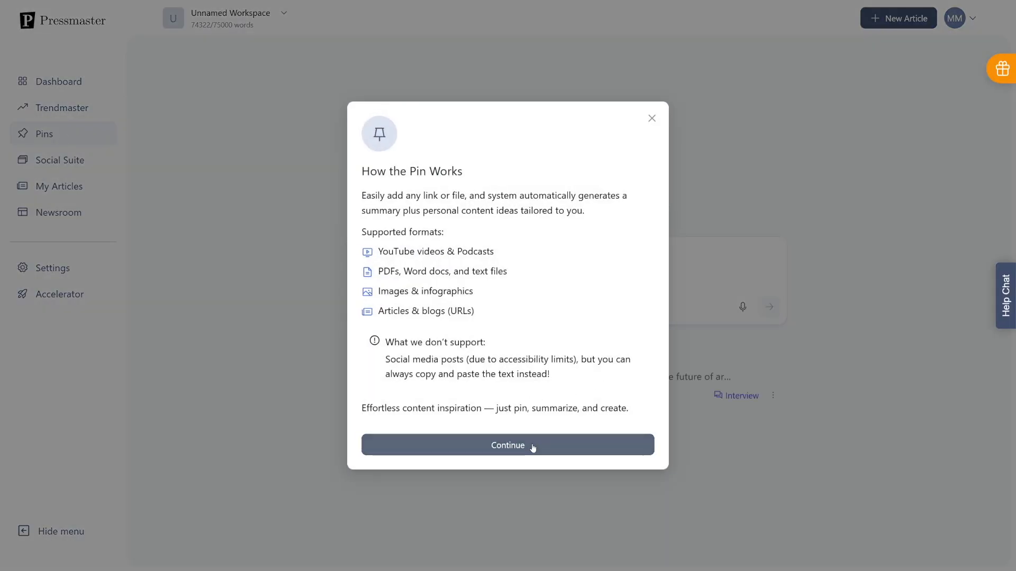
left_click(507, 444)
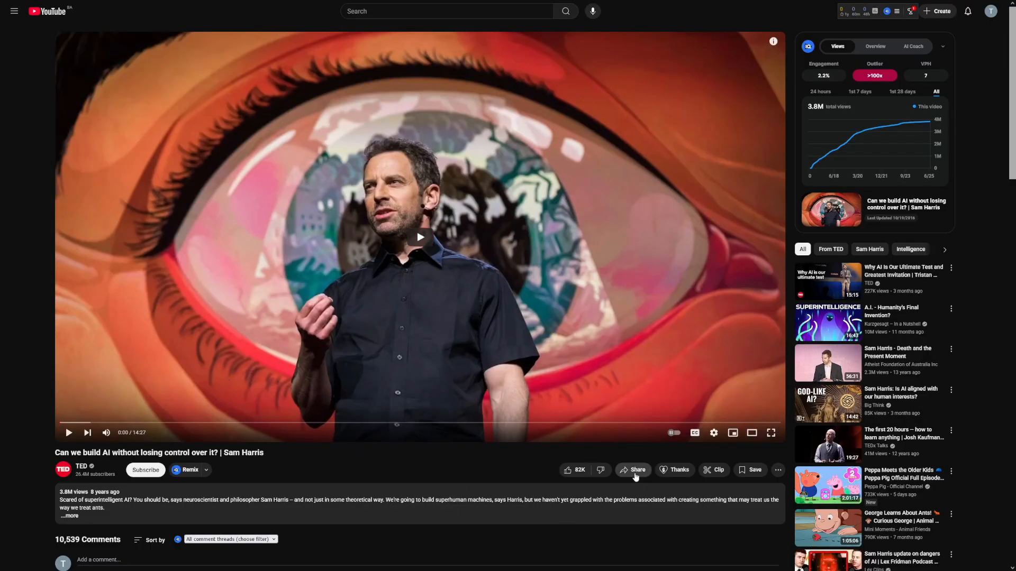
Copy the TED talk's YouTube share link and submit it as a Pressmaster pin.
left_click(633, 469)
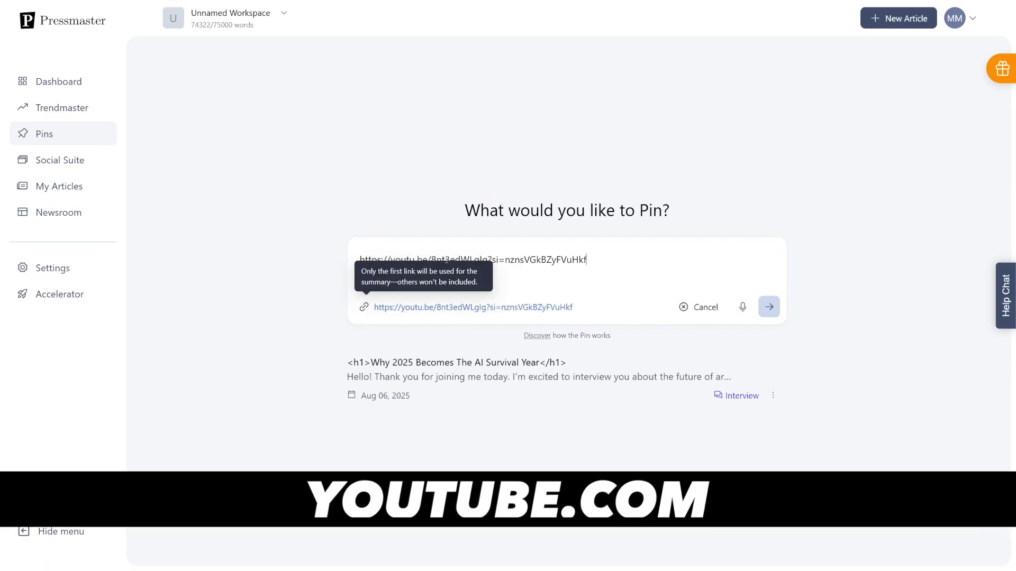
mouse_move(750, 332)
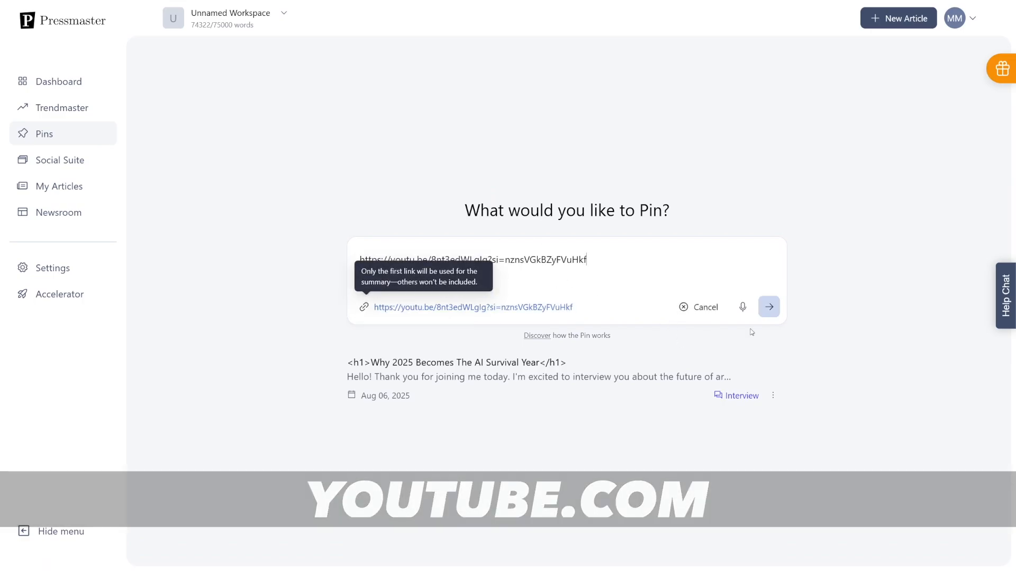
left_click(768, 307)
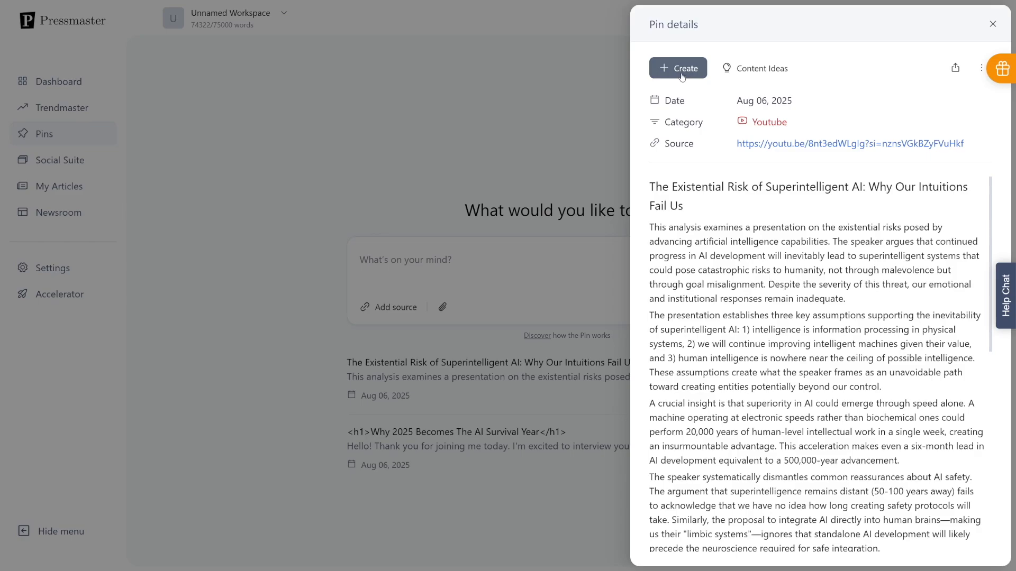
Preview a Social Media Post from the pinned summary, exit it, and return to Pins.
left_click(678, 67)
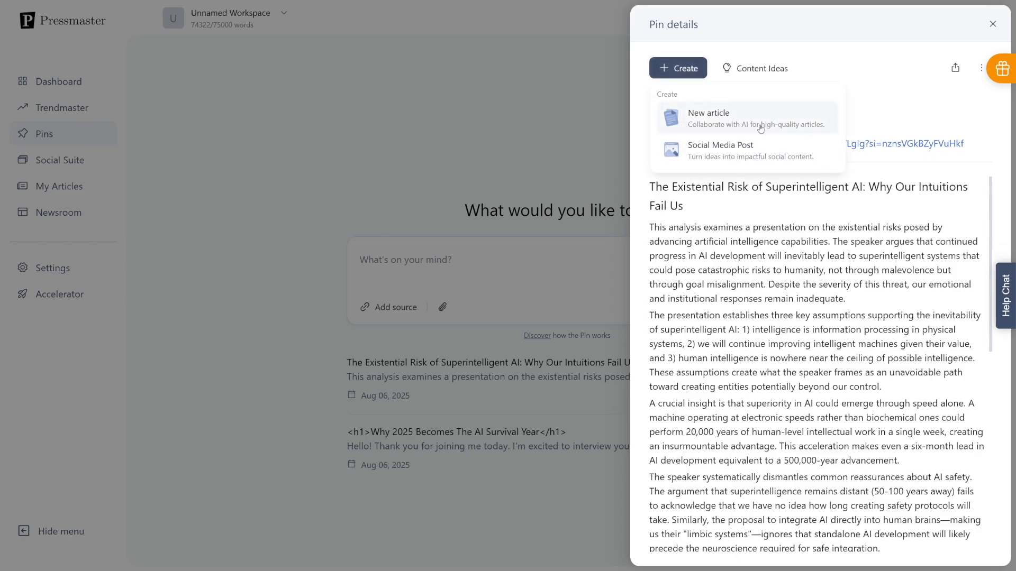
mouse_move(745, 150)
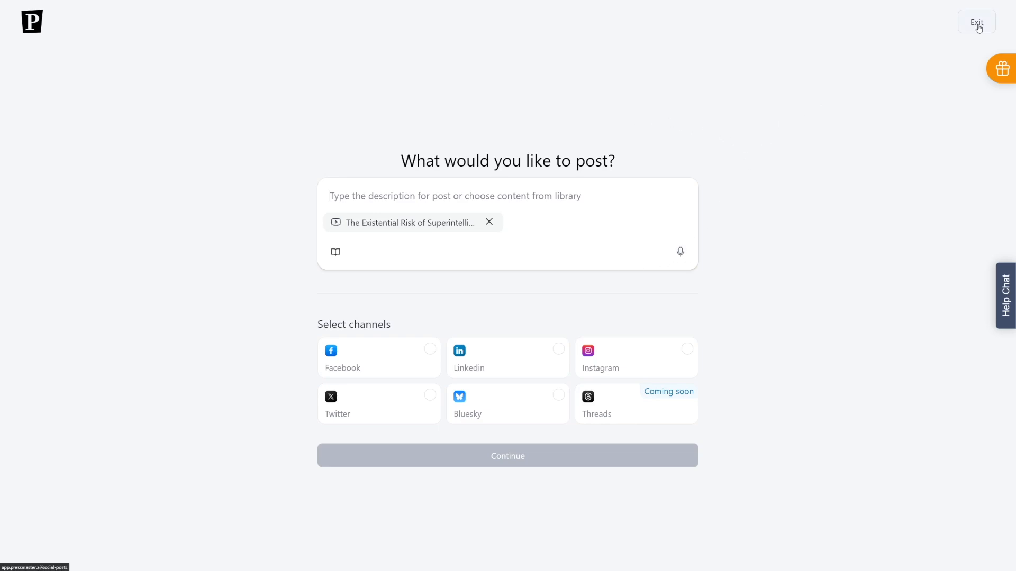
left_click(976, 22)
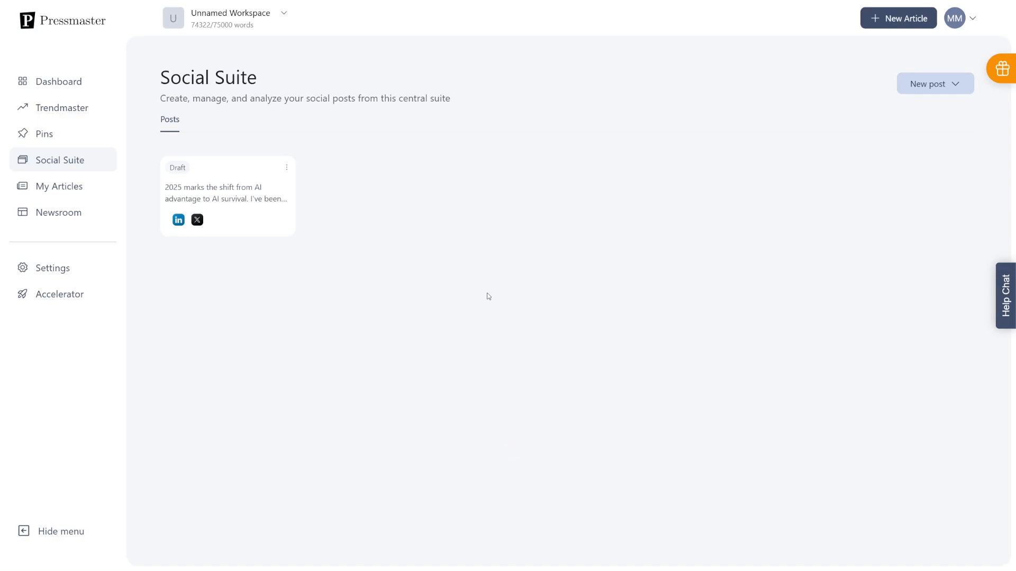
mouse_move(77, 134)
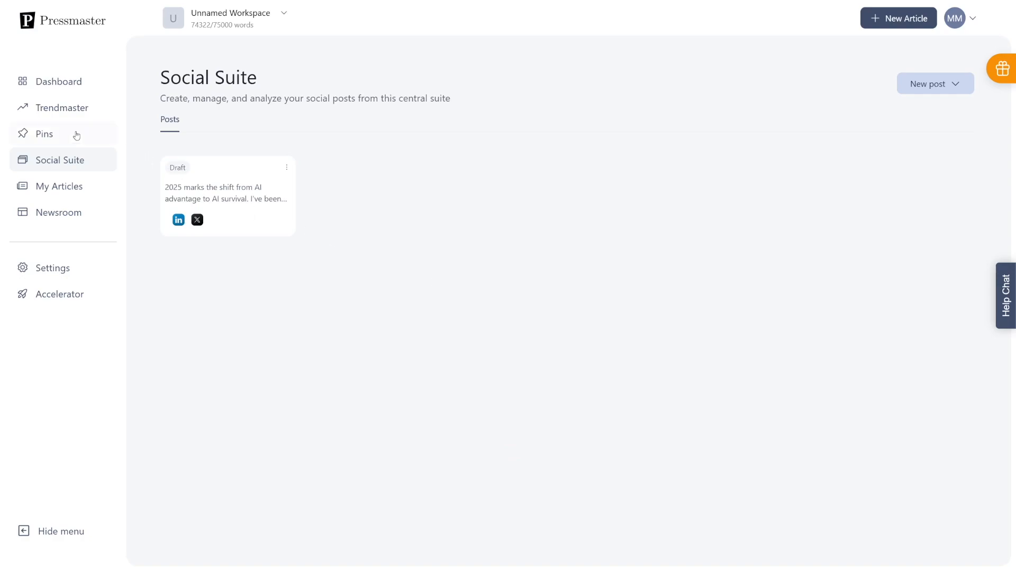
left_click(44, 134)
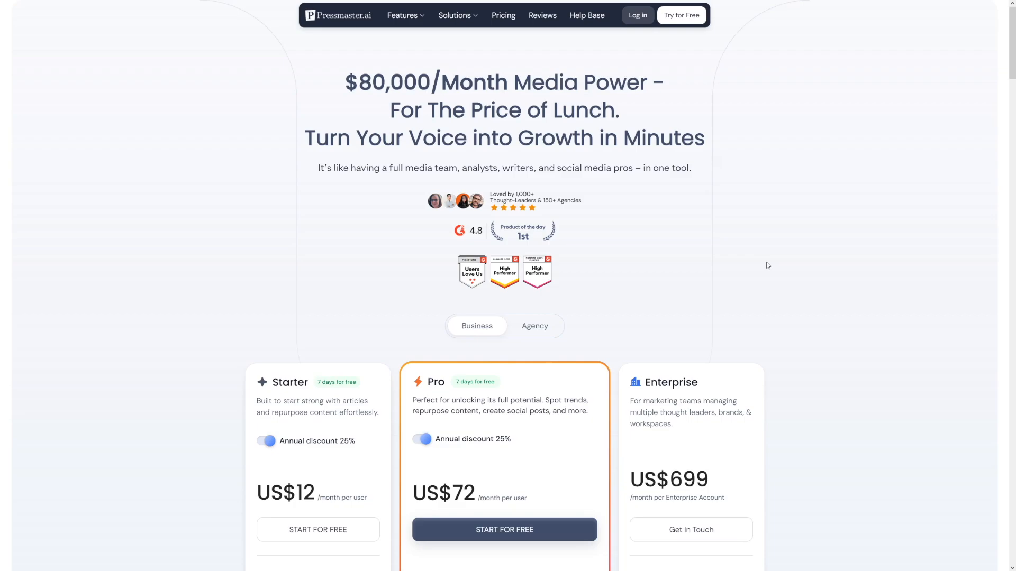
Turn off the 25% annual discount on the pricing cards.
scroll("down", 3)
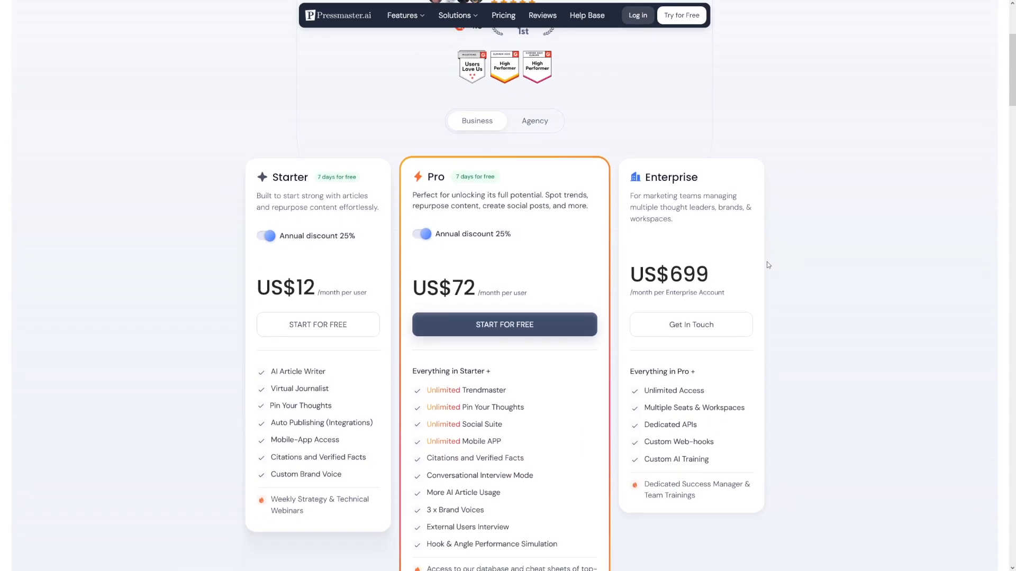
scroll("down", 3)
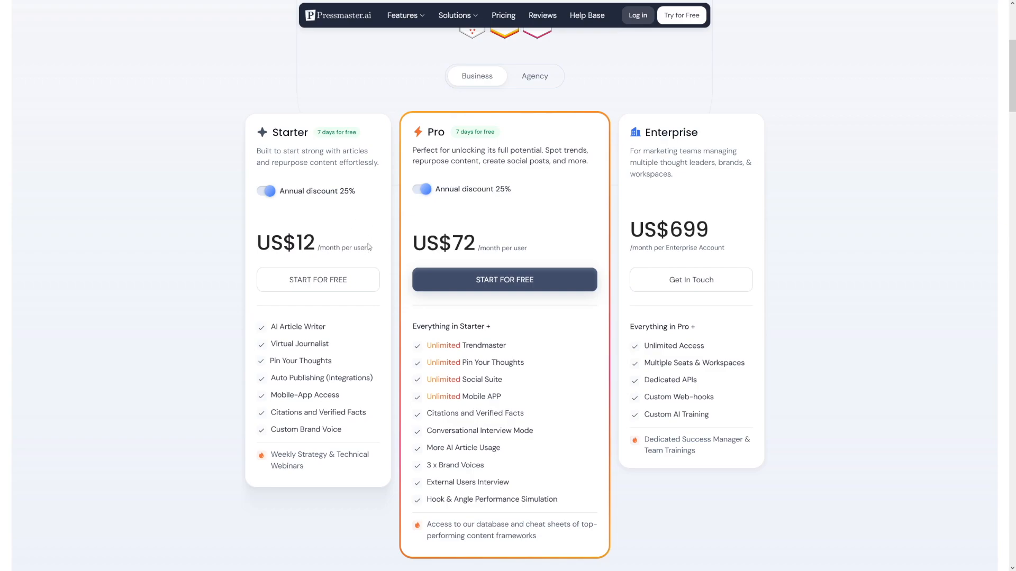
left_click_drag(440, 243, 528, 248)
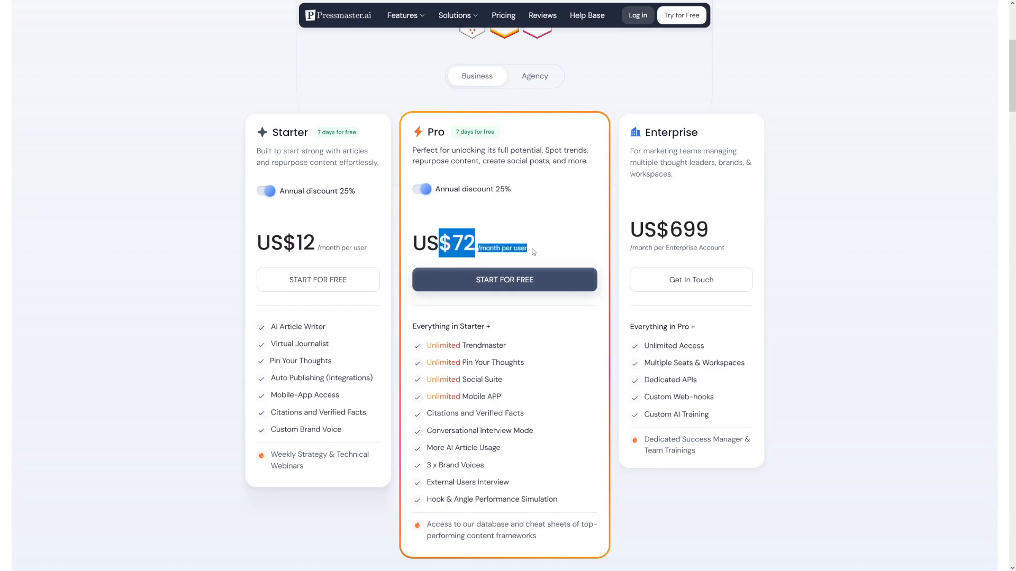
left_click(492, 243)
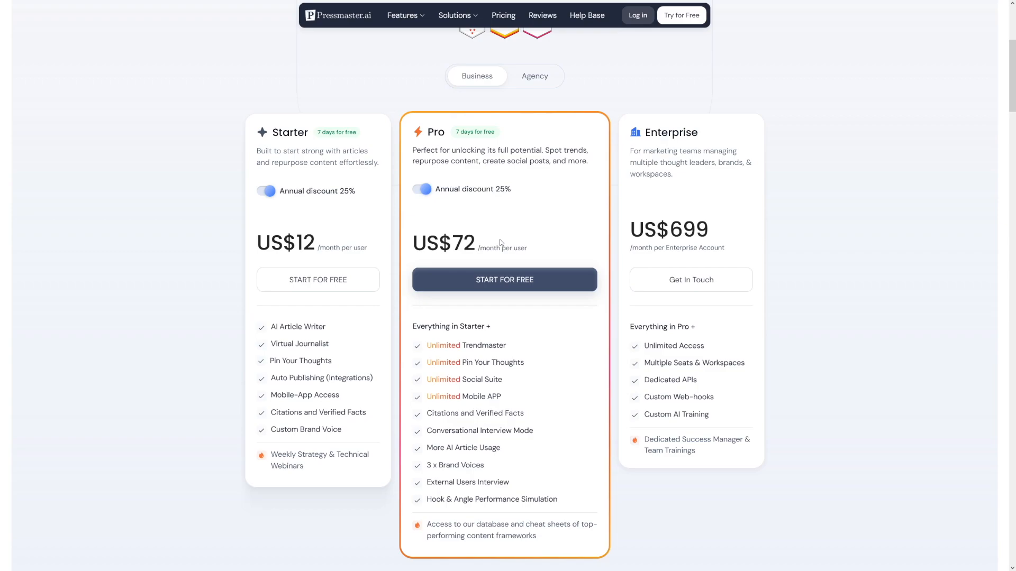
mouse_move(478, 252)
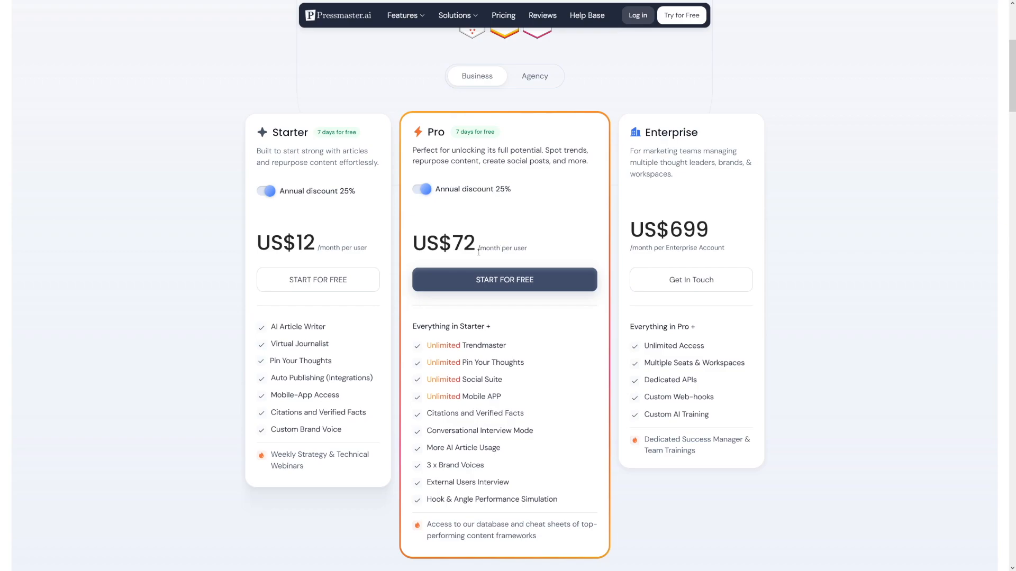
left_click(421, 189)
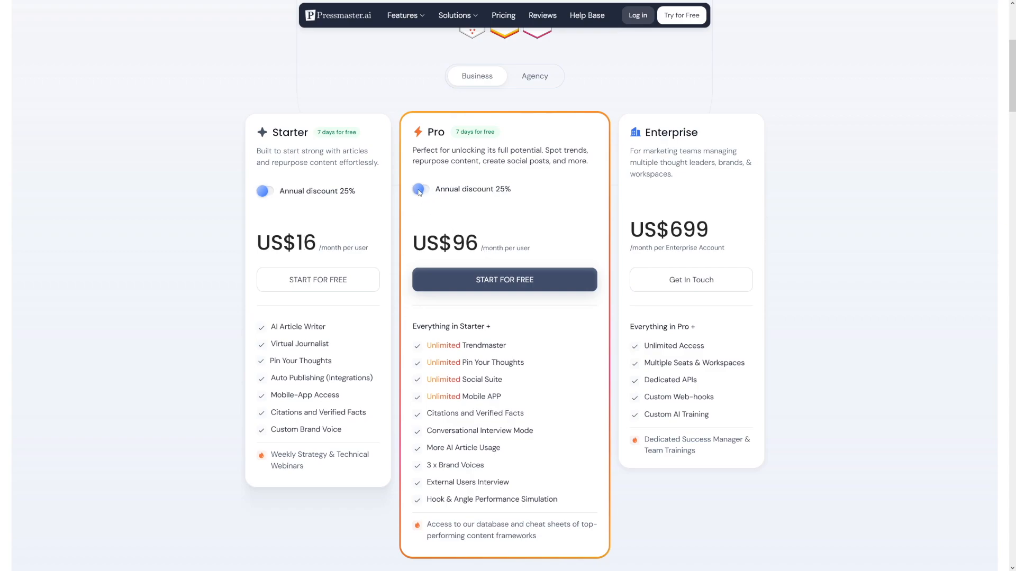